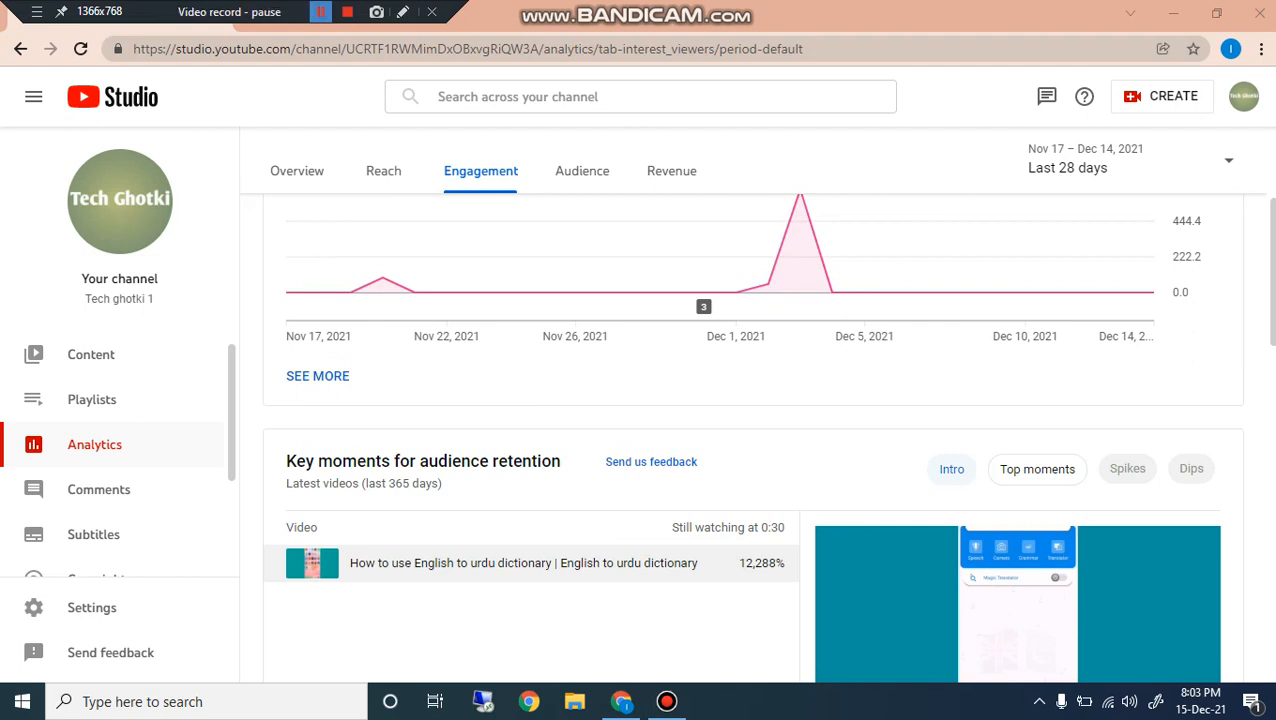
pyautogui.moveTo(608, 292)
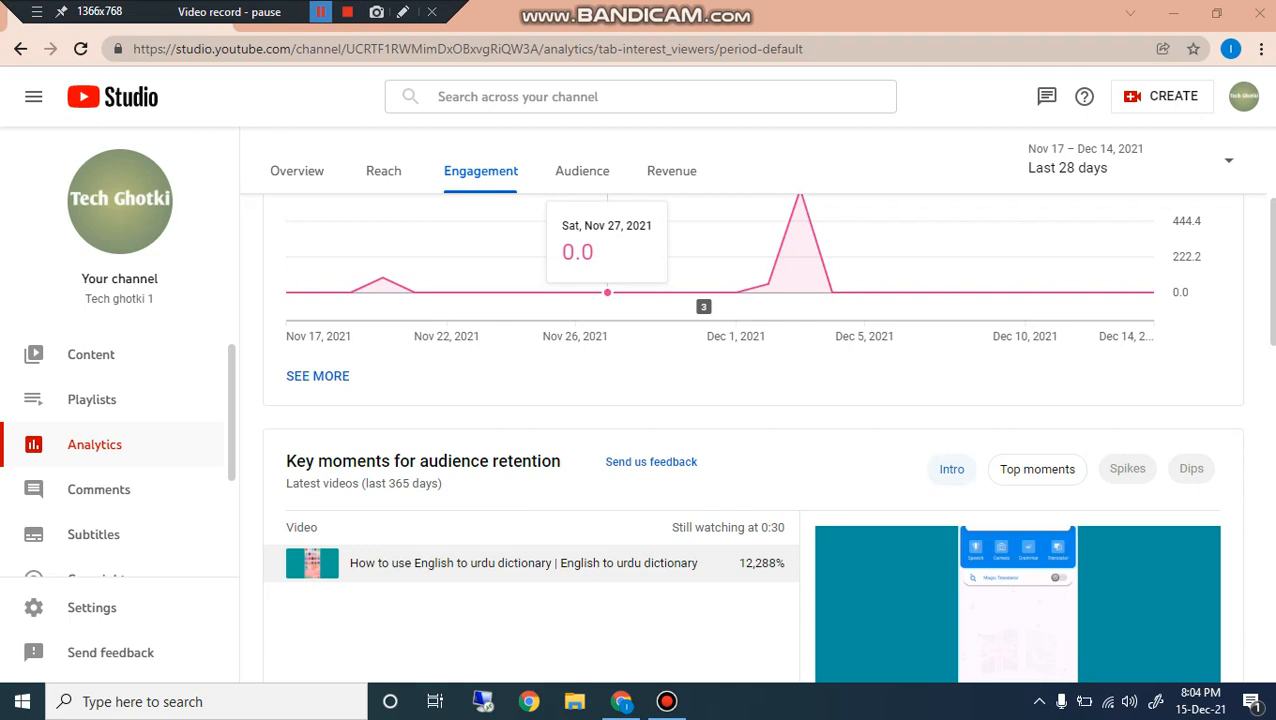
# Switch the 28-day overview chart to watch time (790.6 hours) and look over the overview cards.
pyautogui.click(312, 12)
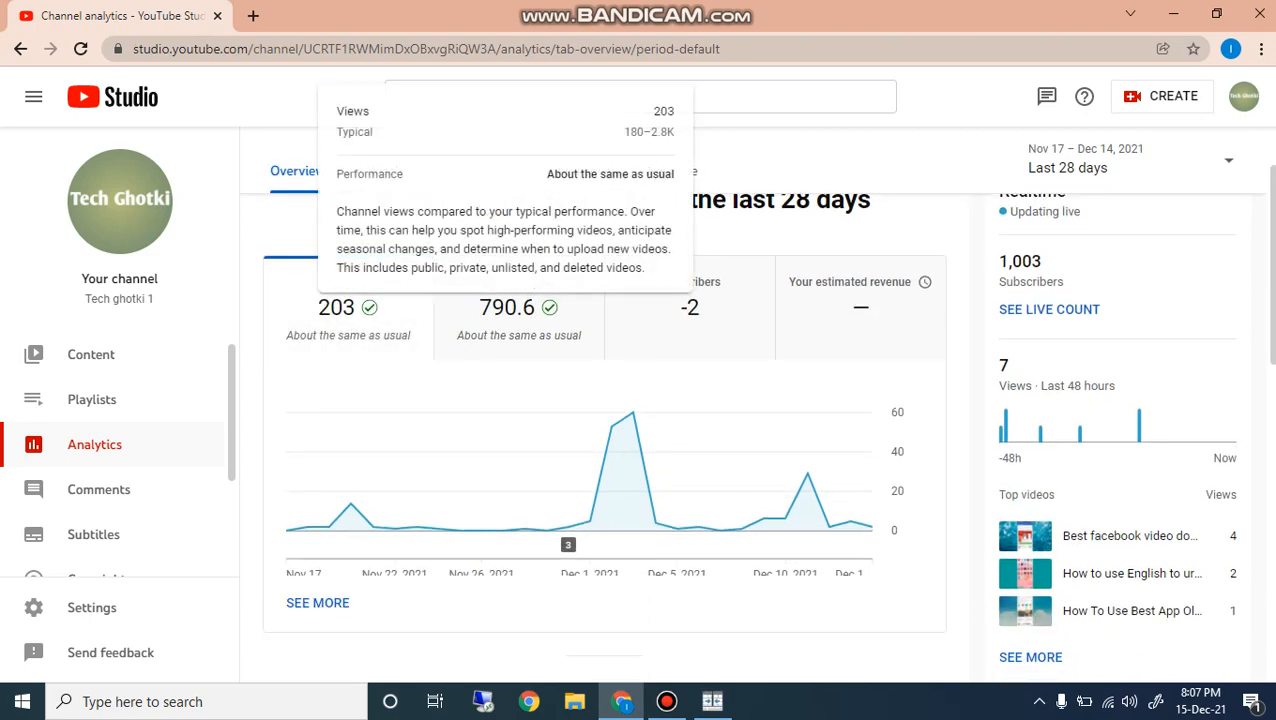
pyautogui.moveTo(460, 530)
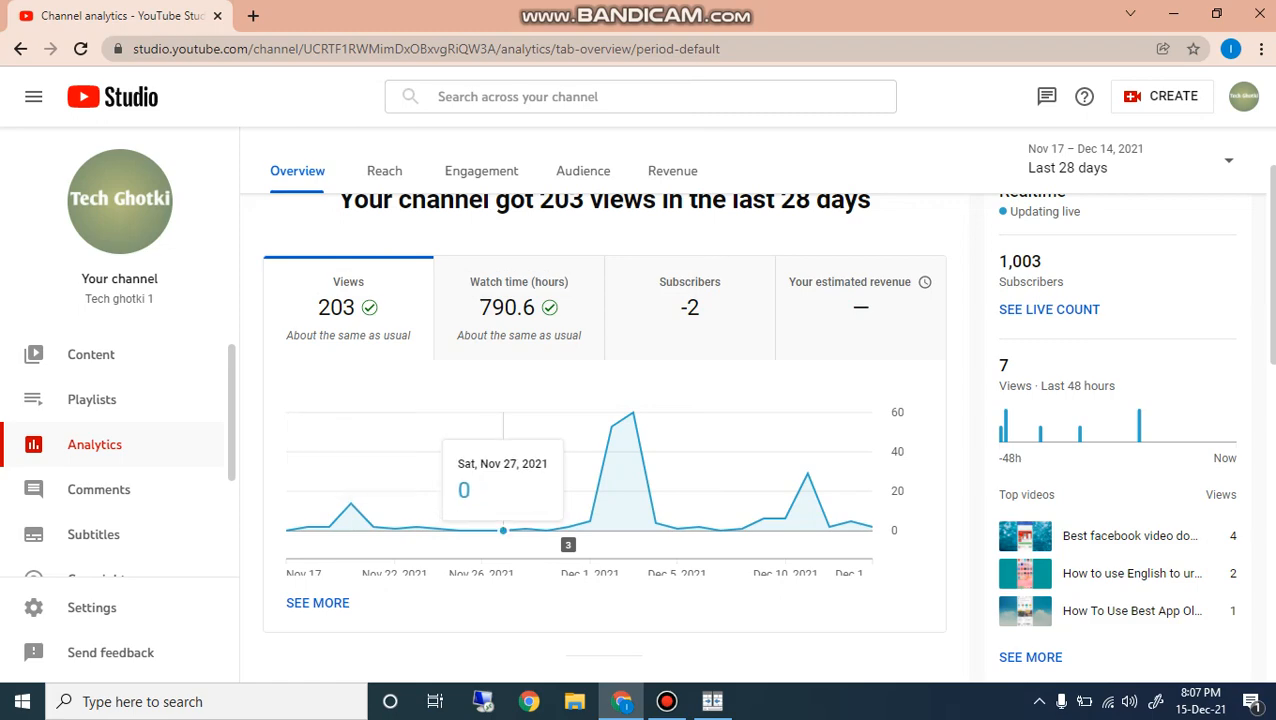
pyautogui.scroll(-3)
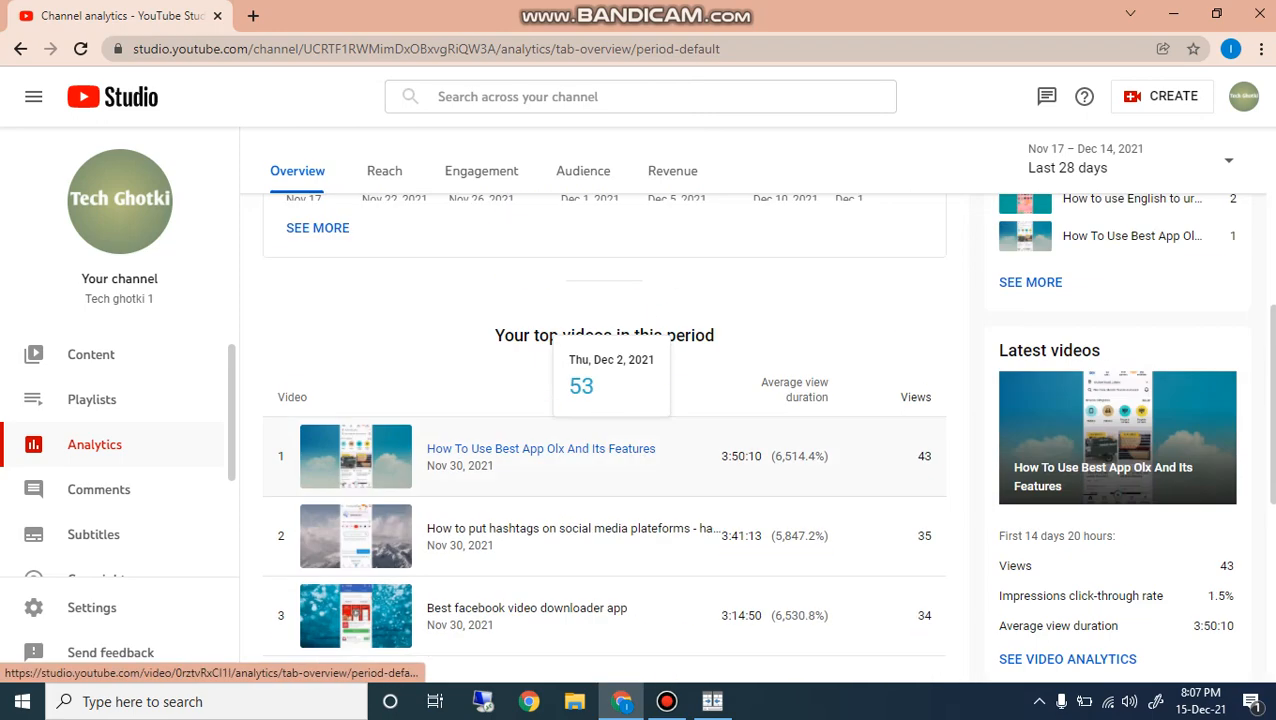
pyautogui.scroll(3)
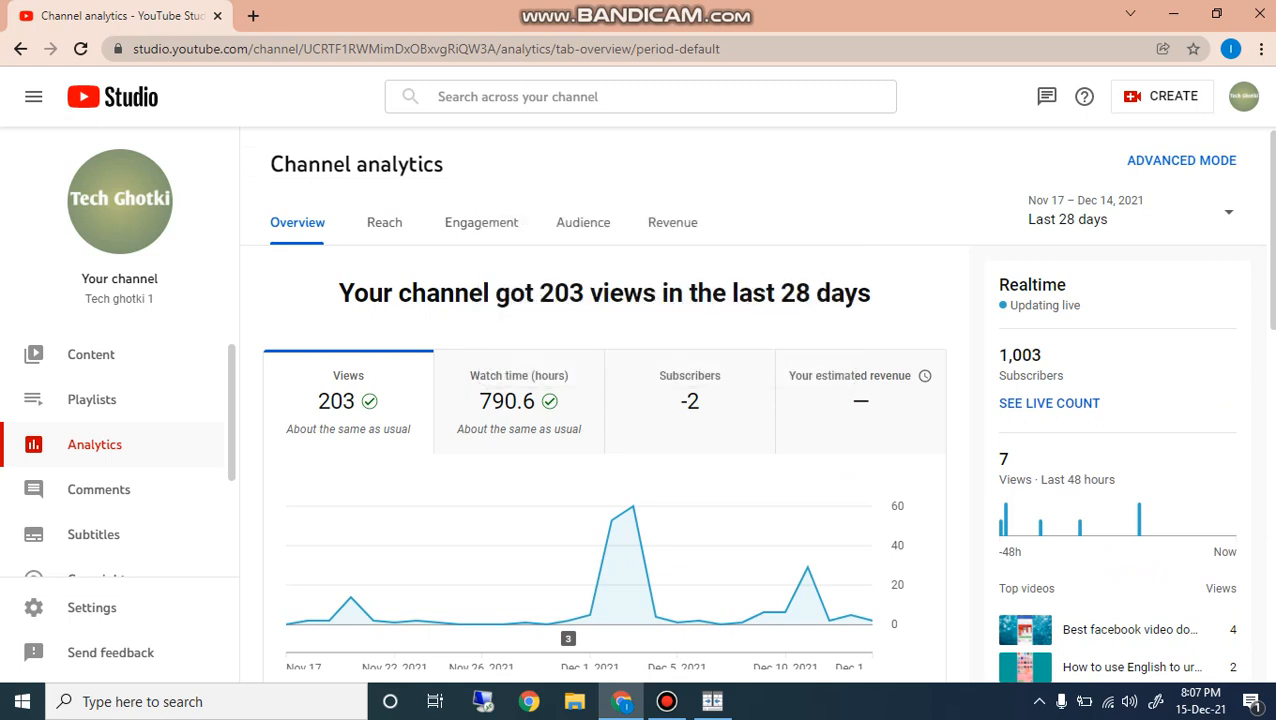
pyautogui.click(688, 400)
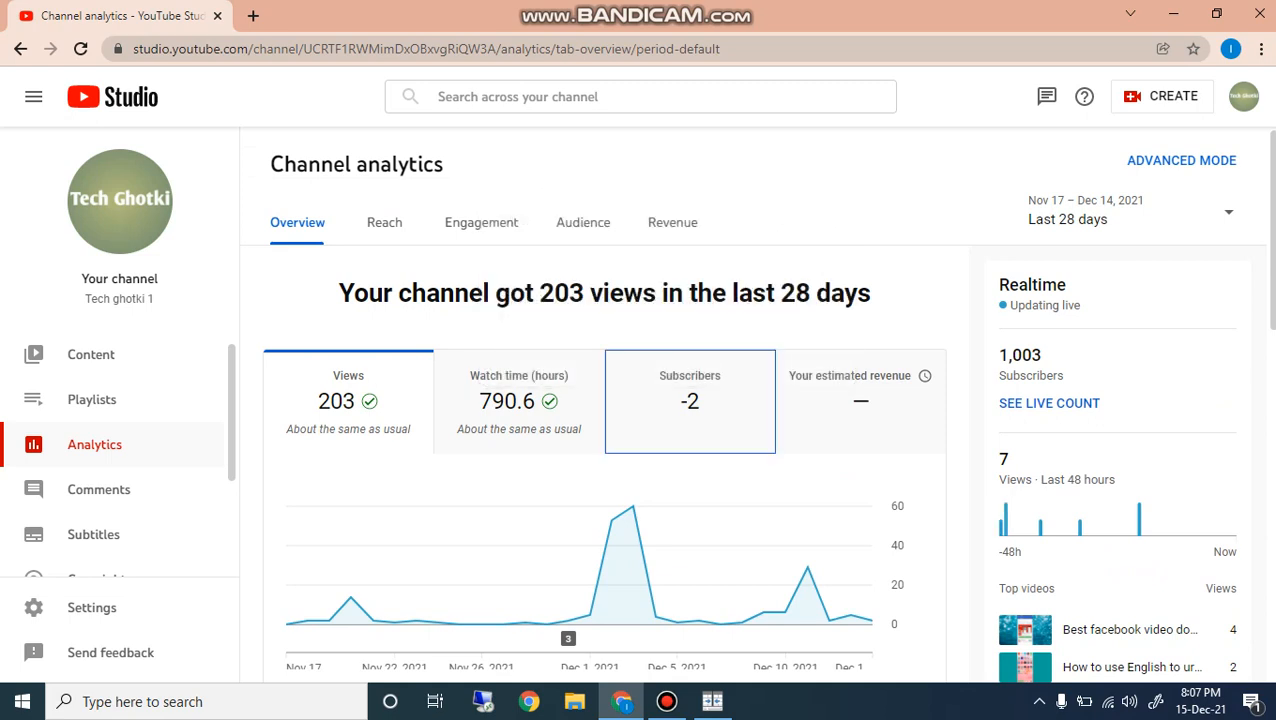
pyautogui.click(712, 700)
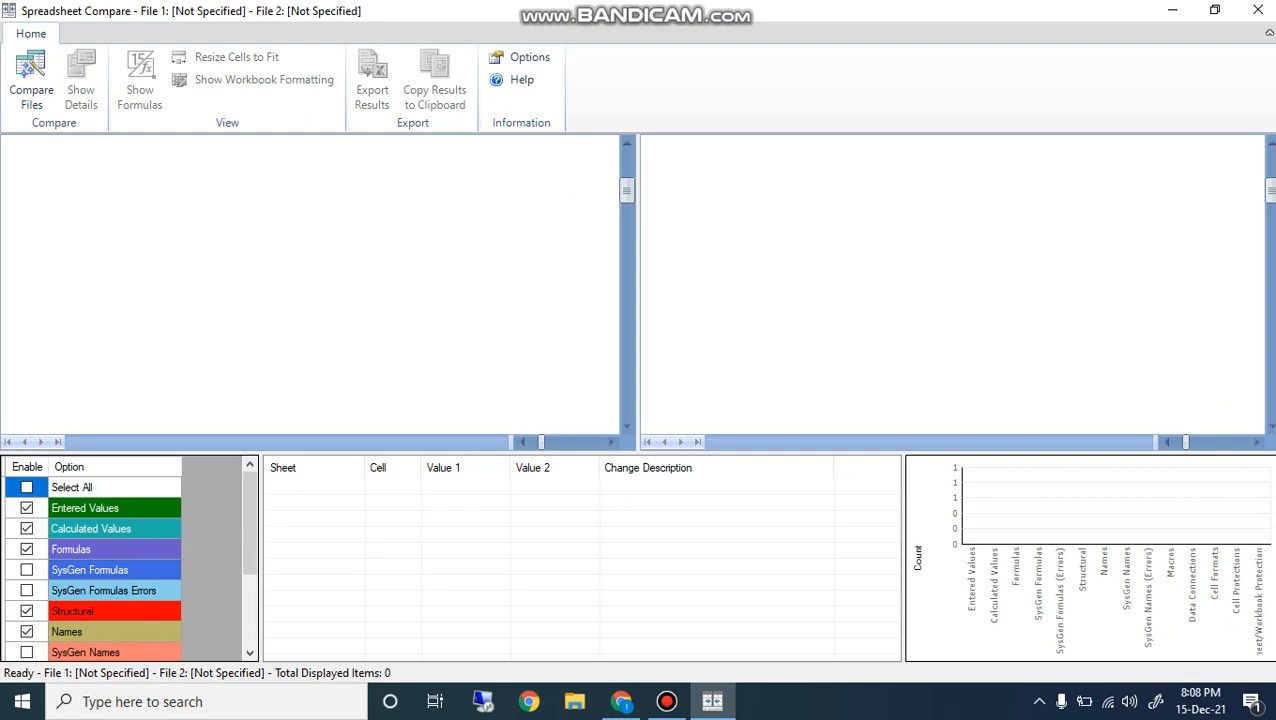
pyautogui.click(620, 702)
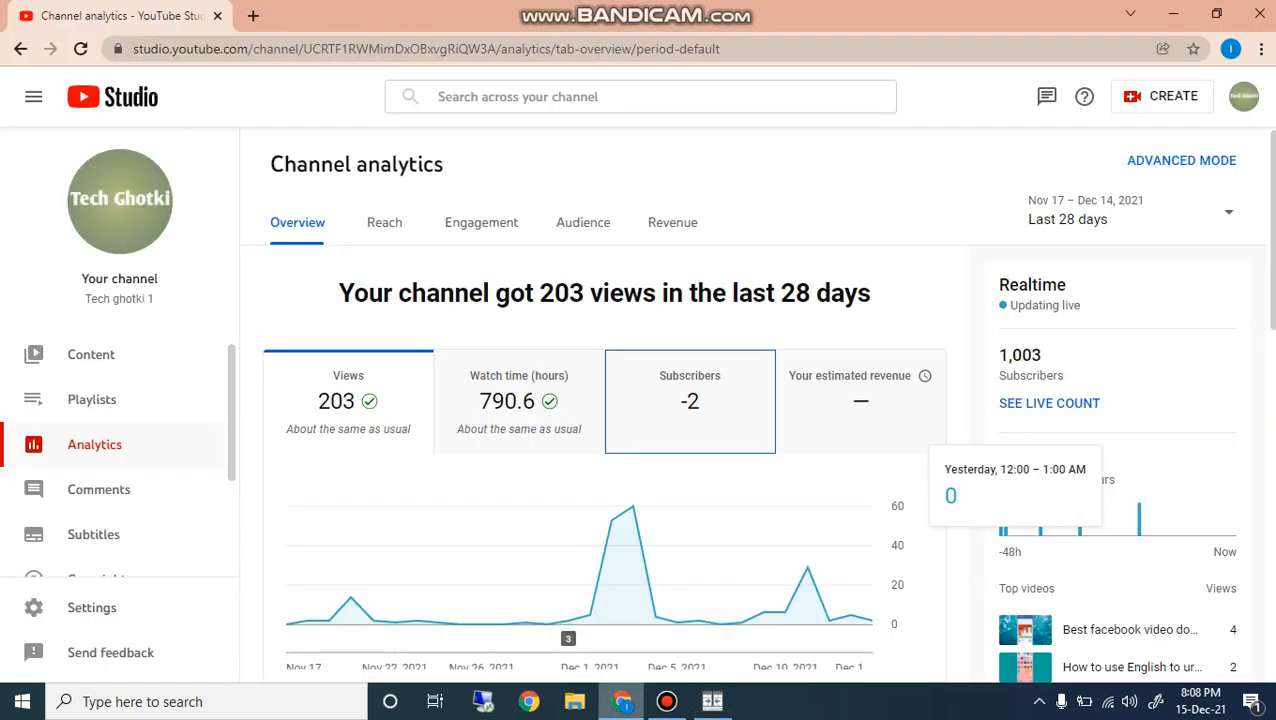
pyautogui.click(518, 400)
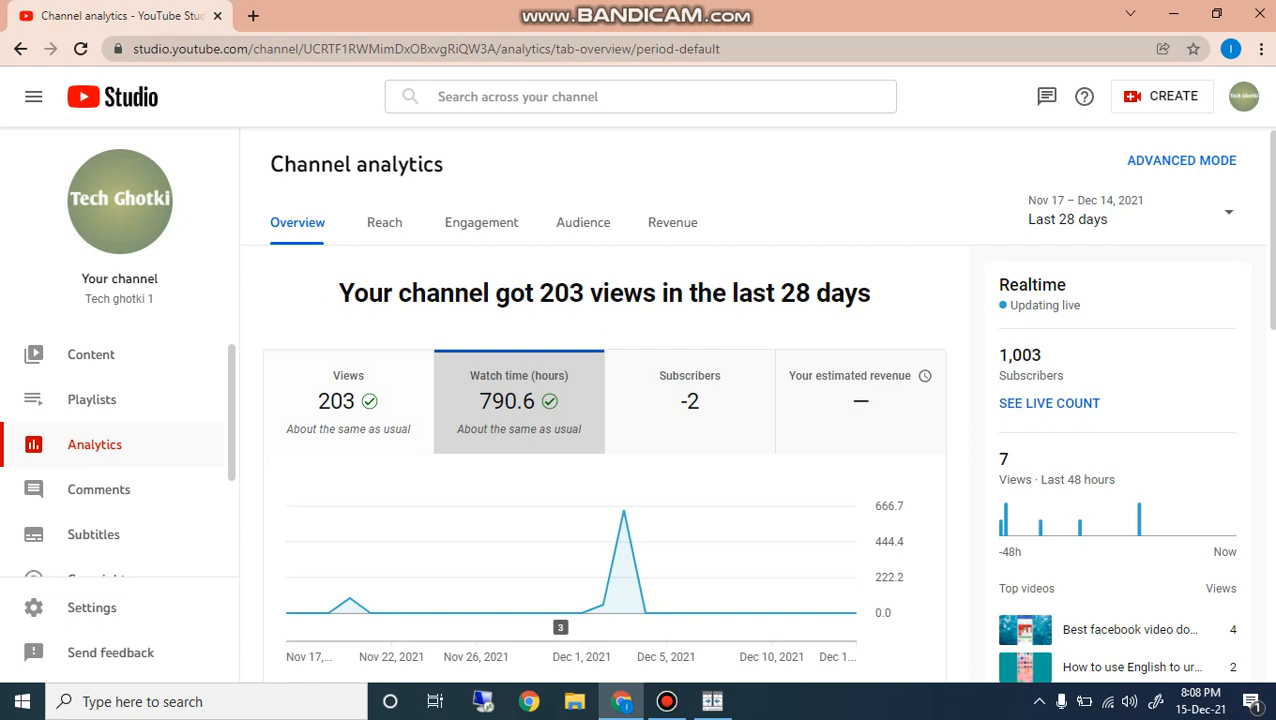
pyautogui.moveTo(624, 510)
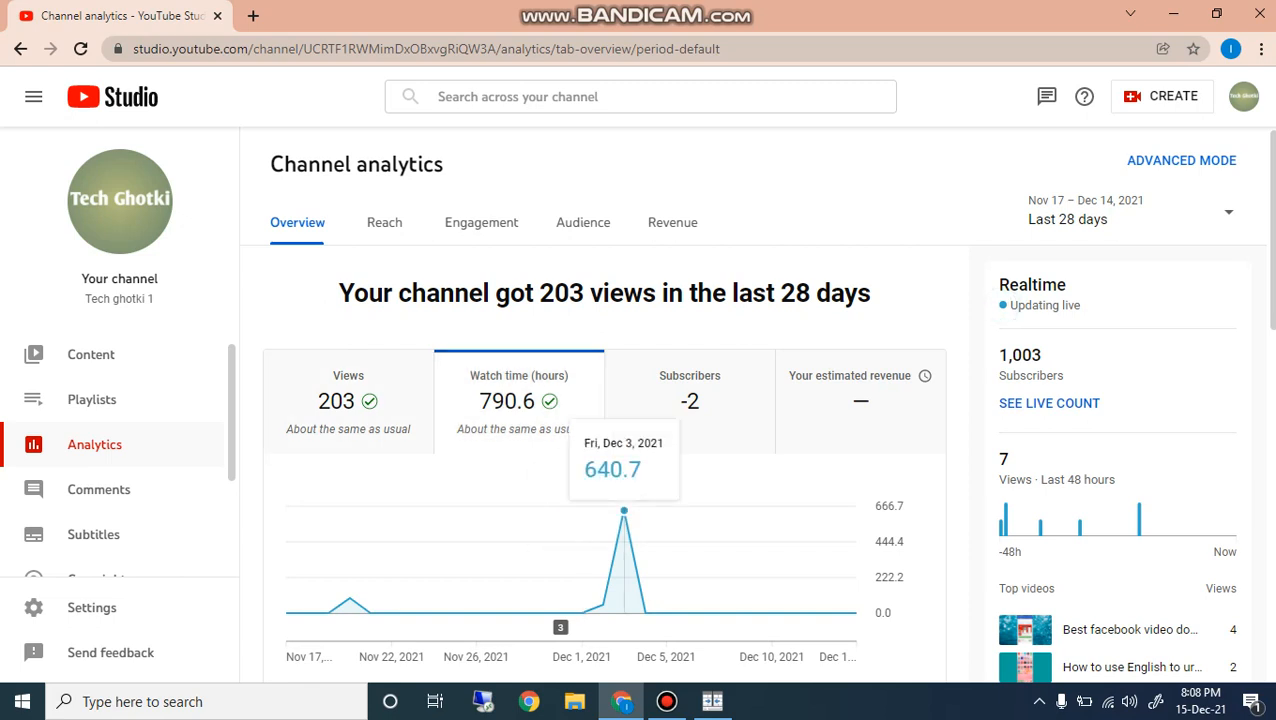
pyautogui.scroll(-3)
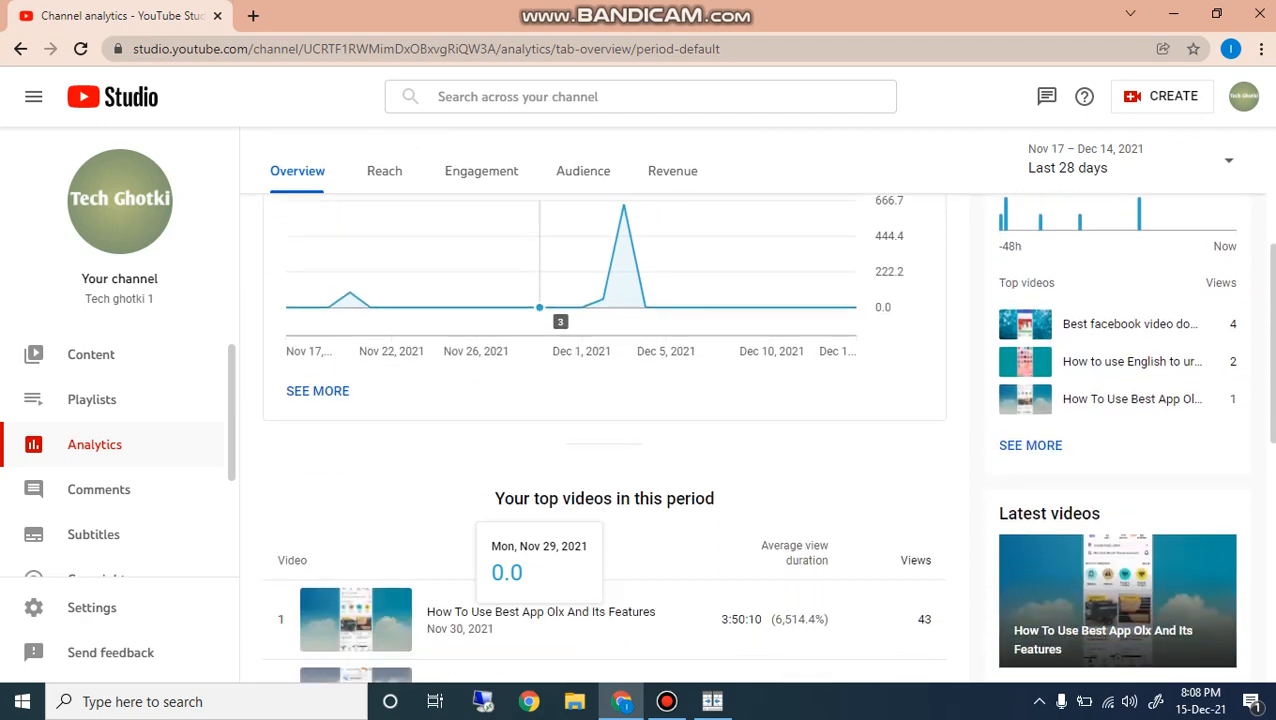
pyautogui.scroll(-3)
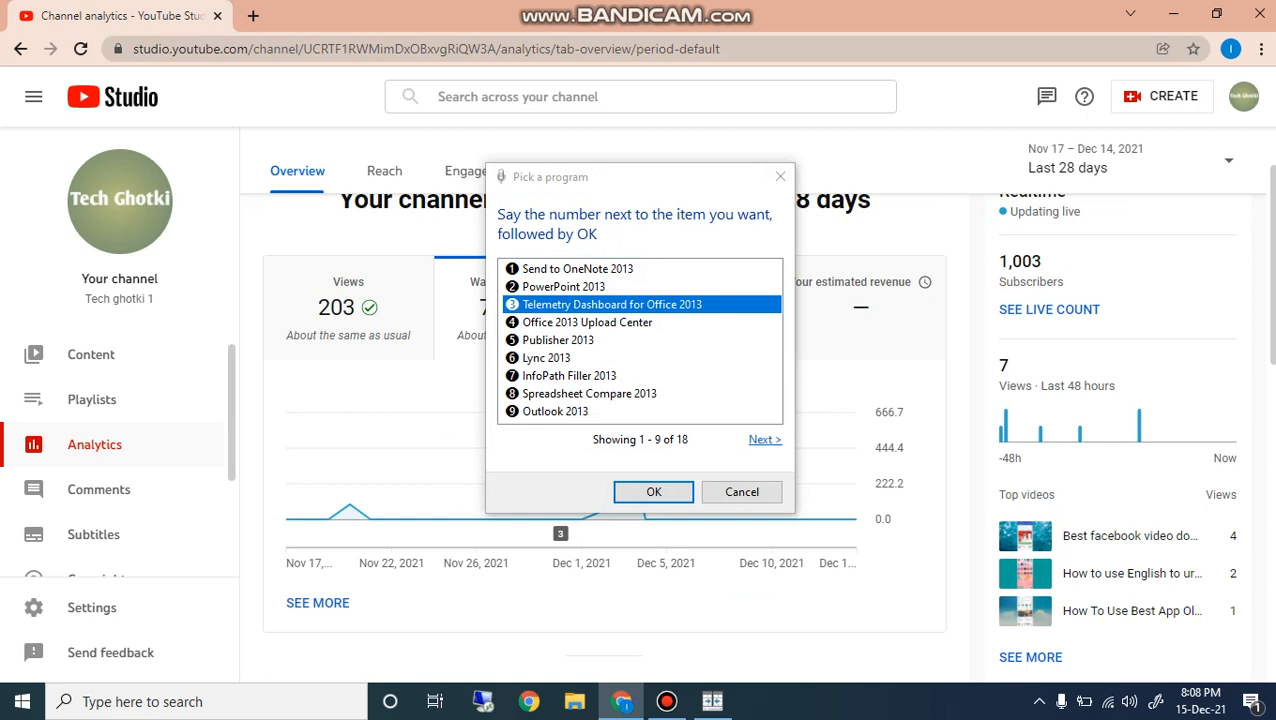
# Dismiss the popup and chart the channel's daily subscriber changes (−2 net) instead.
pyautogui.click(740, 492)
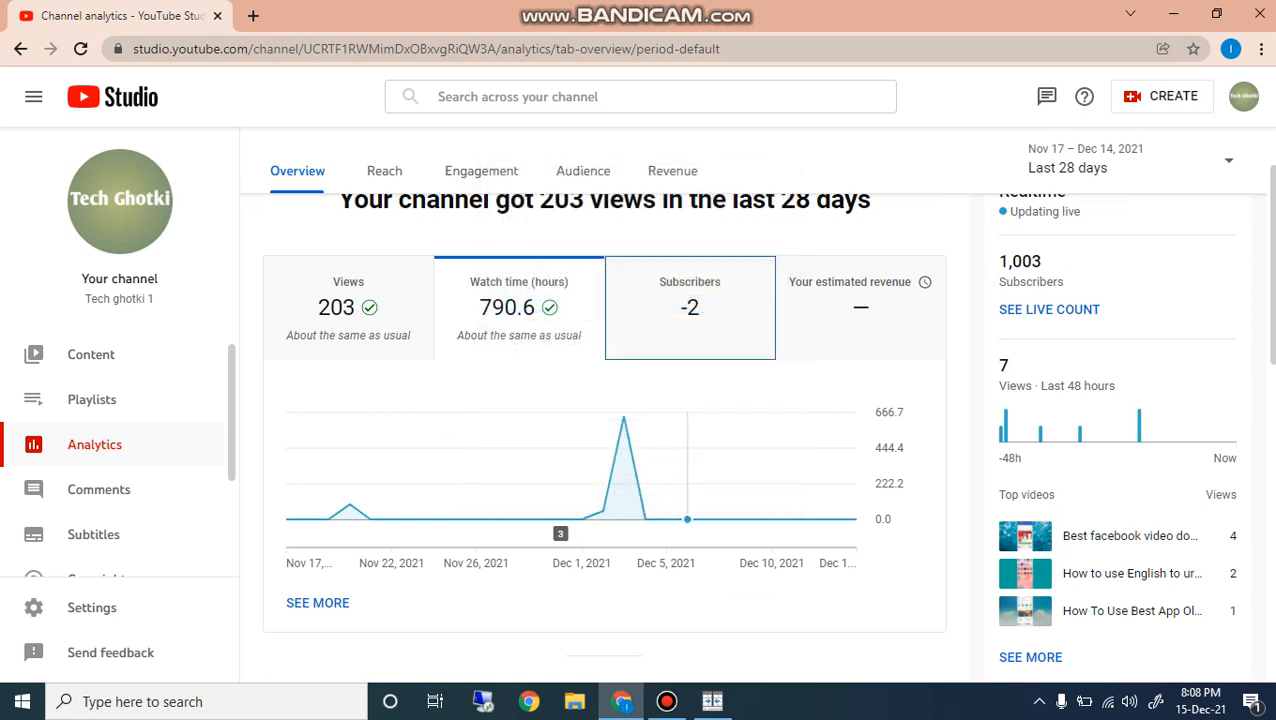
pyautogui.click(688, 308)
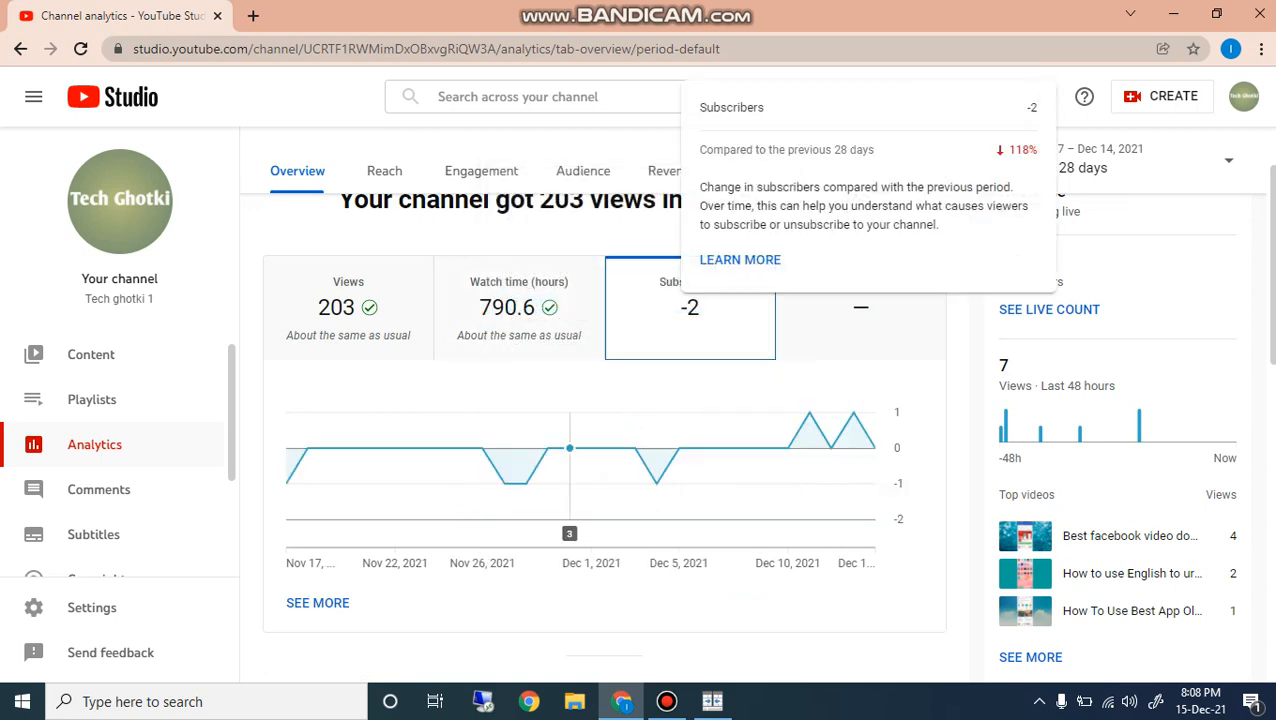
pyautogui.moveTo(784, 446)
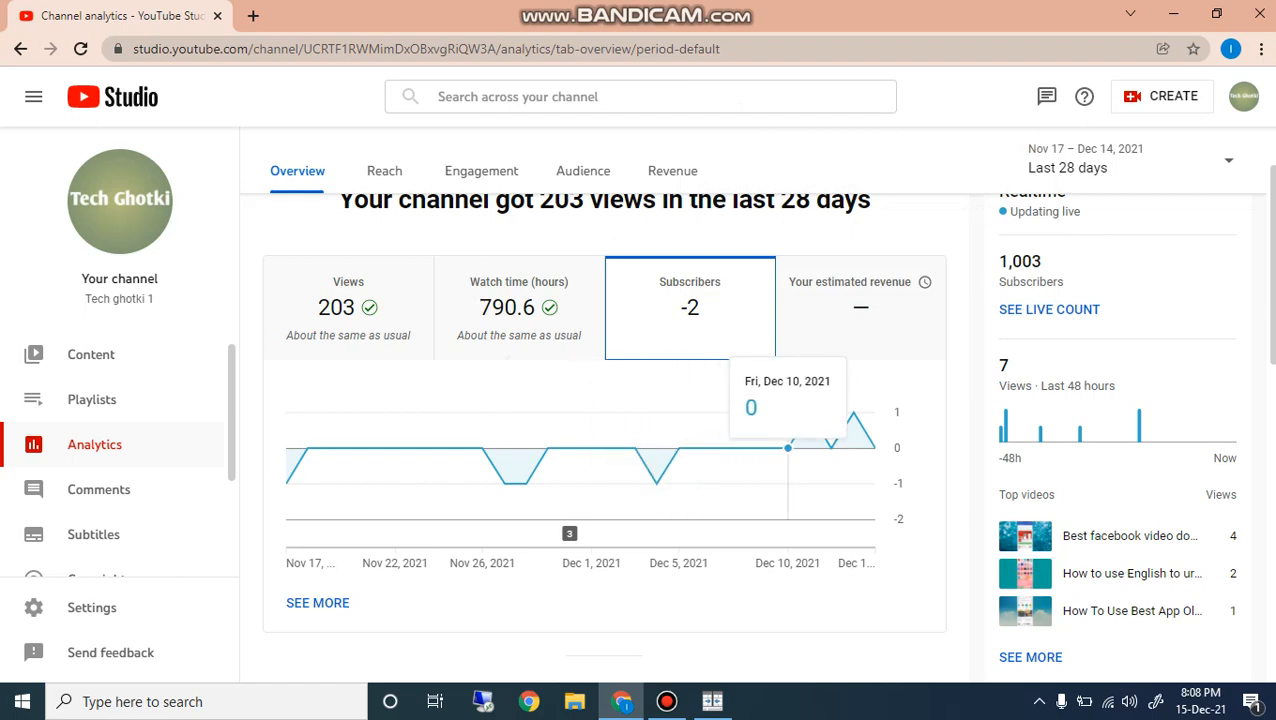
pyautogui.moveTo(416, 448)
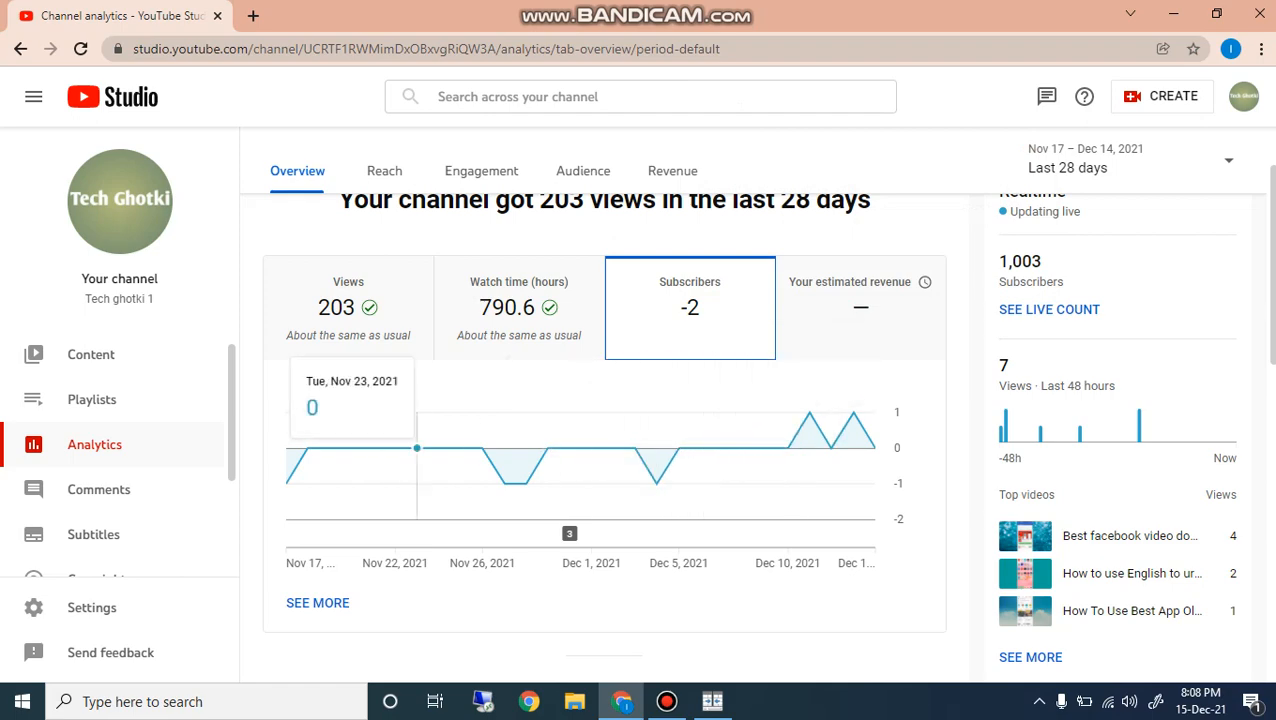
pyautogui.scroll(-3)
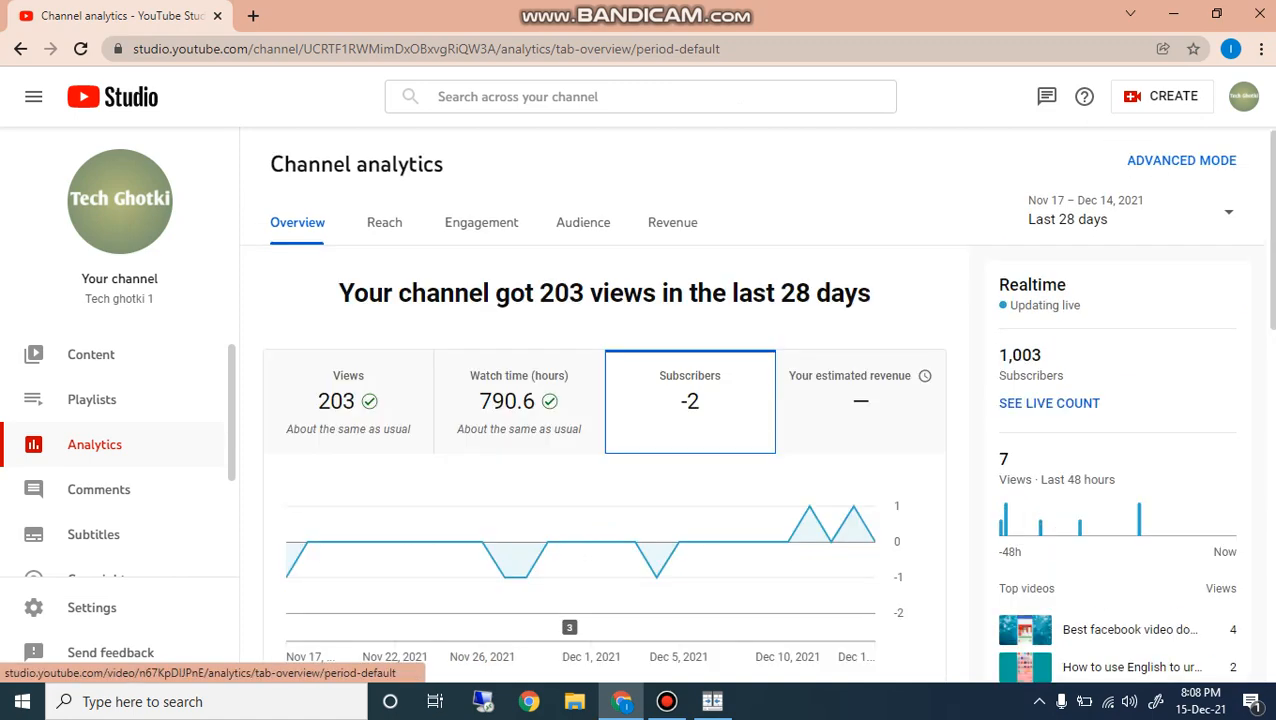
# Chart estimated revenue over the period and leave the date range at Last 28 days.
pyautogui.click(860, 400)
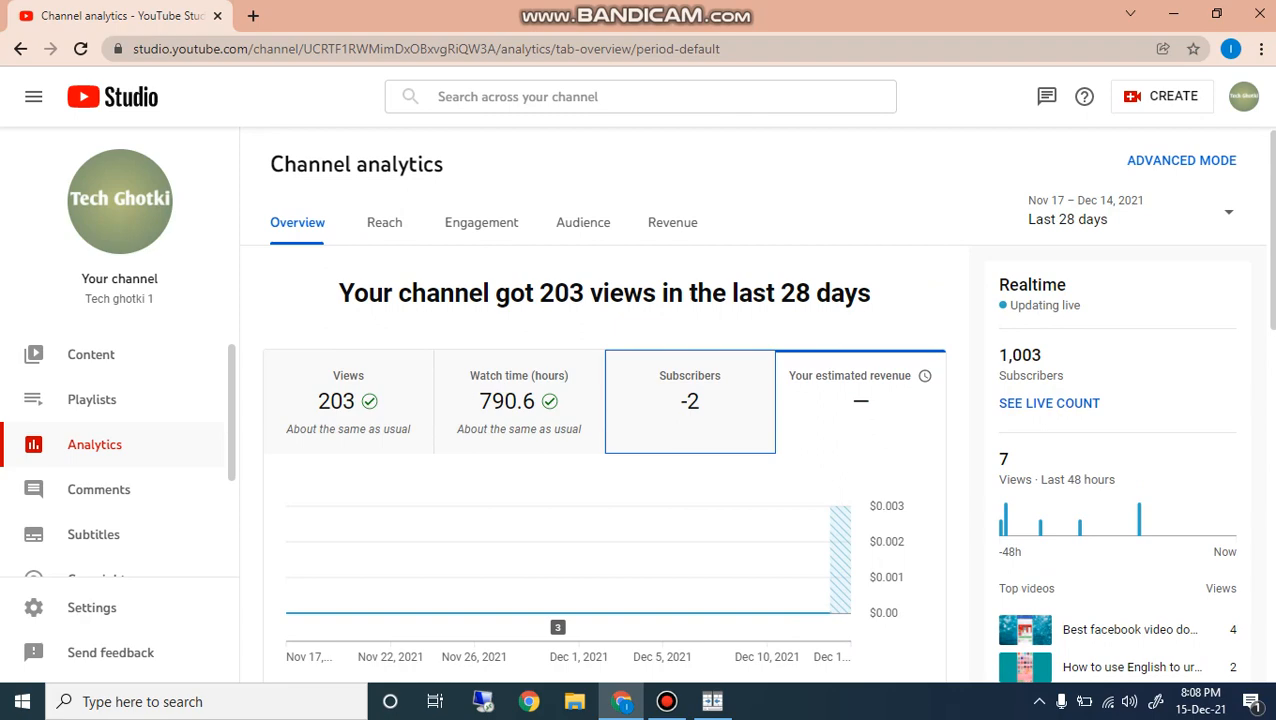
pyautogui.click(1124, 210)
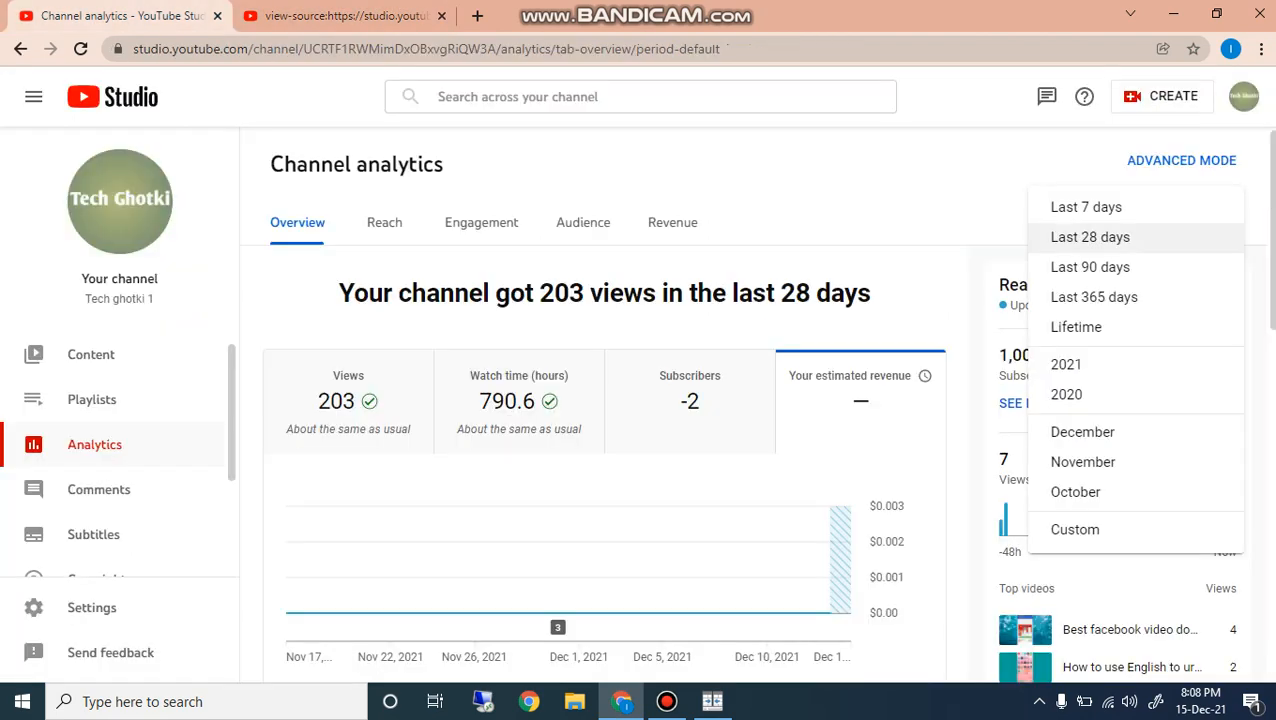
pyautogui.moveTo(1090, 268)
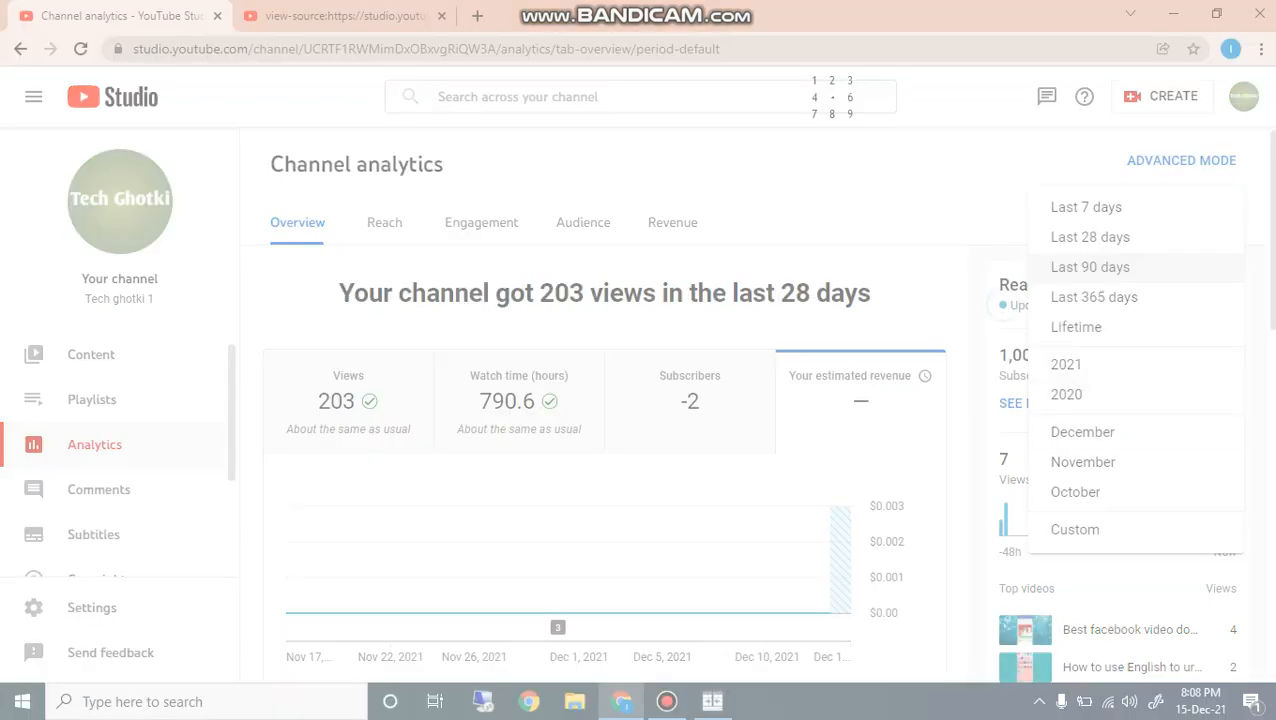
pyautogui.click(1090, 236)
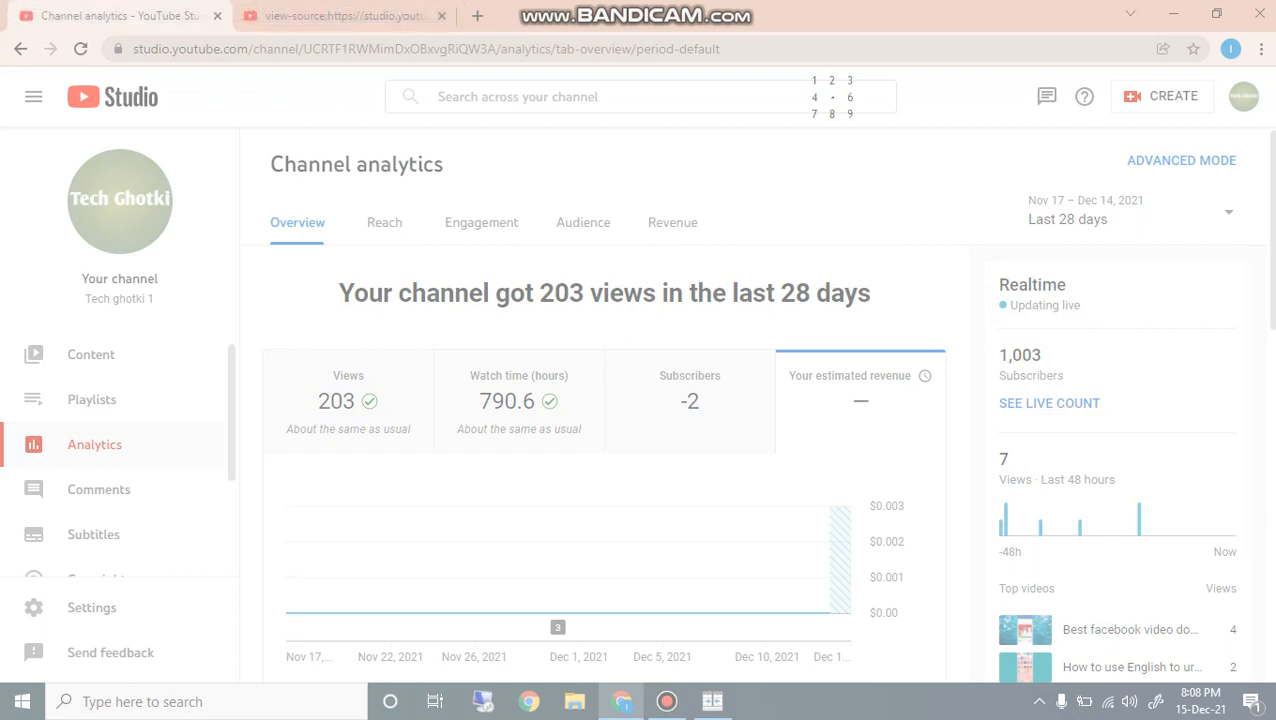
# Switch to the Reach analytics showing 3.4K impressions and 1.5% click-through rate.
pyautogui.click(384, 222)
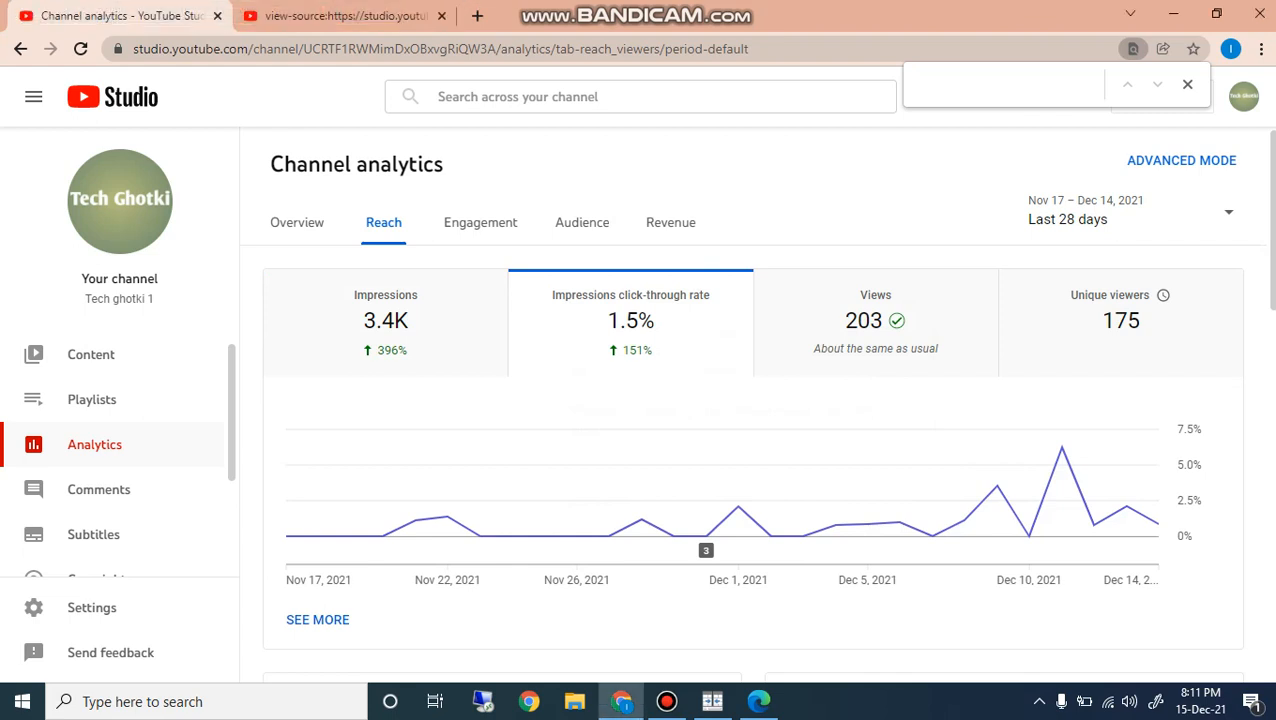
pyautogui.moveTo(630, 294)
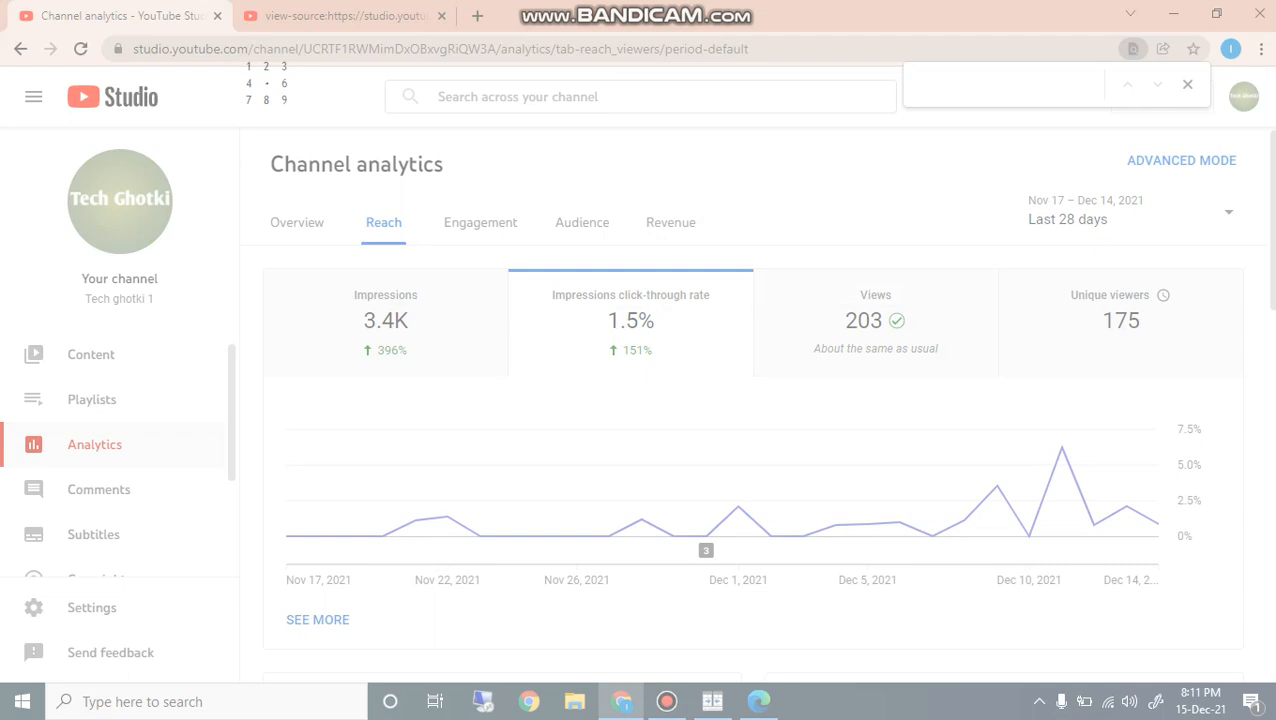
pyautogui.moveTo(876, 320)
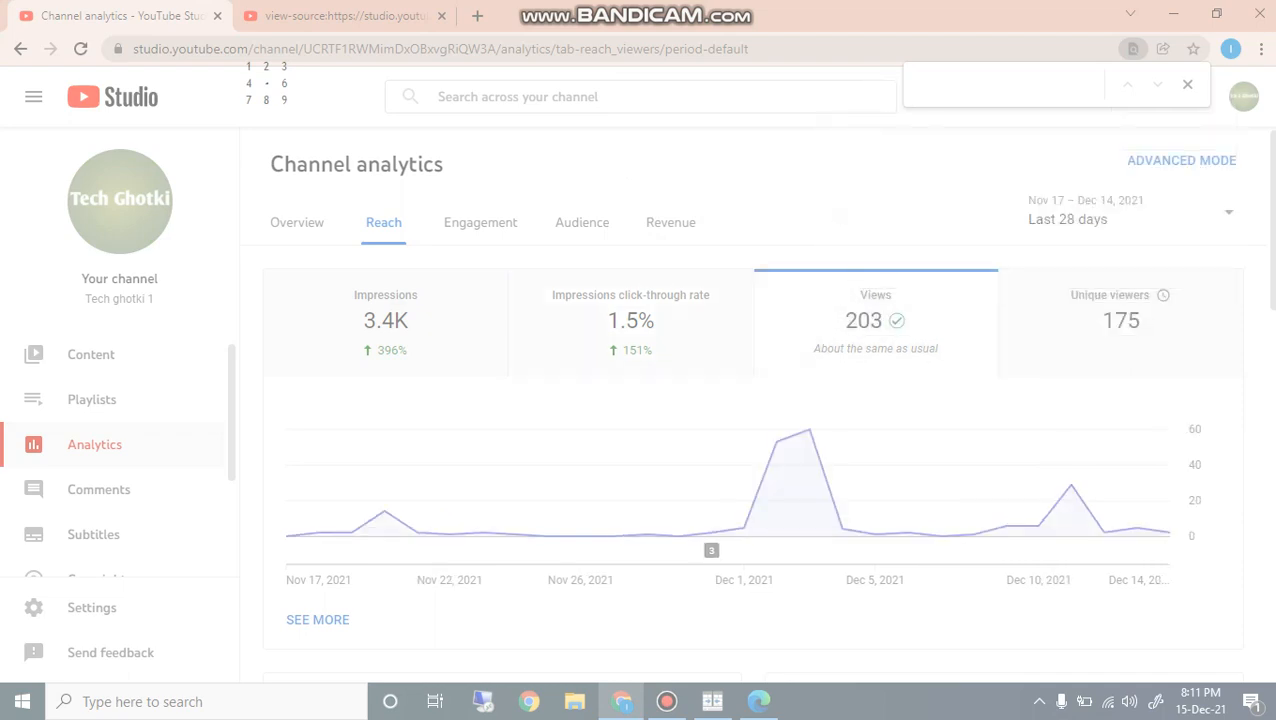
pyautogui.moveTo(876, 320)
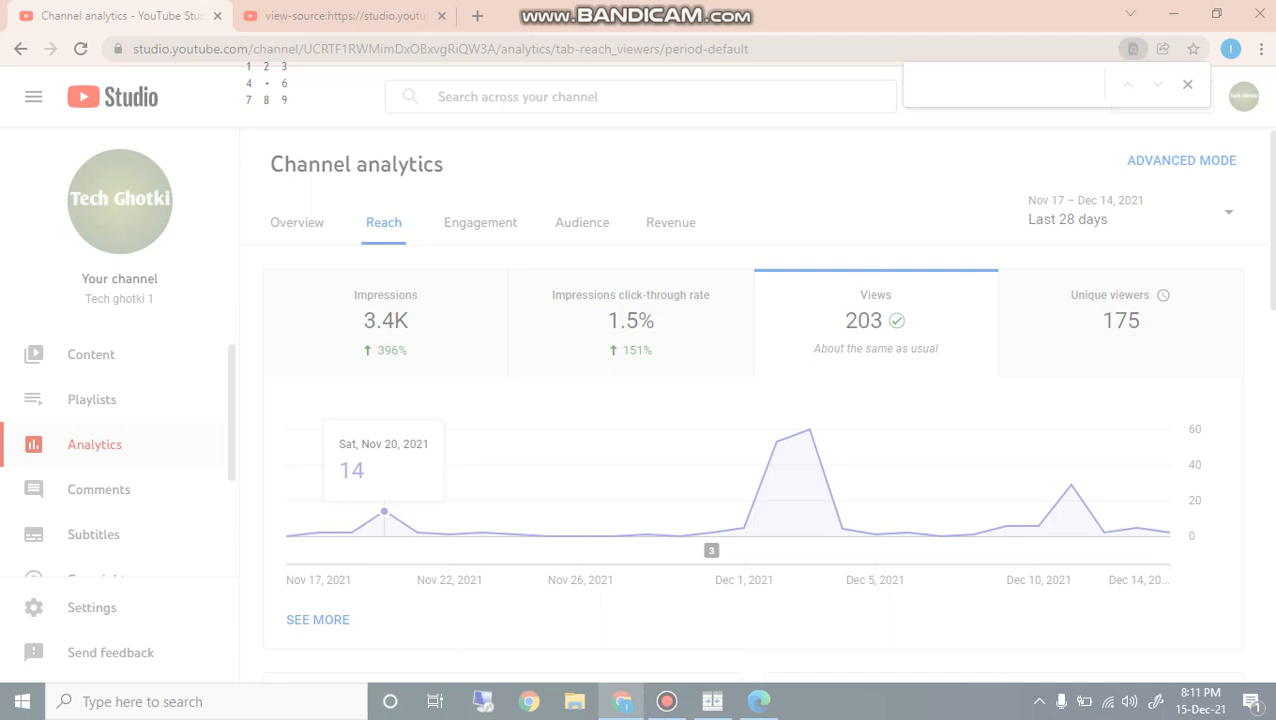
pyautogui.moveTo(450, 532)
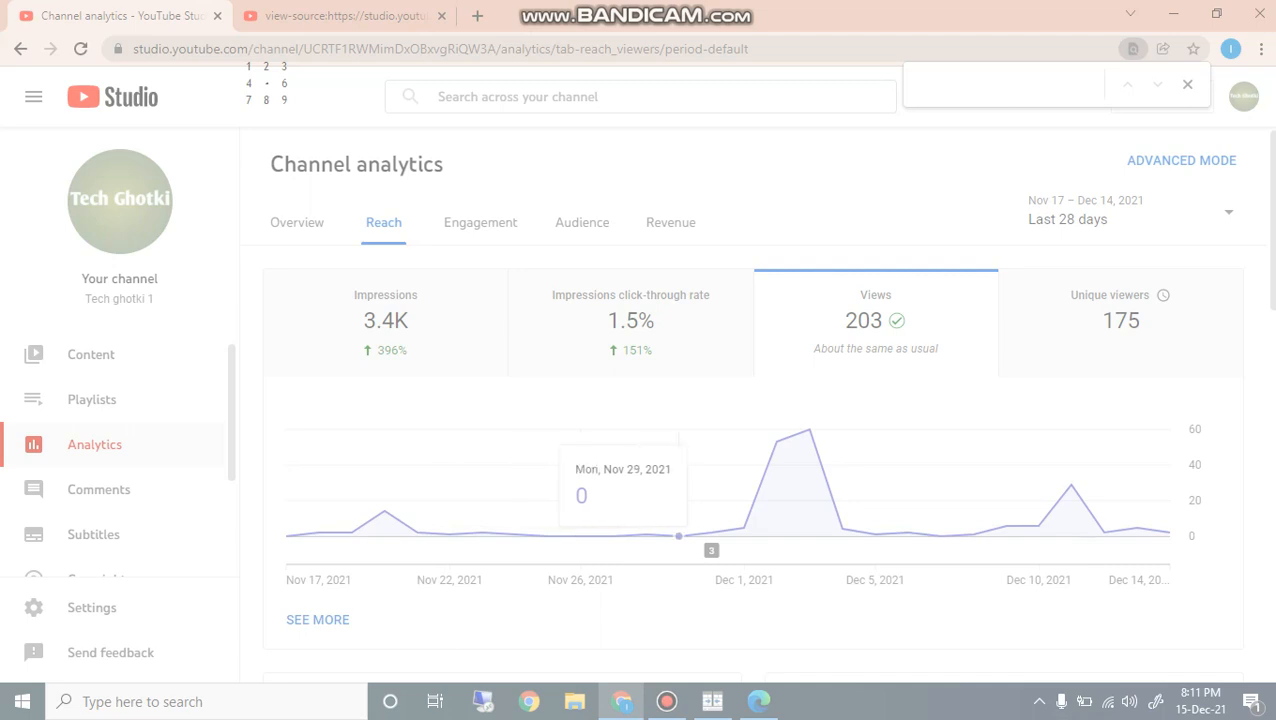
pyautogui.moveTo(808, 428)
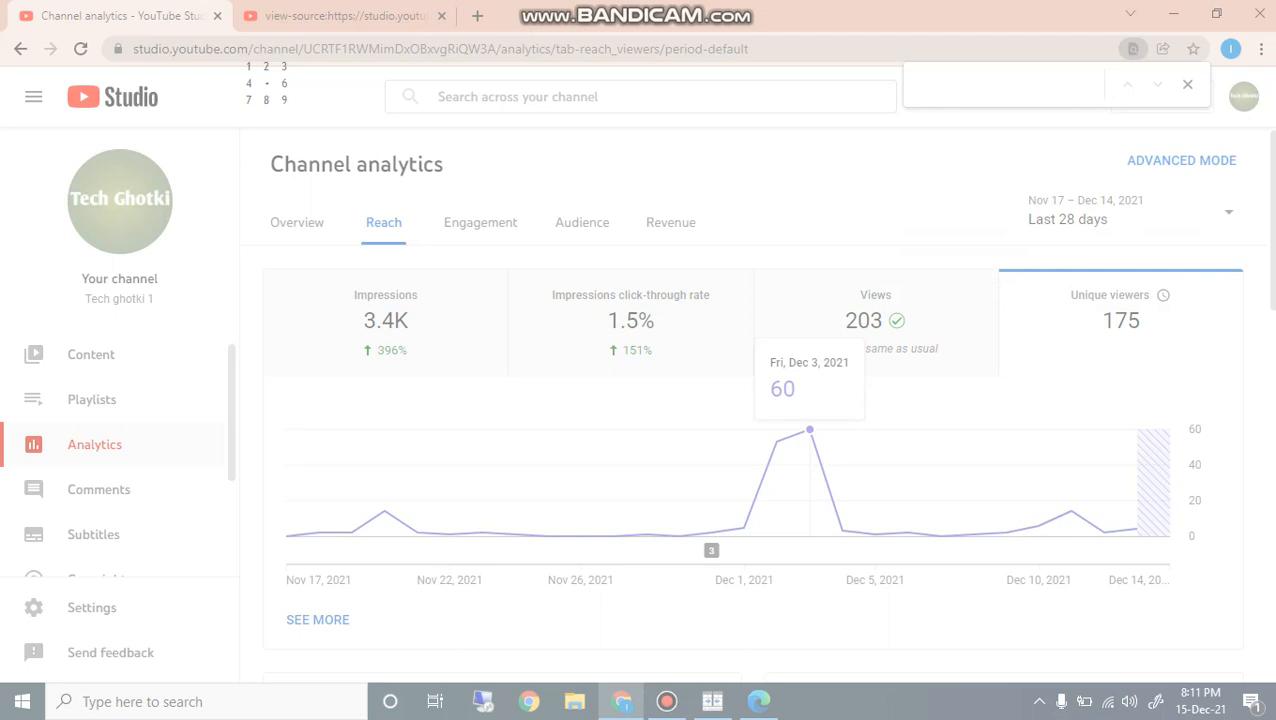
pyautogui.moveTo(1104, 532)
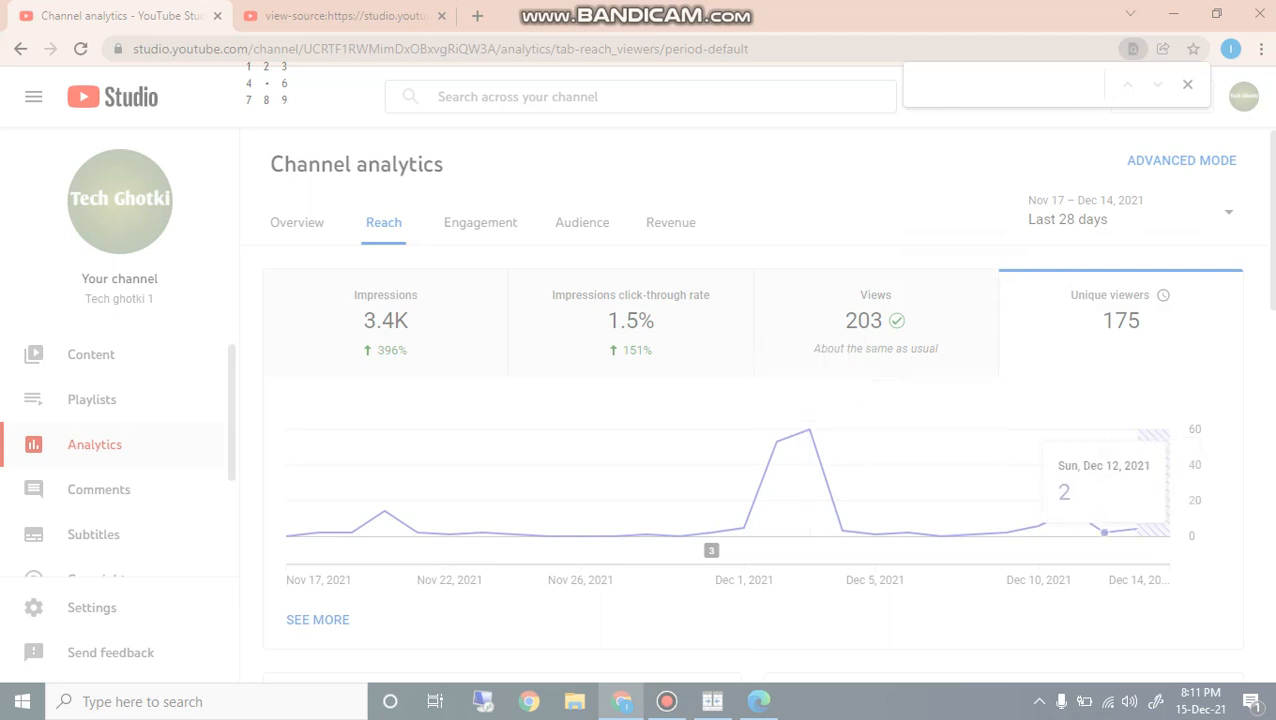
pyautogui.moveTo(808, 428)
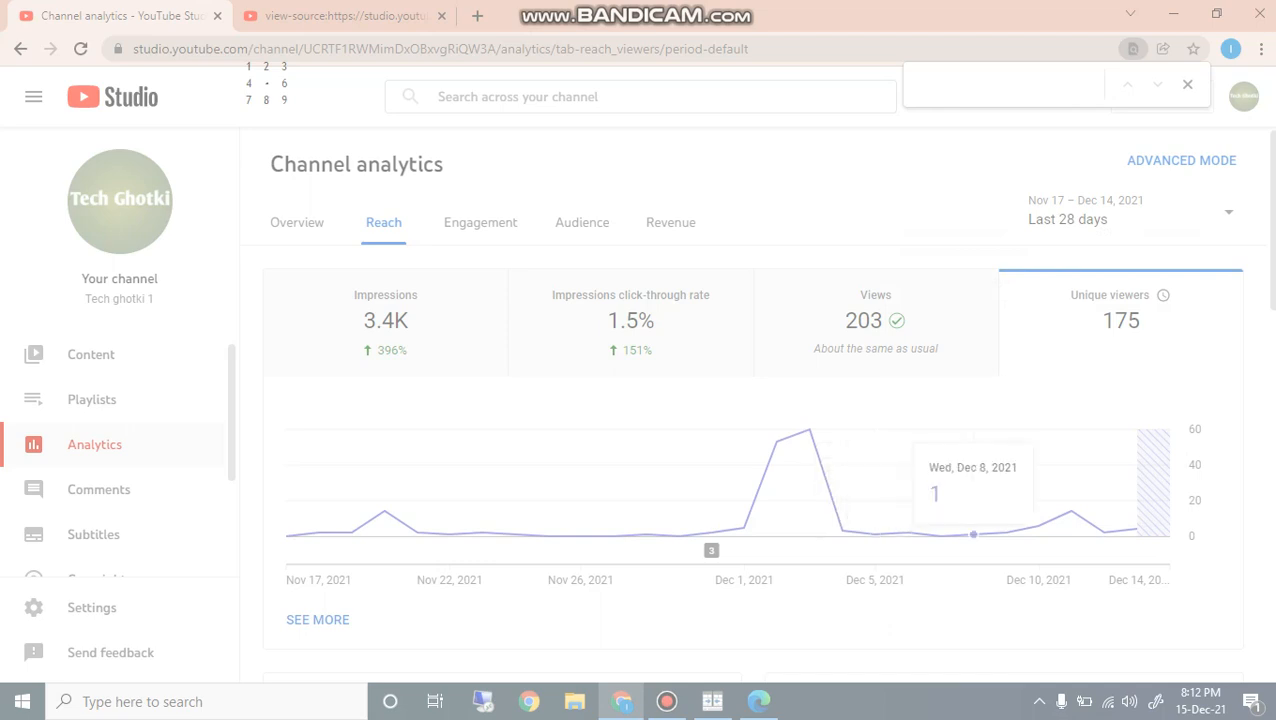
pyautogui.moveTo(1104, 534)
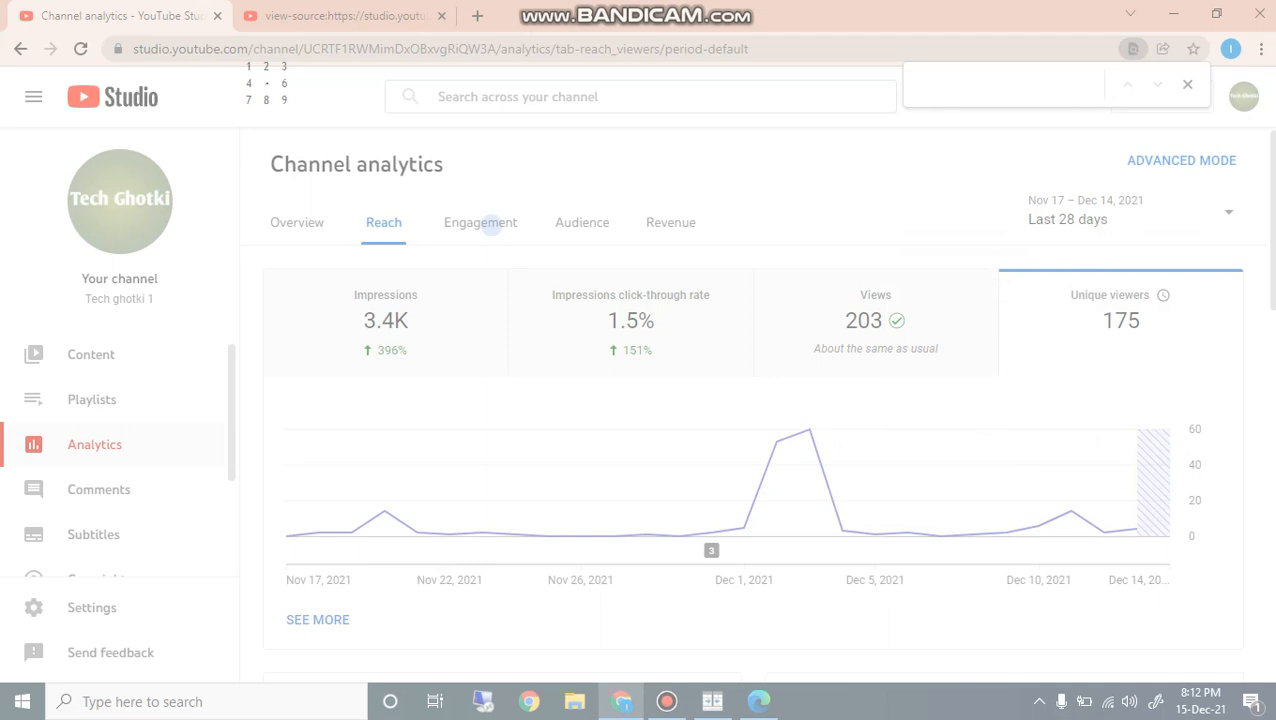
# View the Engagement analytics with watch time hours and average view duration.
pyautogui.click(480, 222)
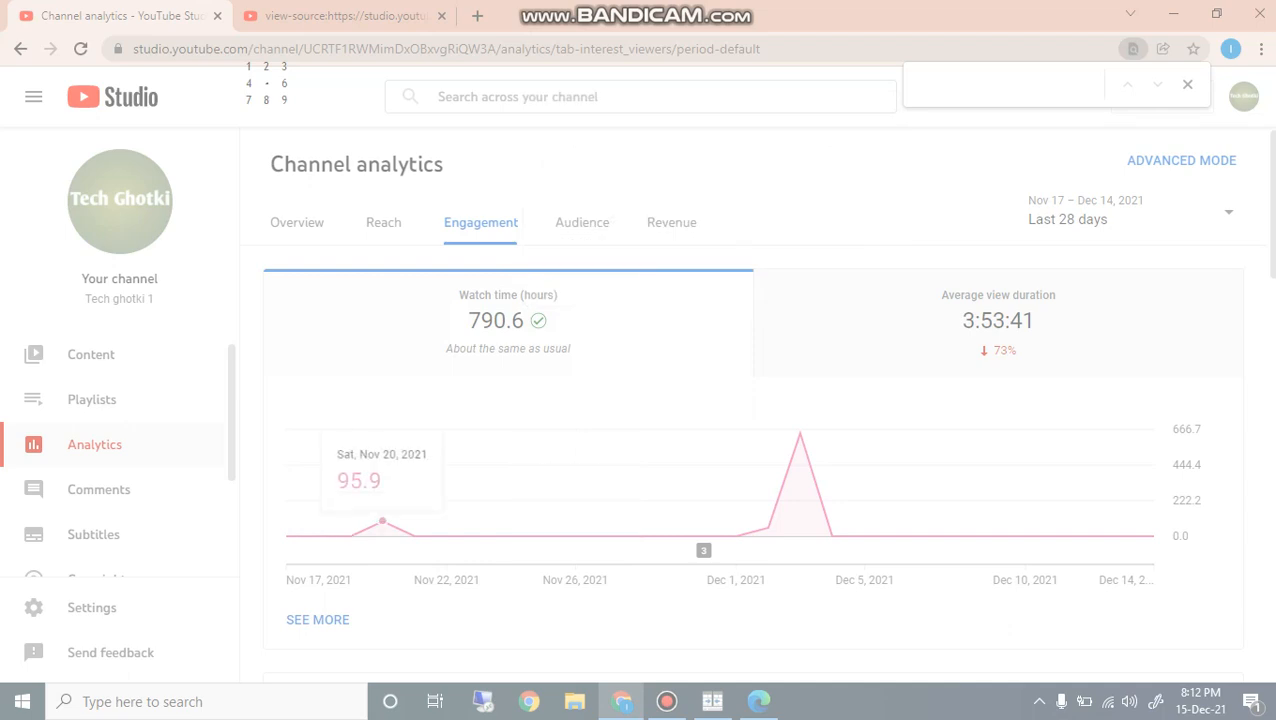
pyautogui.moveTo(512, 536)
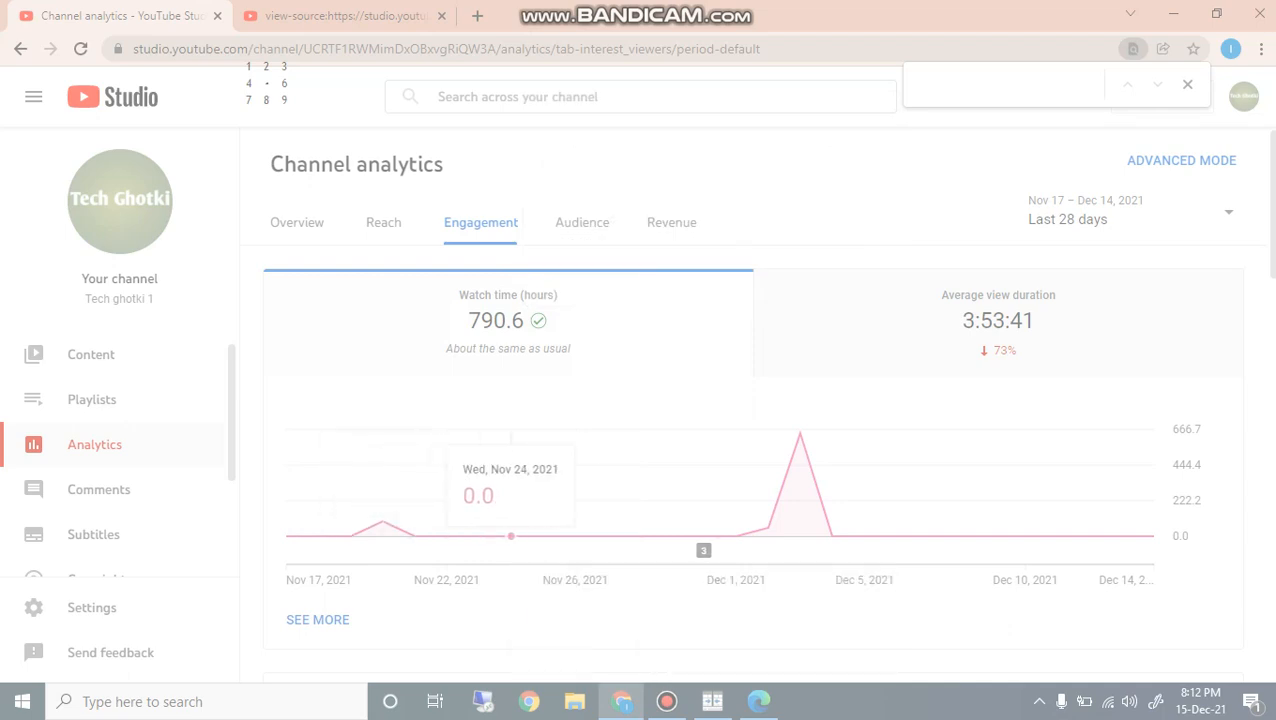
pyautogui.scroll(-3)
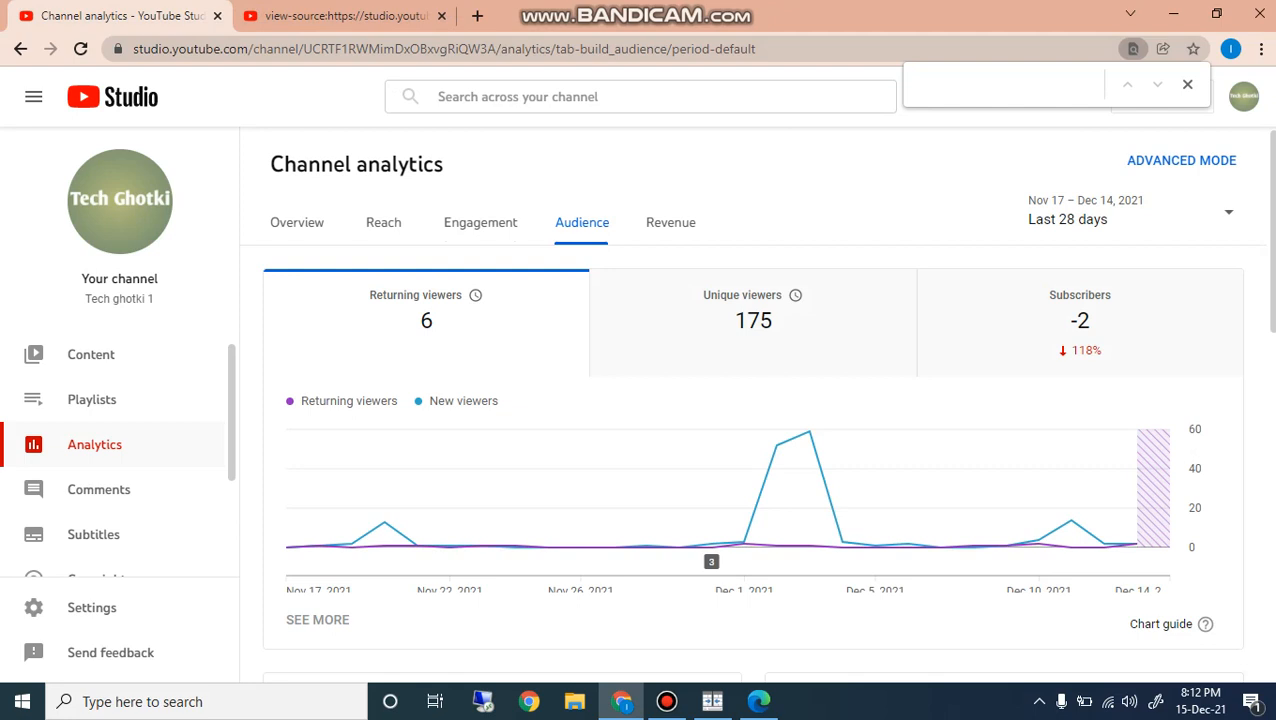
pyautogui.moveTo(452, 546)
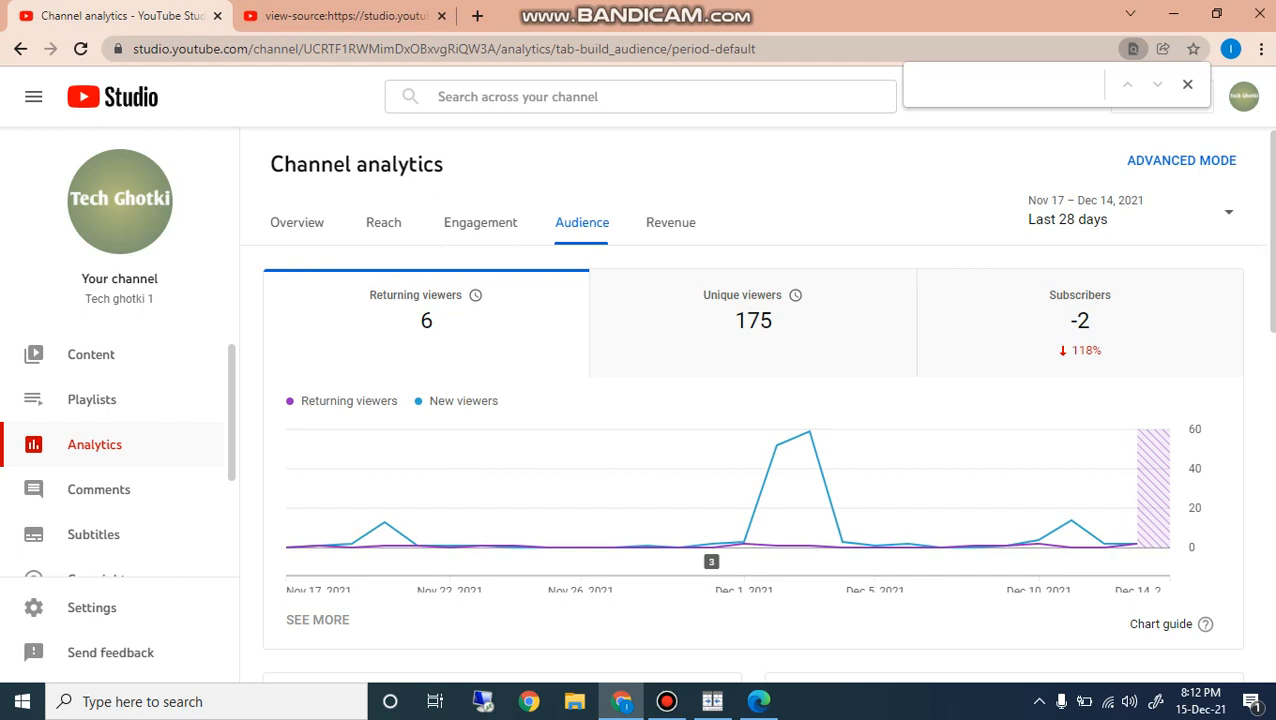
# Chart unique viewers and subscriber changes on Audience, then switch to the Revenue analytics.
pyautogui.click(752, 320)
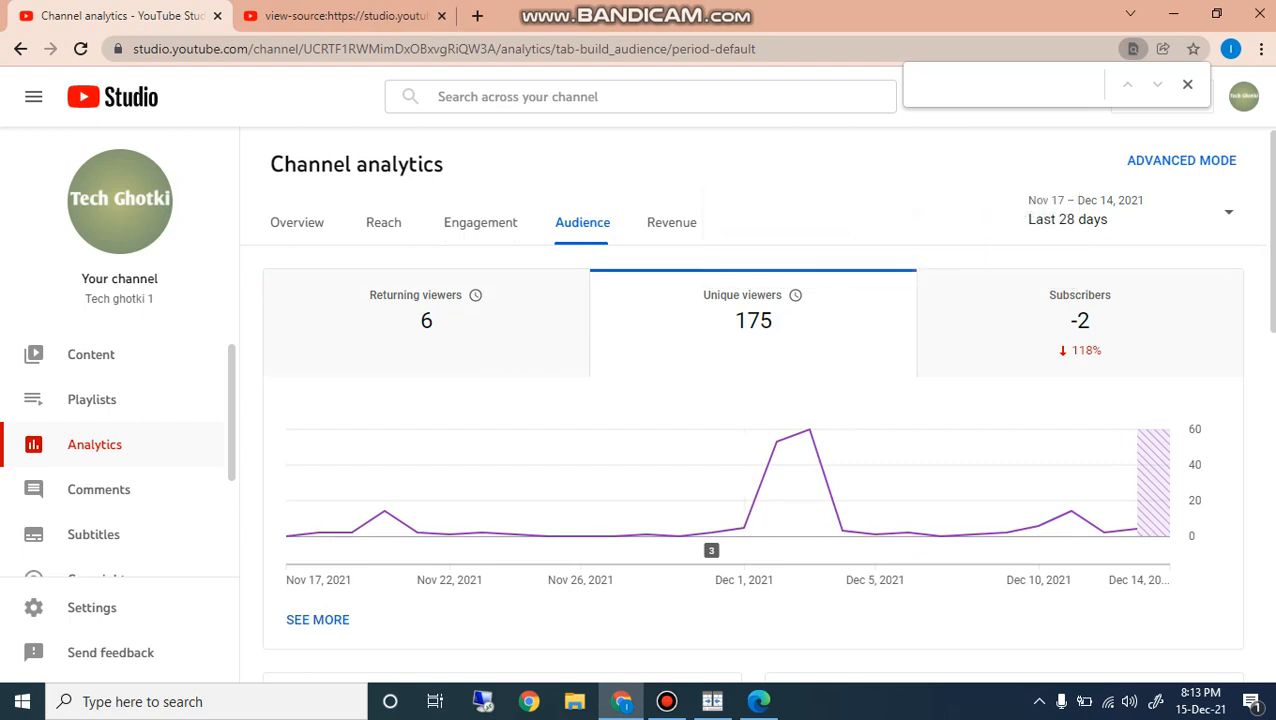
pyautogui.moveTo(780, 294)
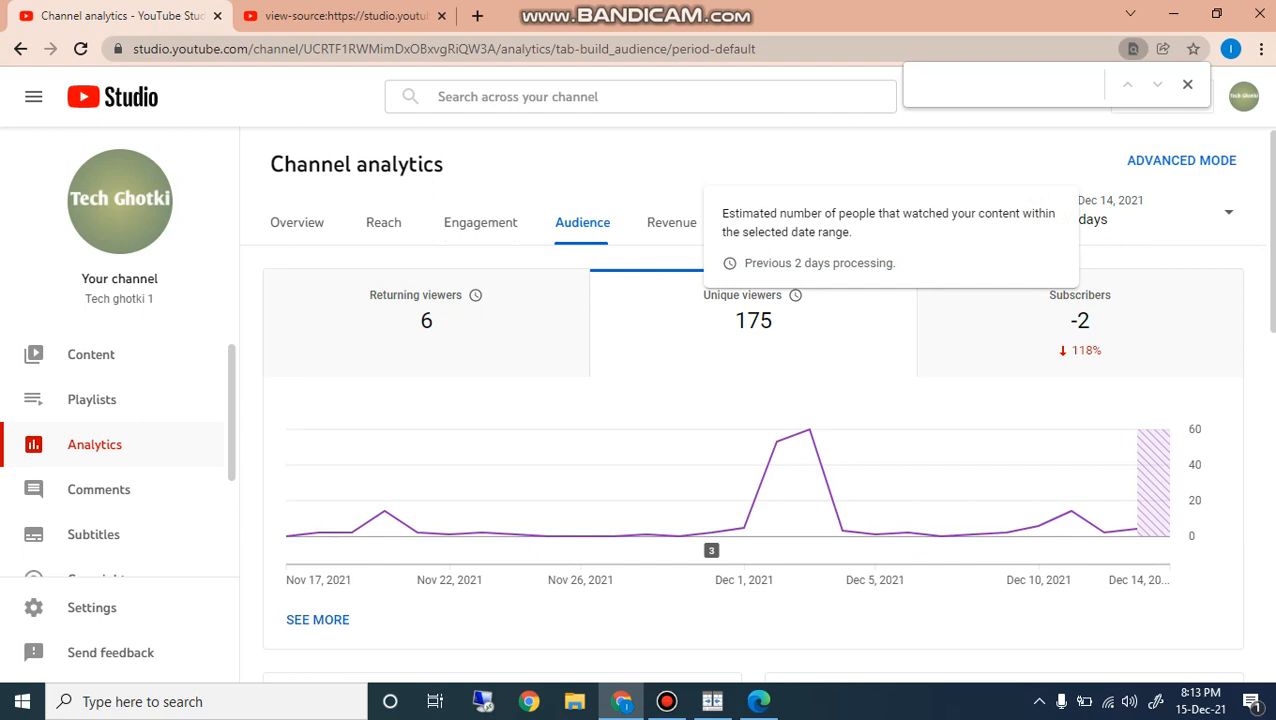
pyautogui.click(1078, 320)
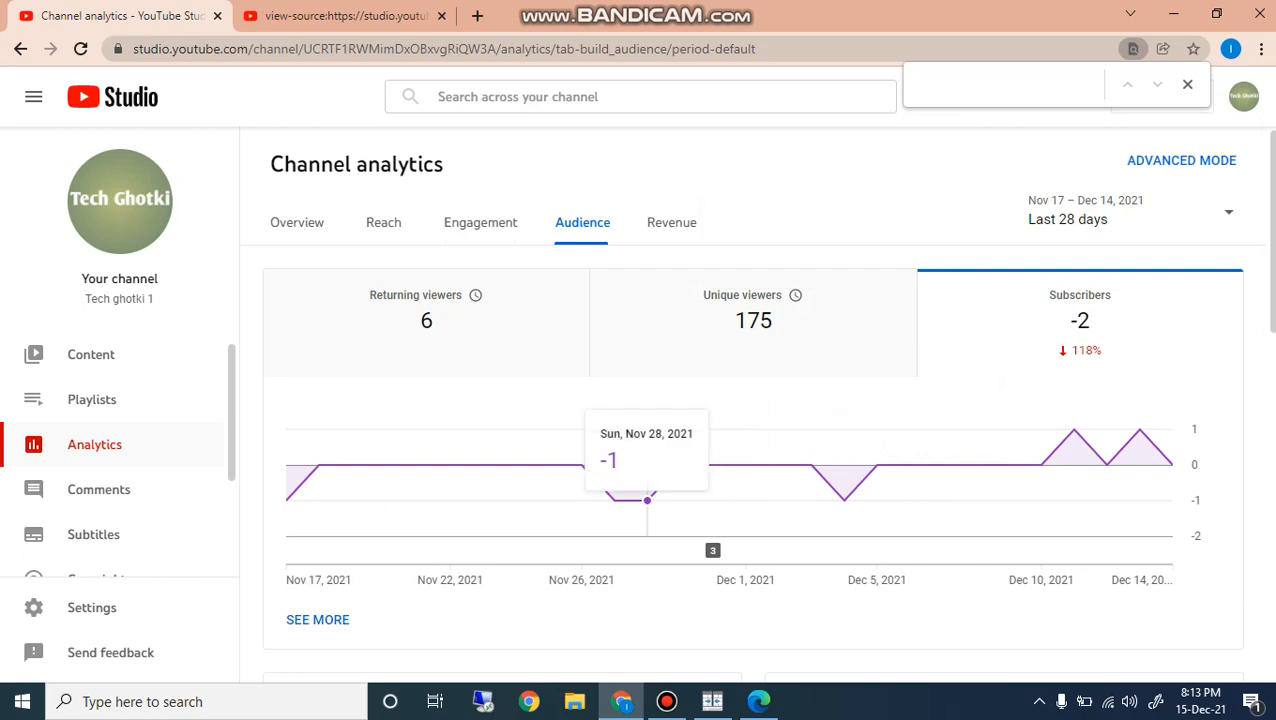
pyautogui.click(672, 222)
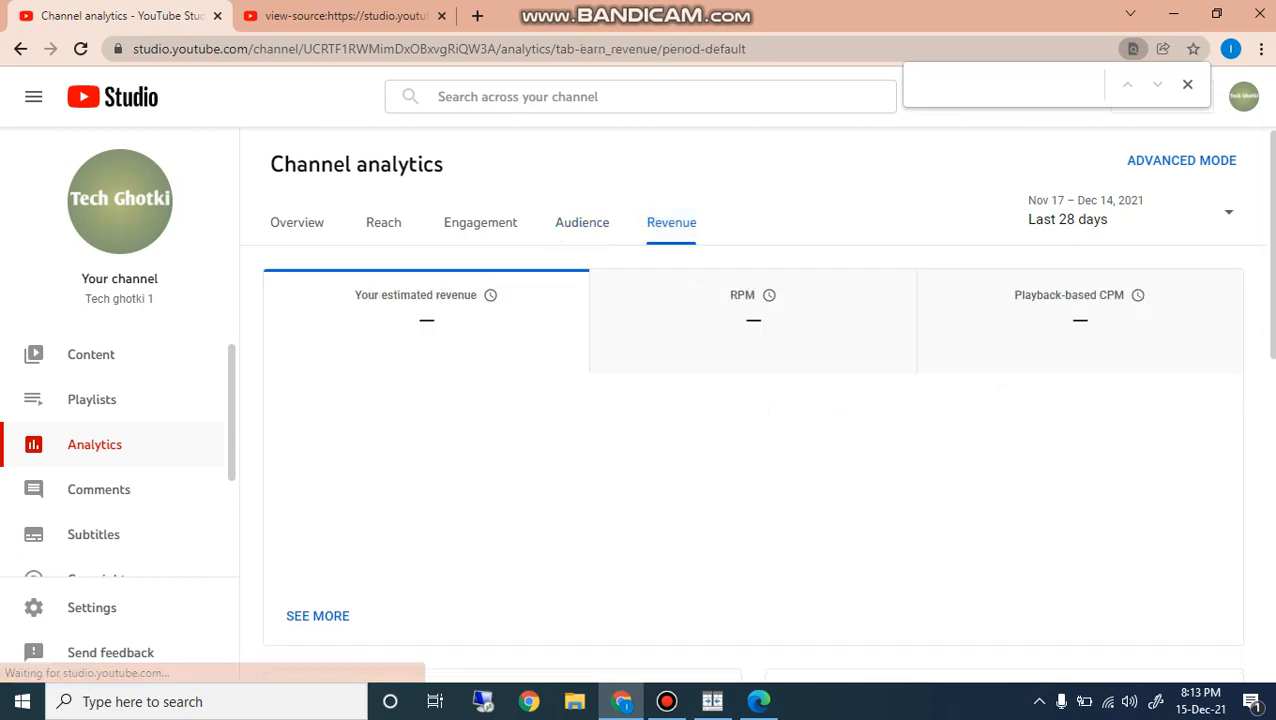
# Look through the Revenue reports and return to the Audience analytics.
pyautogui.scroll(-3)
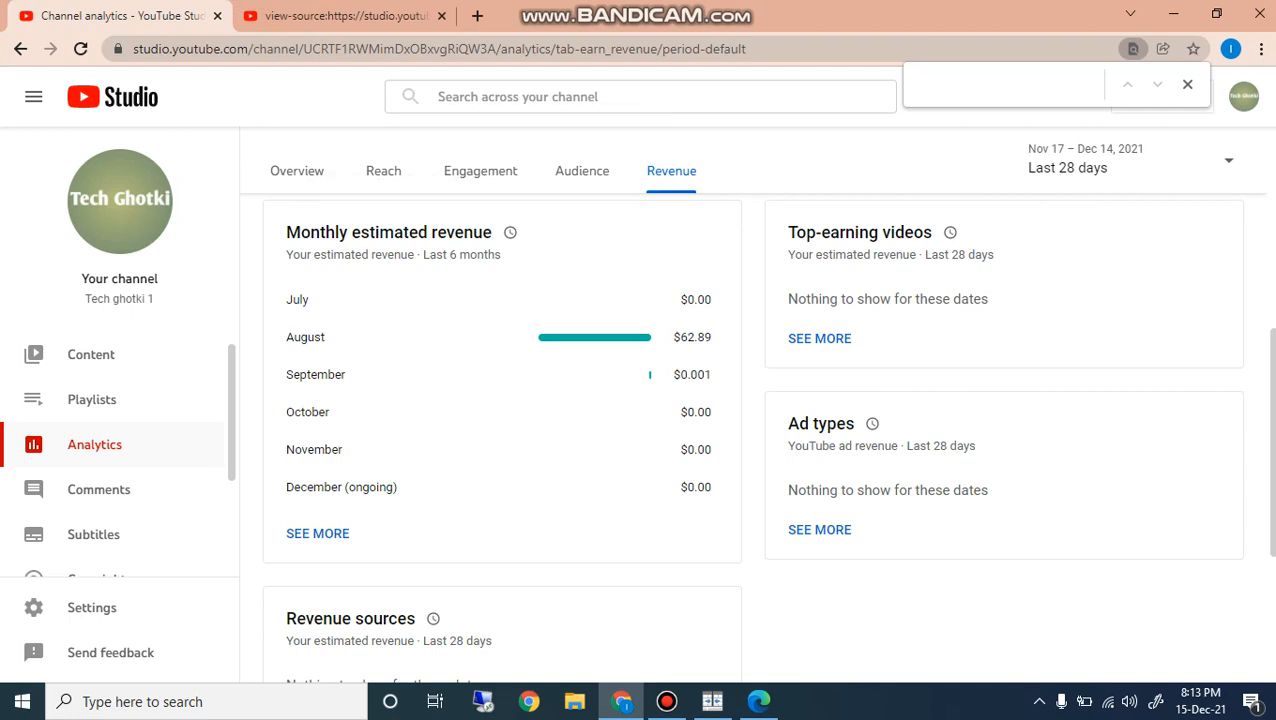
pyautogui.scroll(-3)
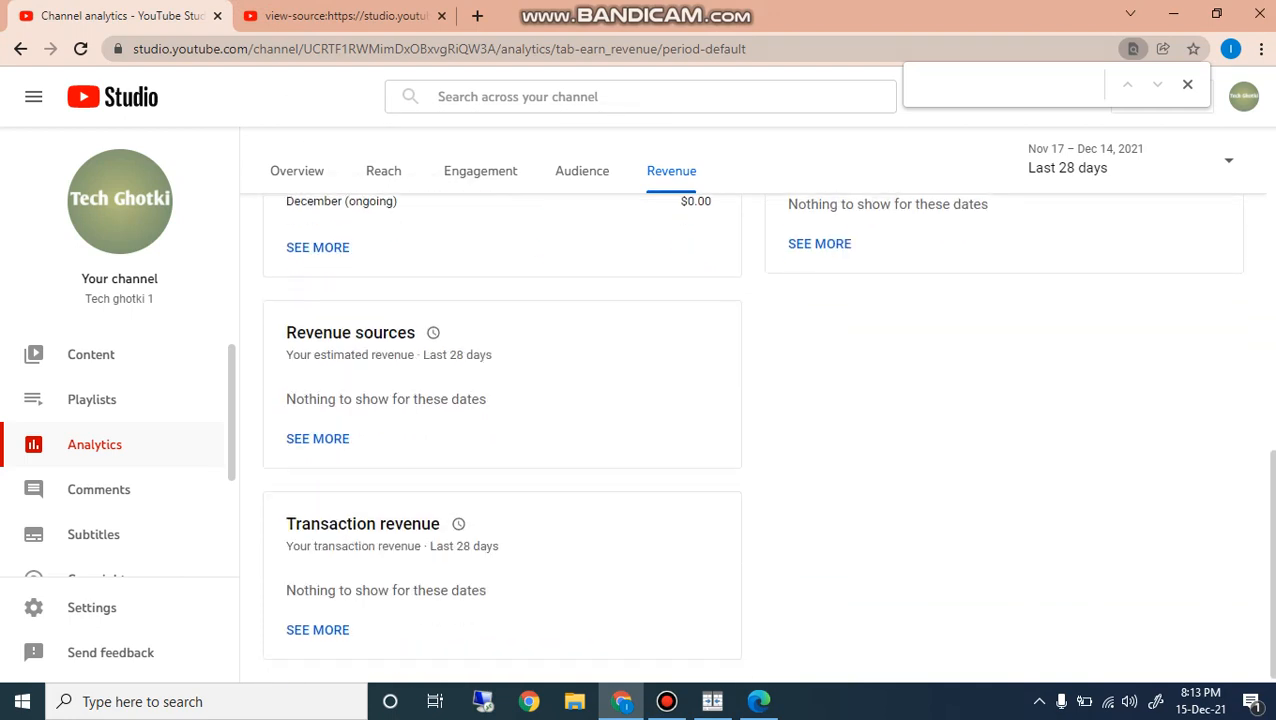
pyautogui.scroll(3)
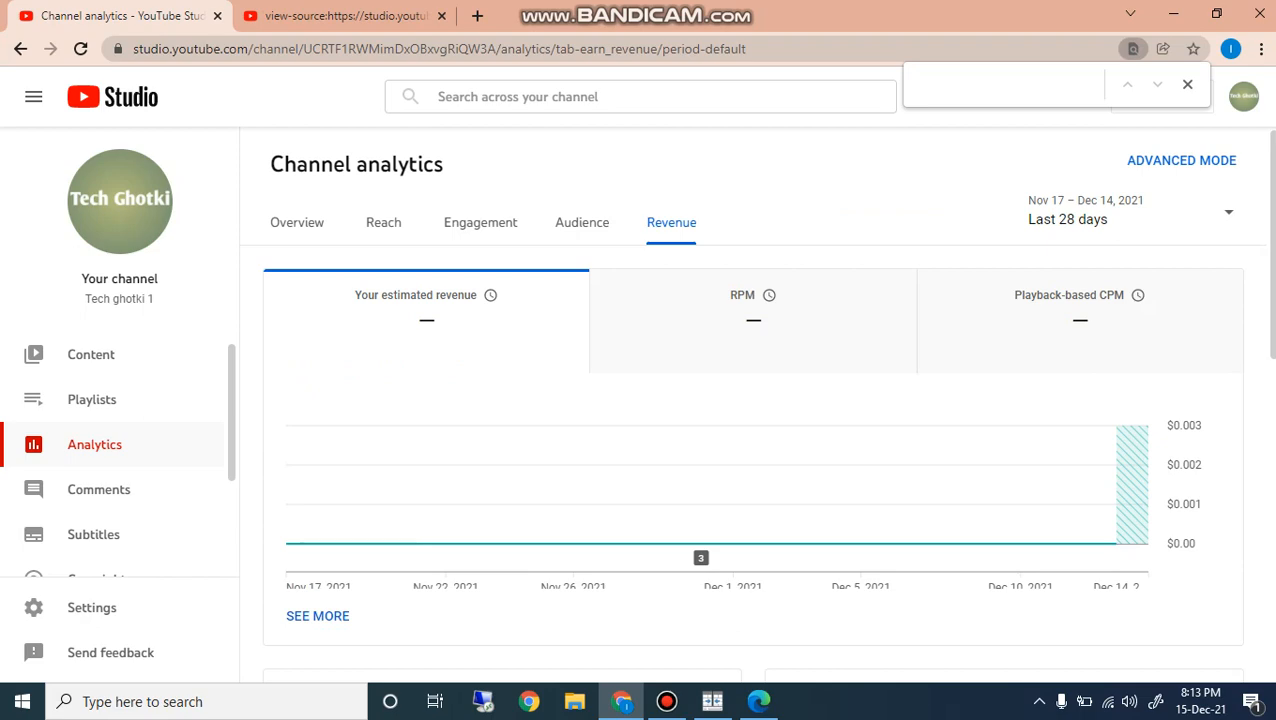
pyautogui.click(580, 222)
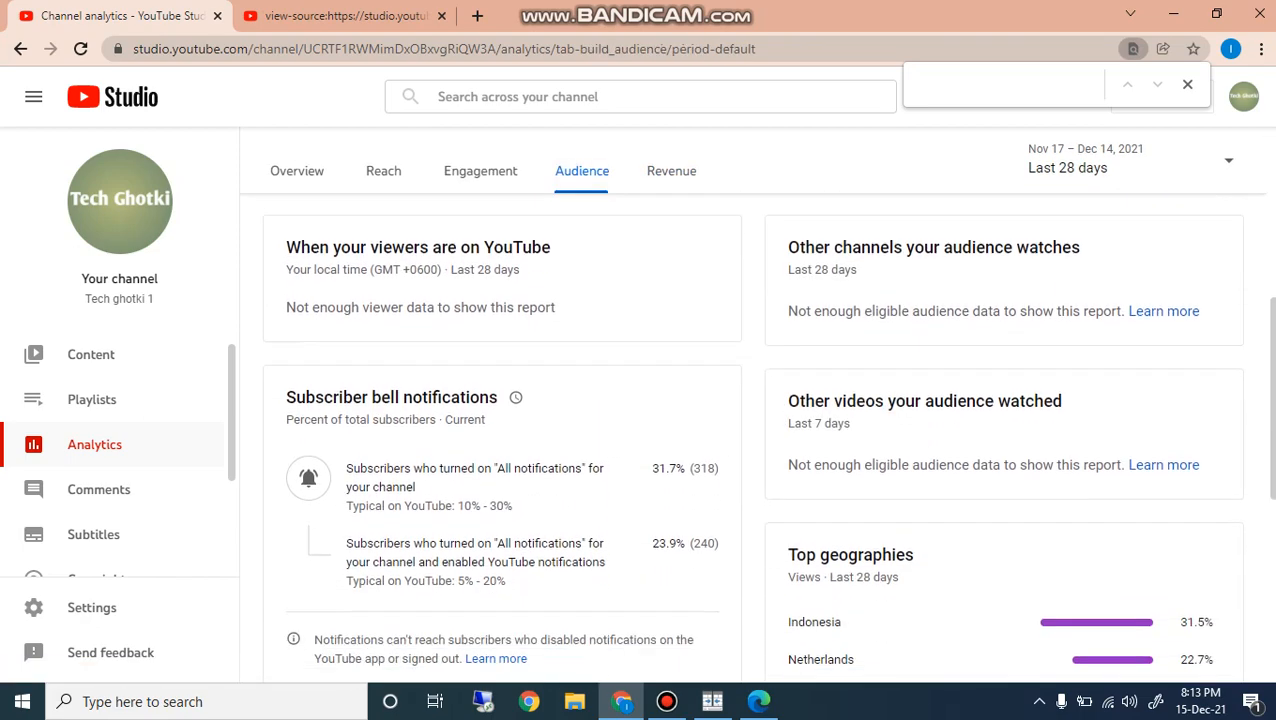
pyautogui.scroll(-3)
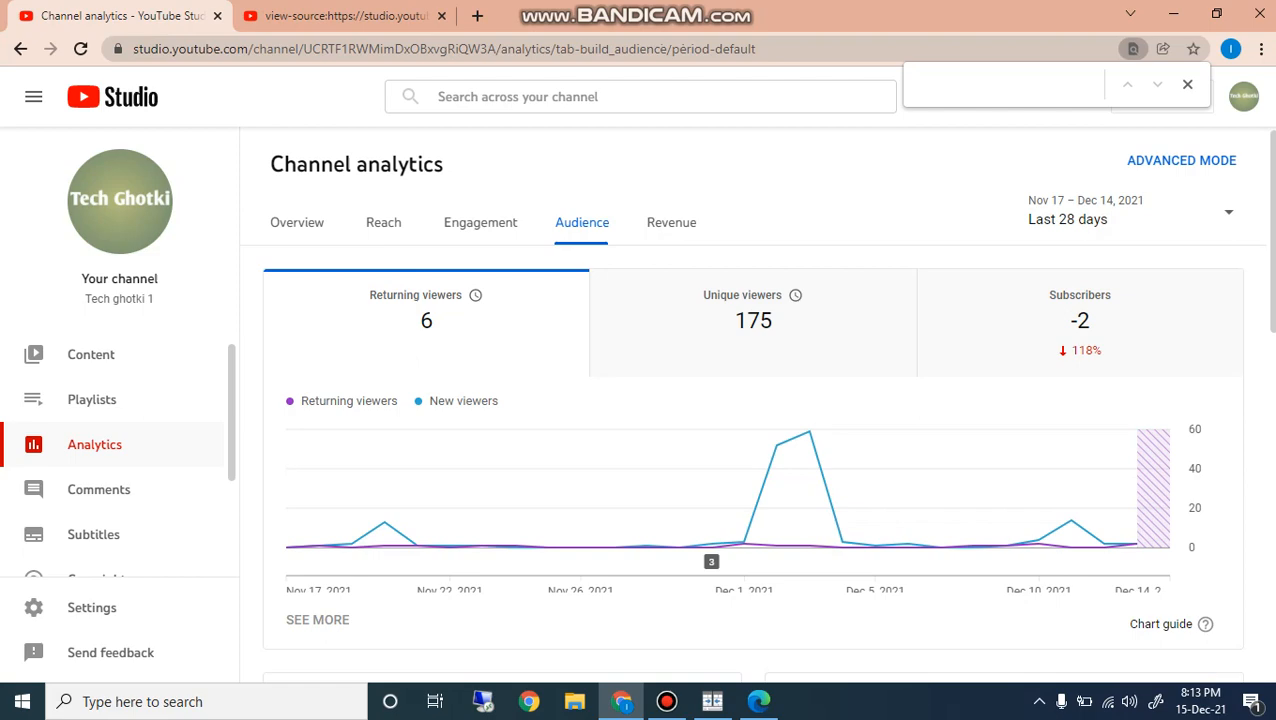
pyautogui.scroll(-3)
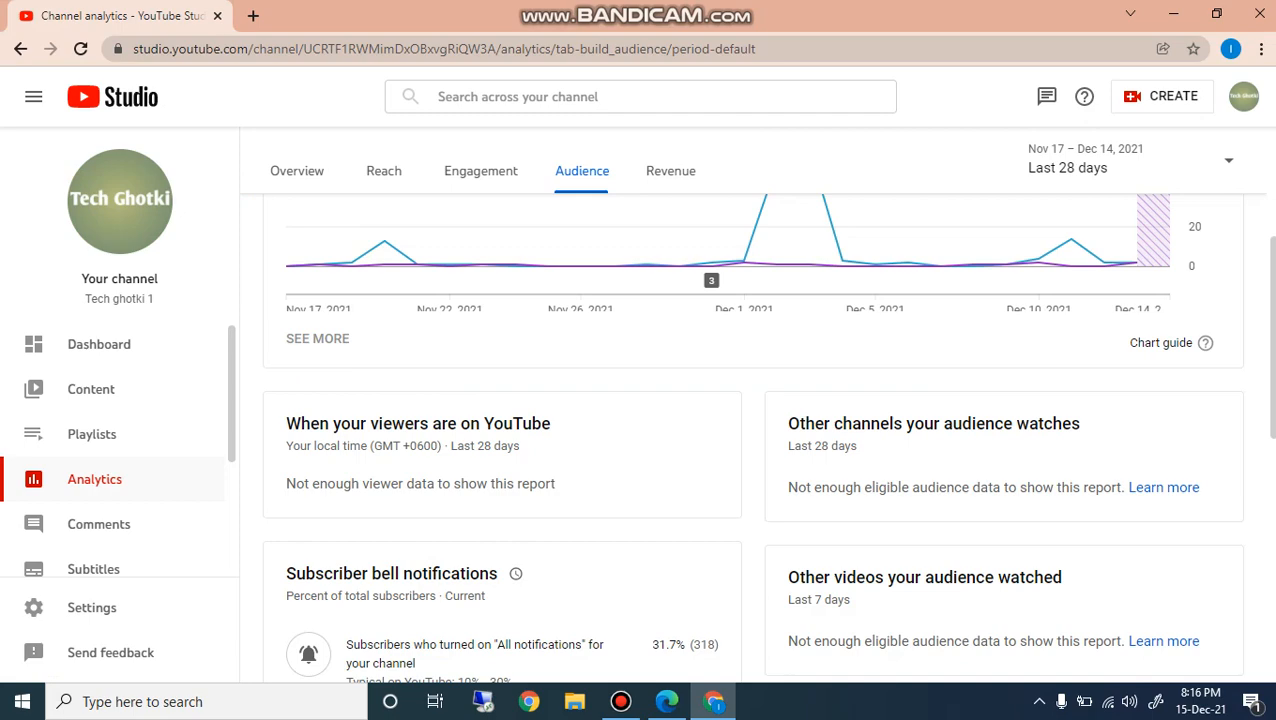
pyautogui.scroll(-3)
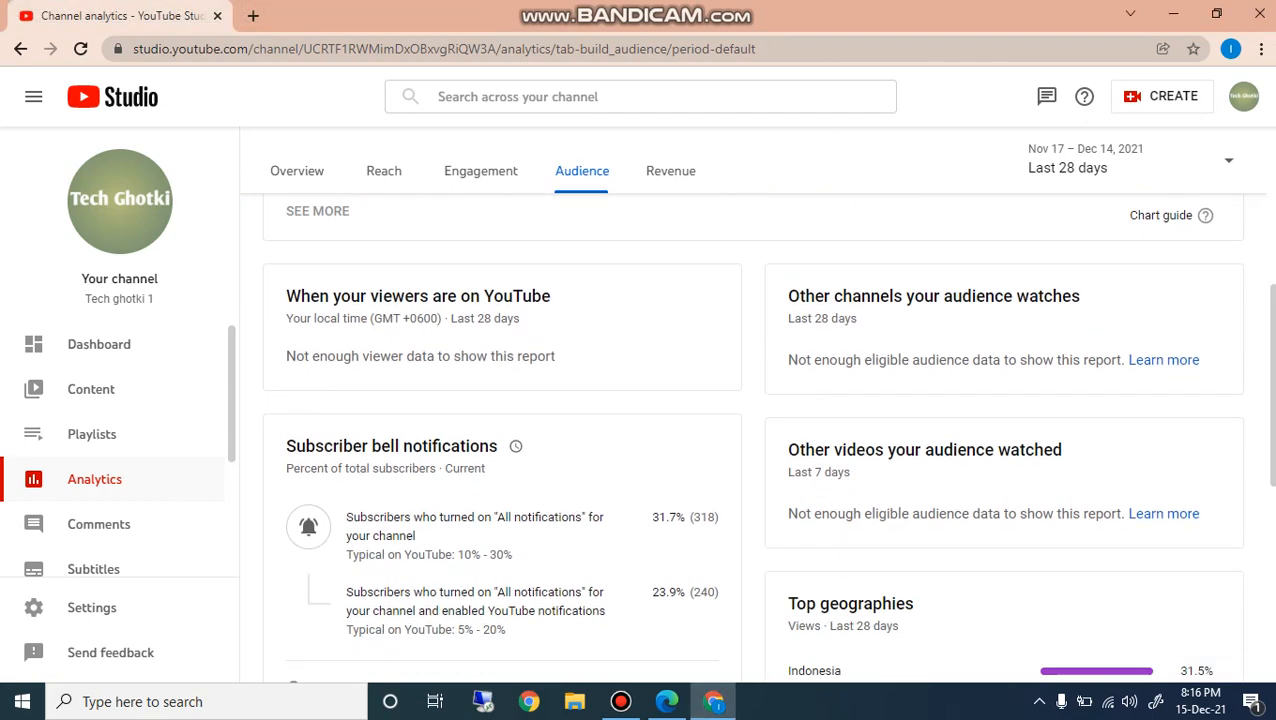
pyautogui.scroll(-3)
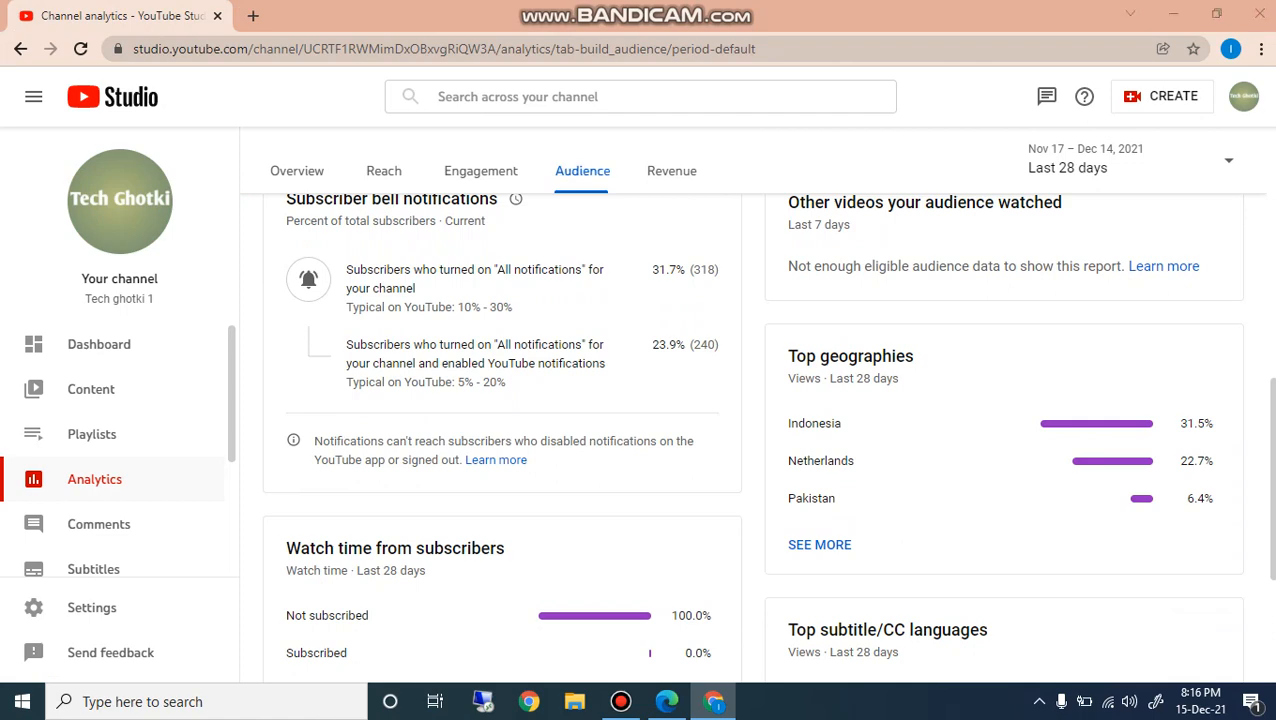
pyautogui.click(16, 700)
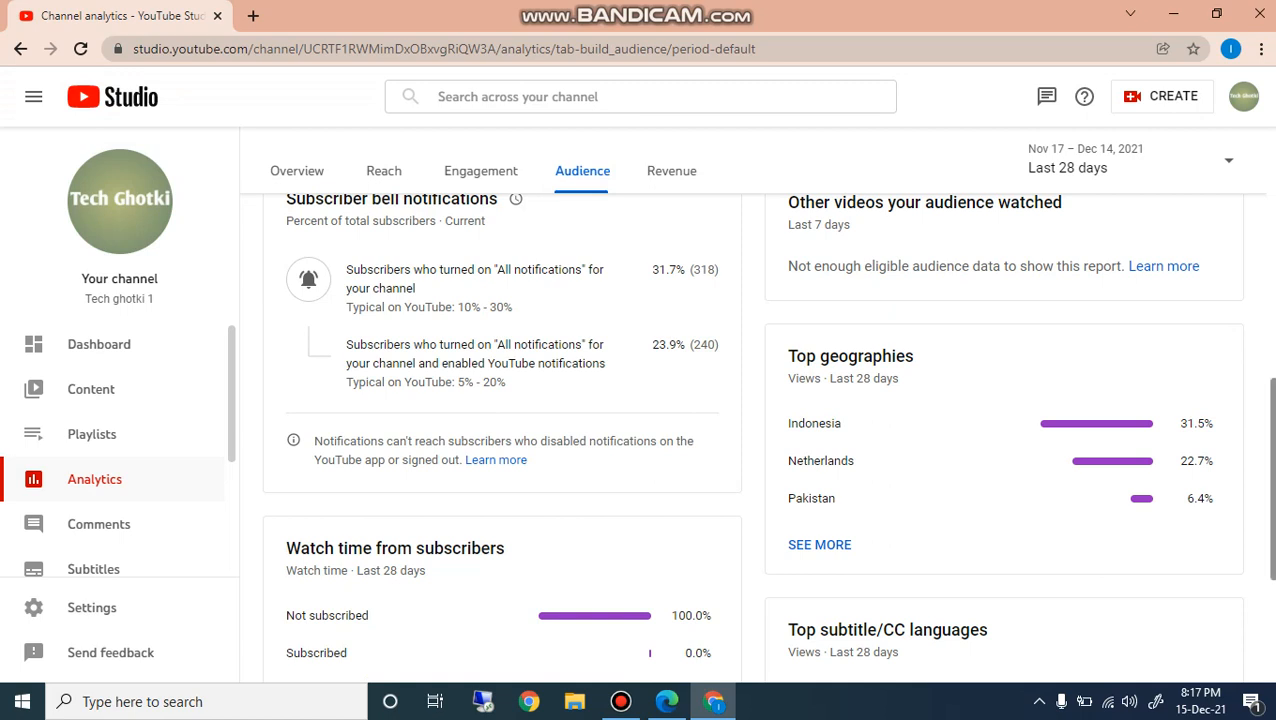
pyautogui.scroll(3)
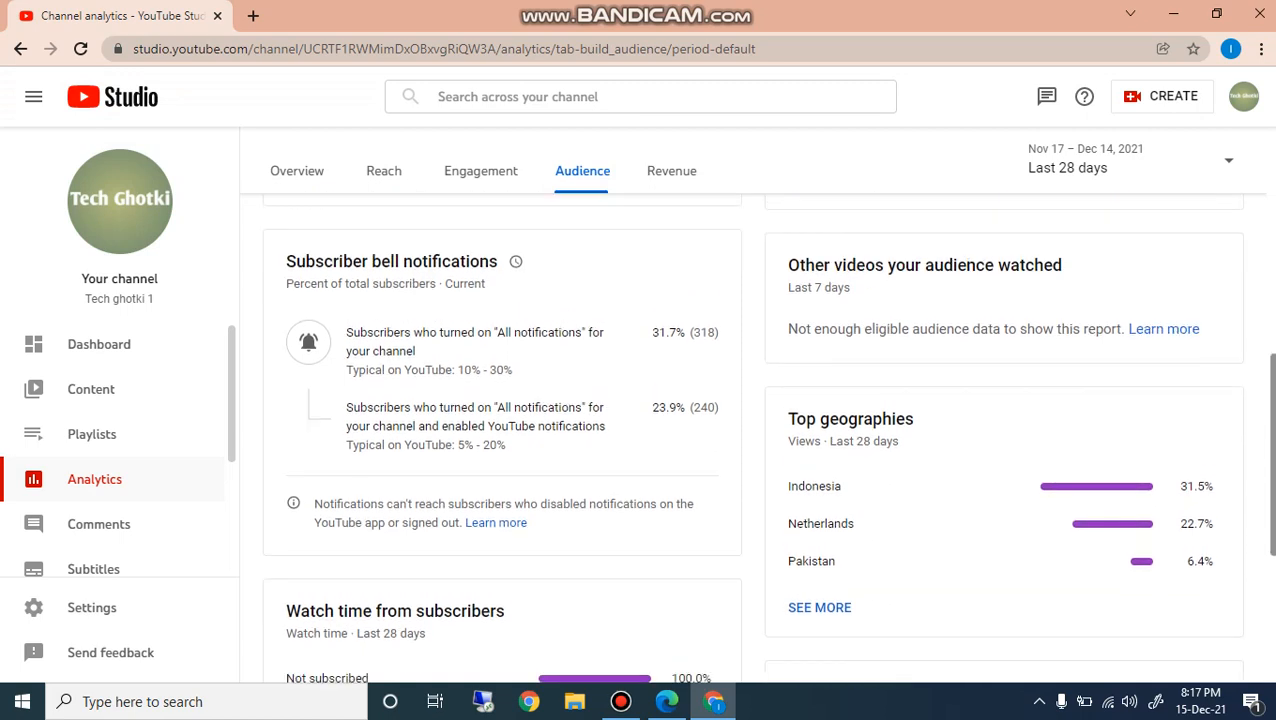
pyautogui.scroll(-3)
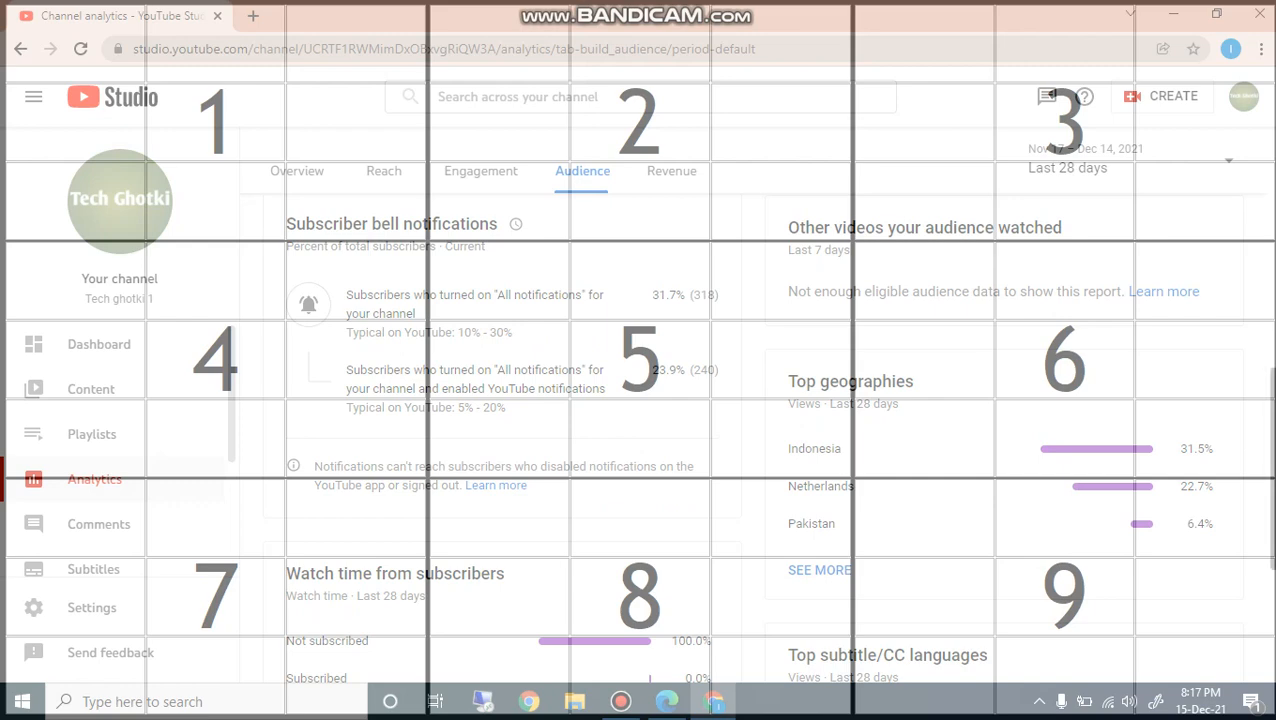
# Scroll down through the Engagement tab's detailed report cards.
pyautogui.scroll(-3)
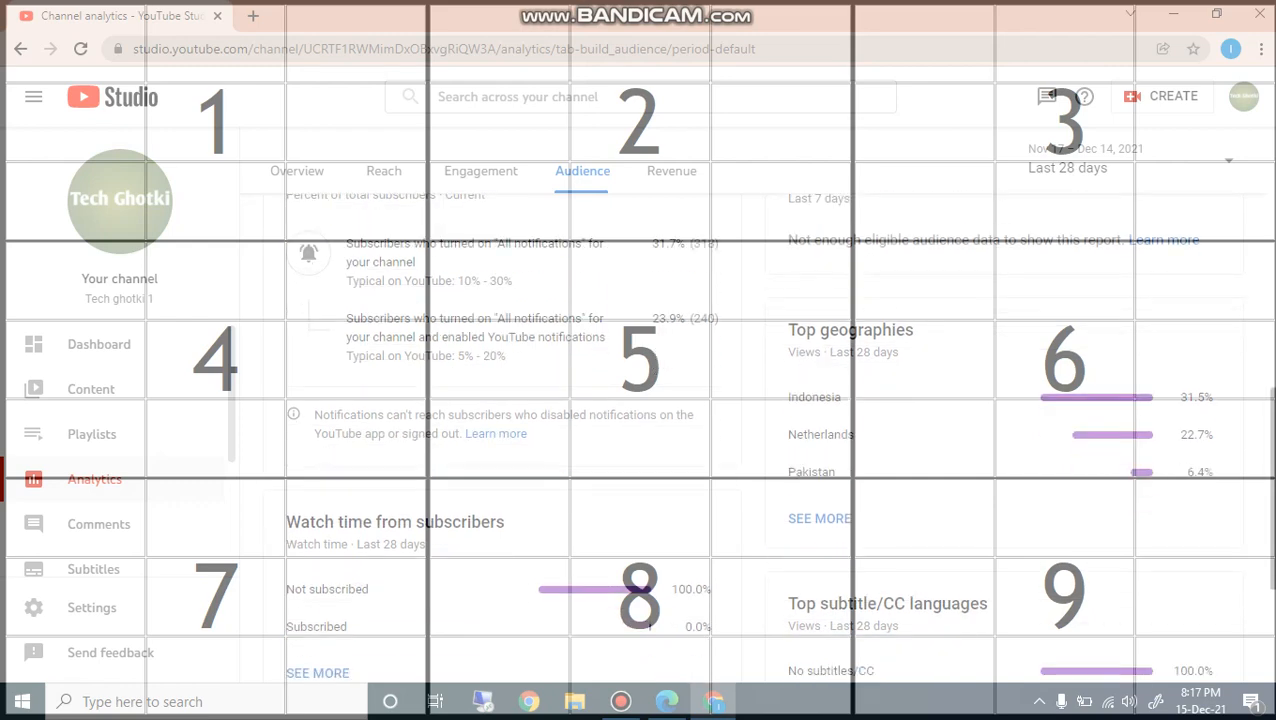
pyautogui.scroll(-3)
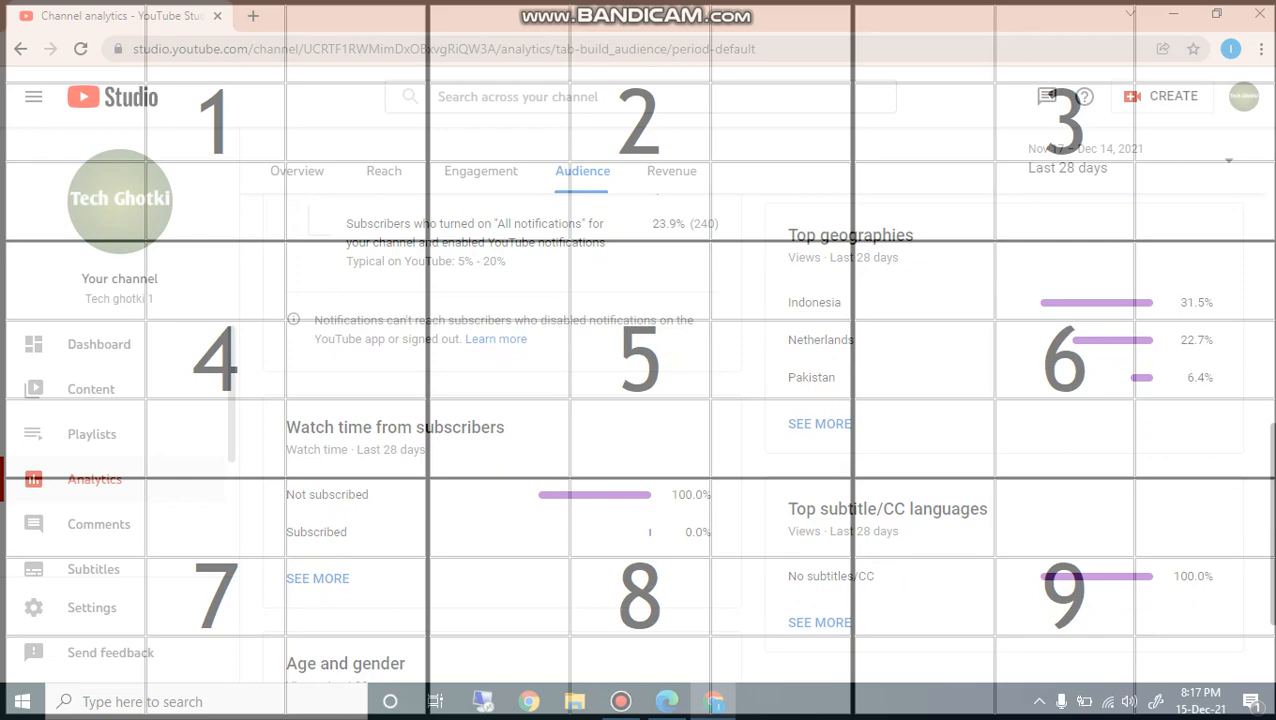
pyautogui.scroll(-3)
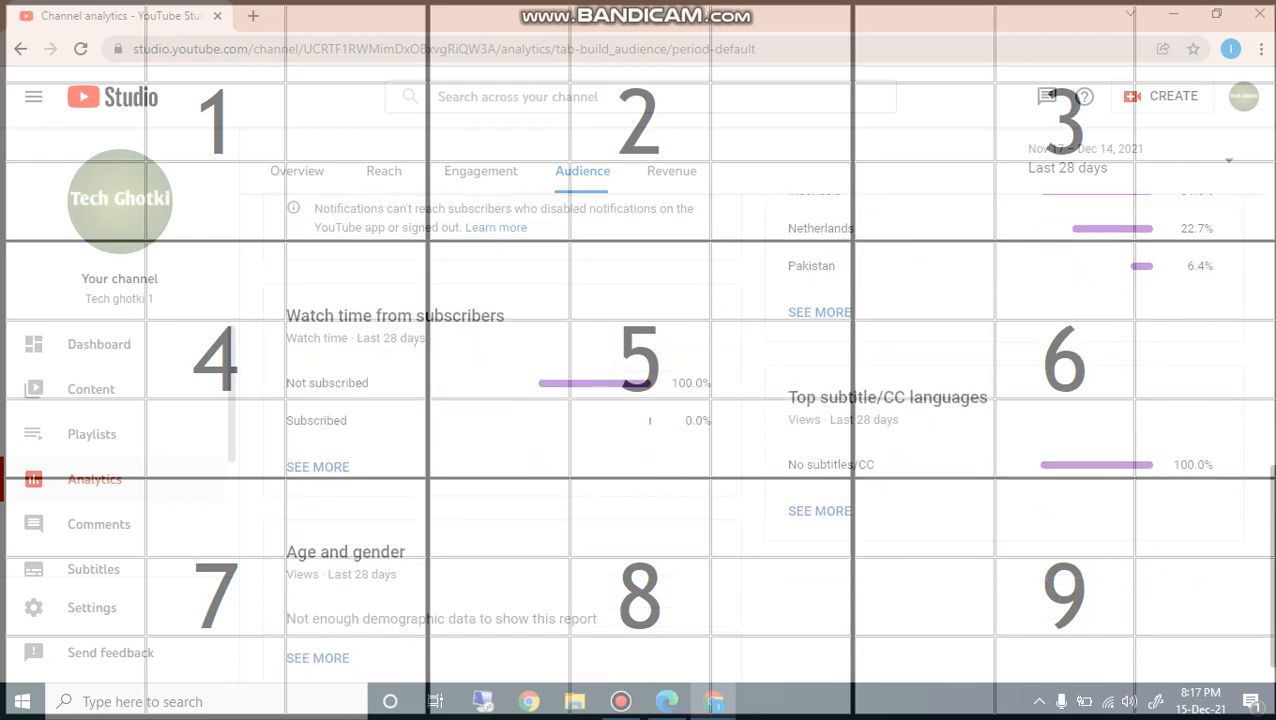
pyautogui.scroll(-3)
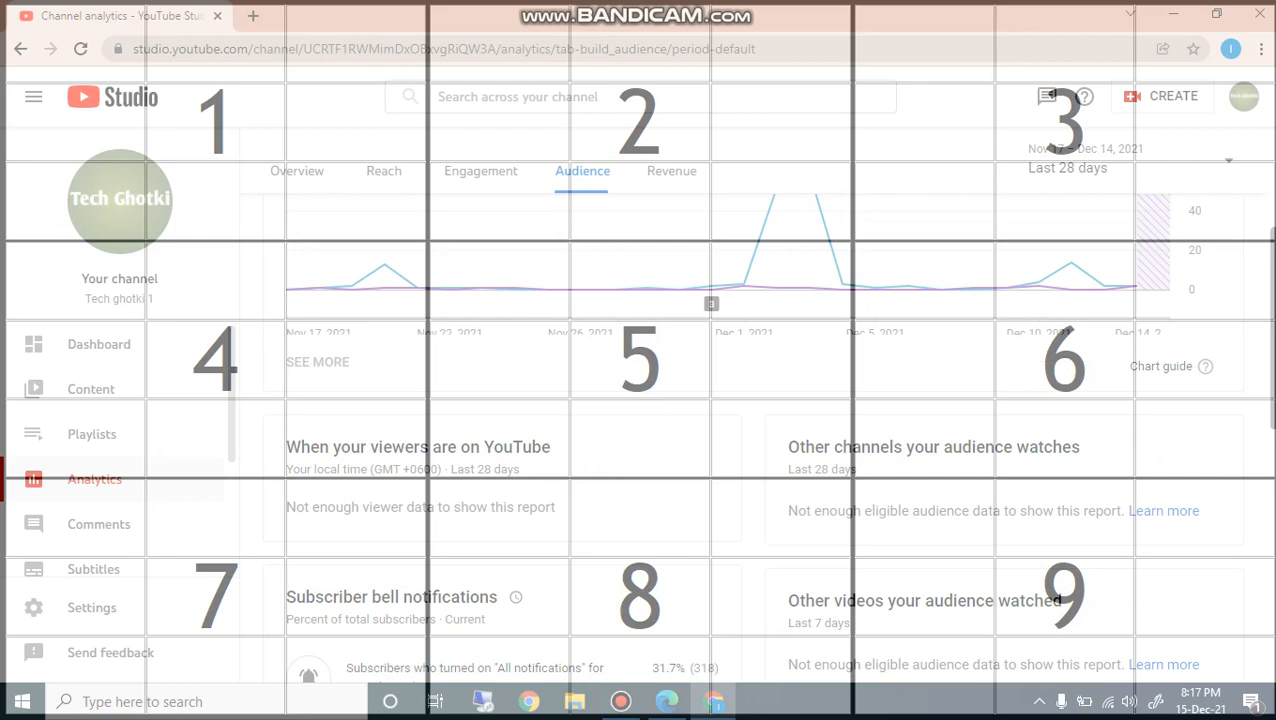
pyautogui.scroll(-3)
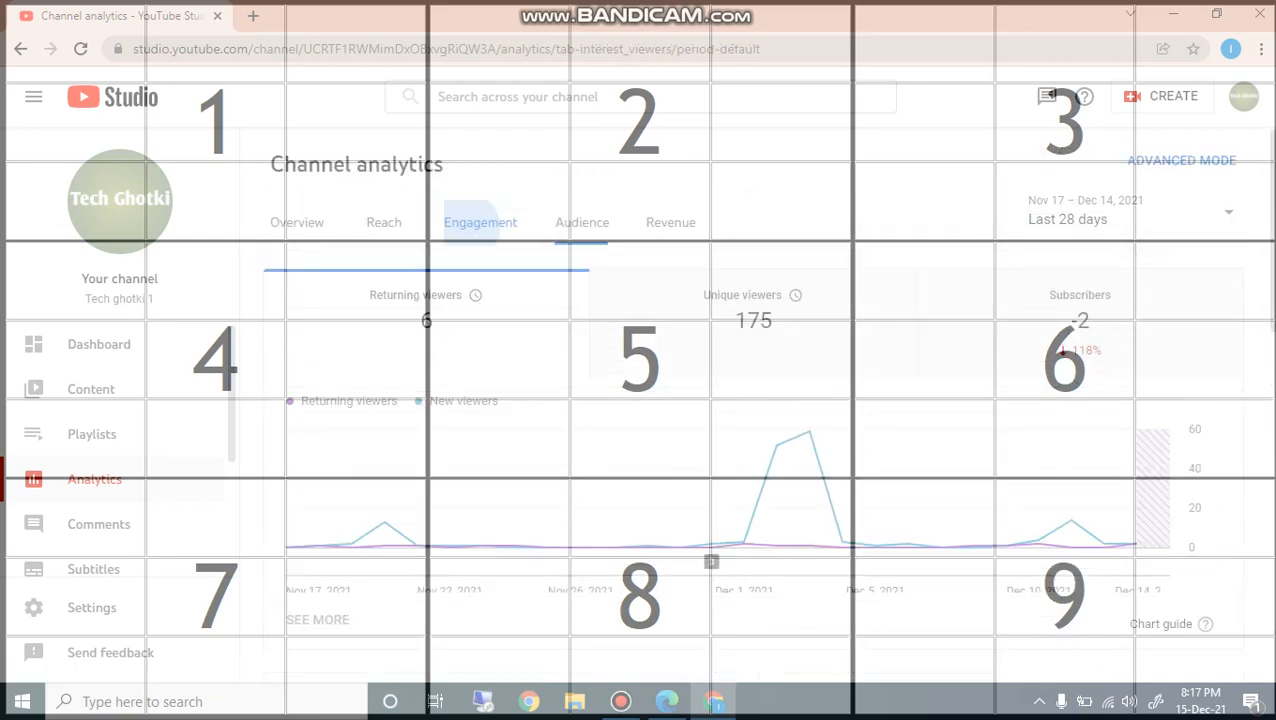
pyautogui.scroll(-3)
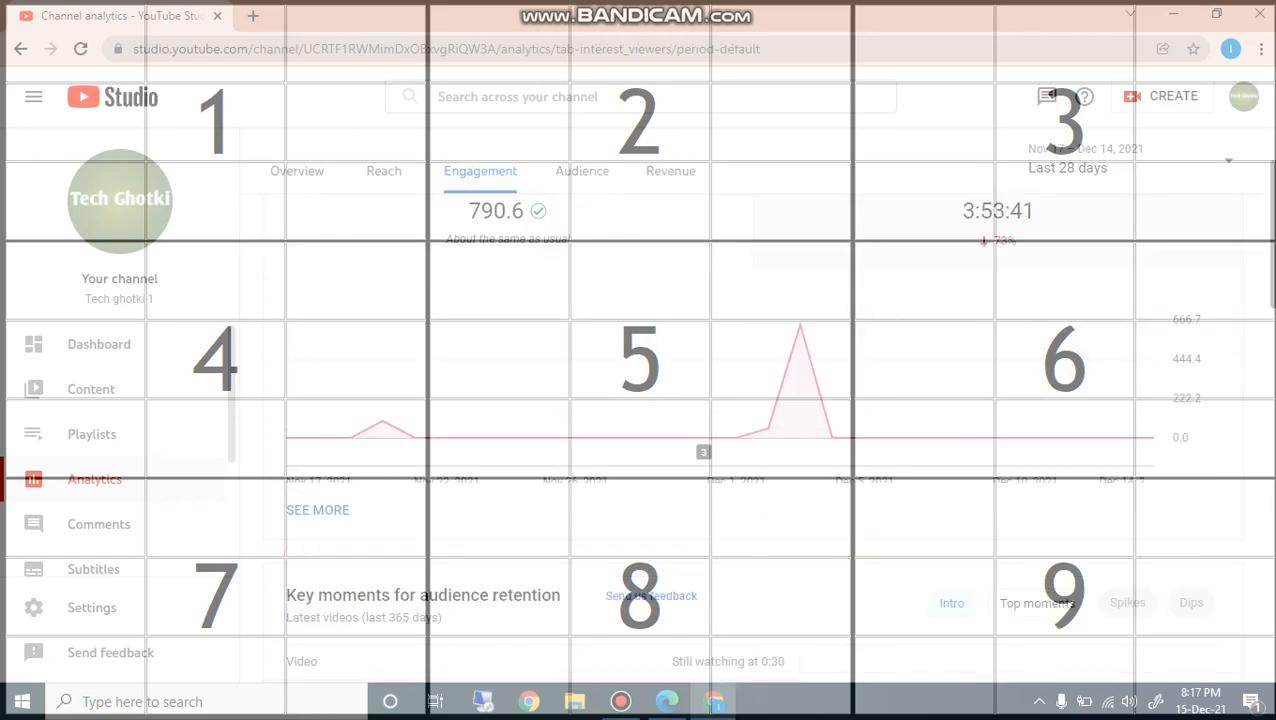
pyautogui.scroll(-3)
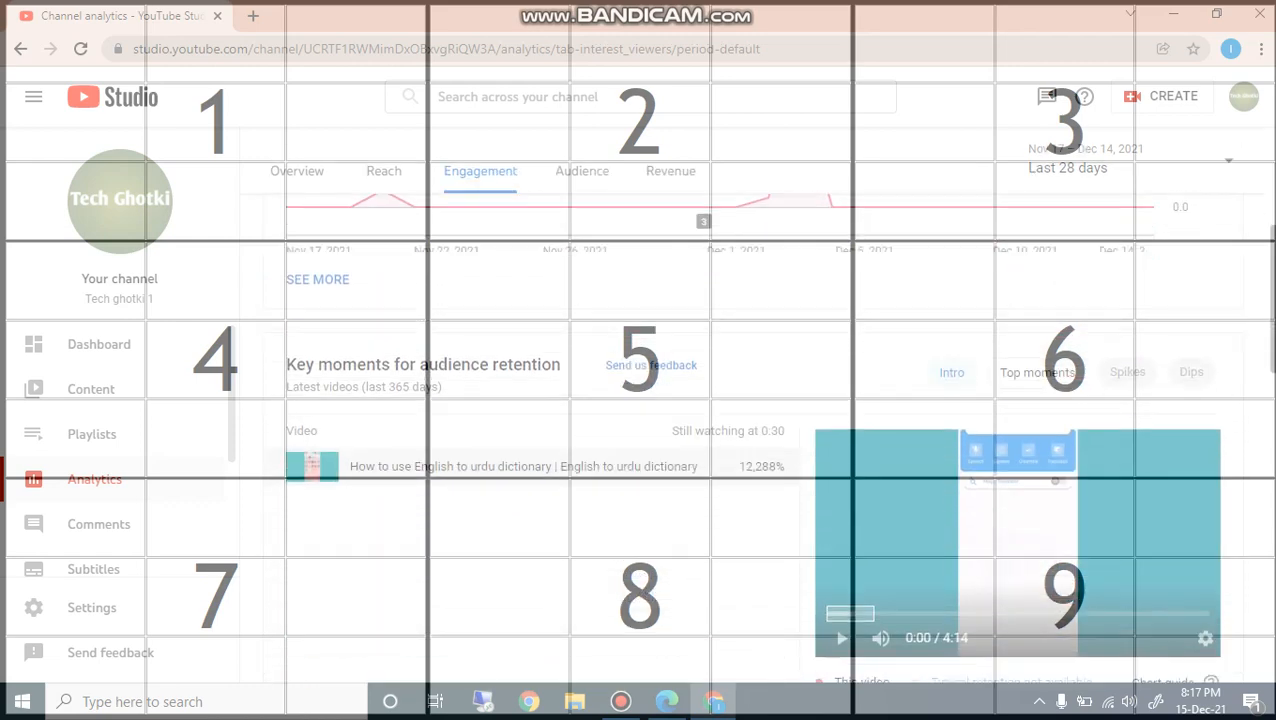
pyautogui.scroll(-3)
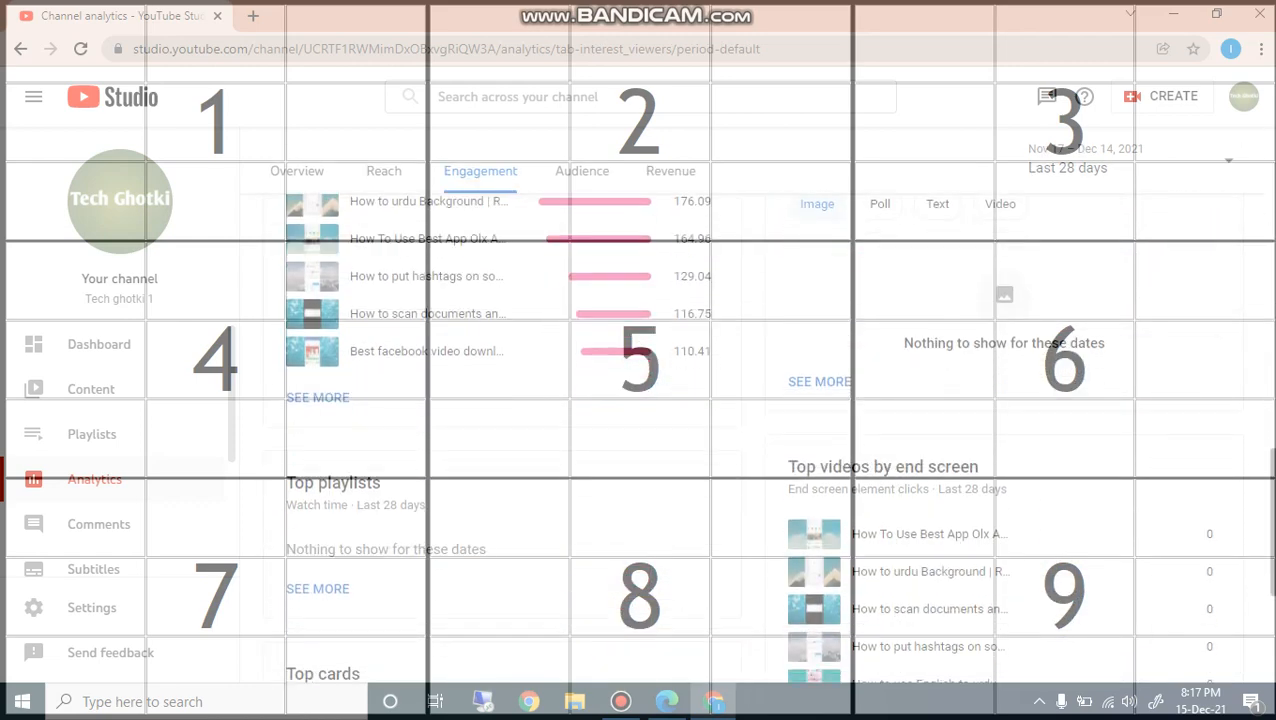
pyautogui.scroll(-3)
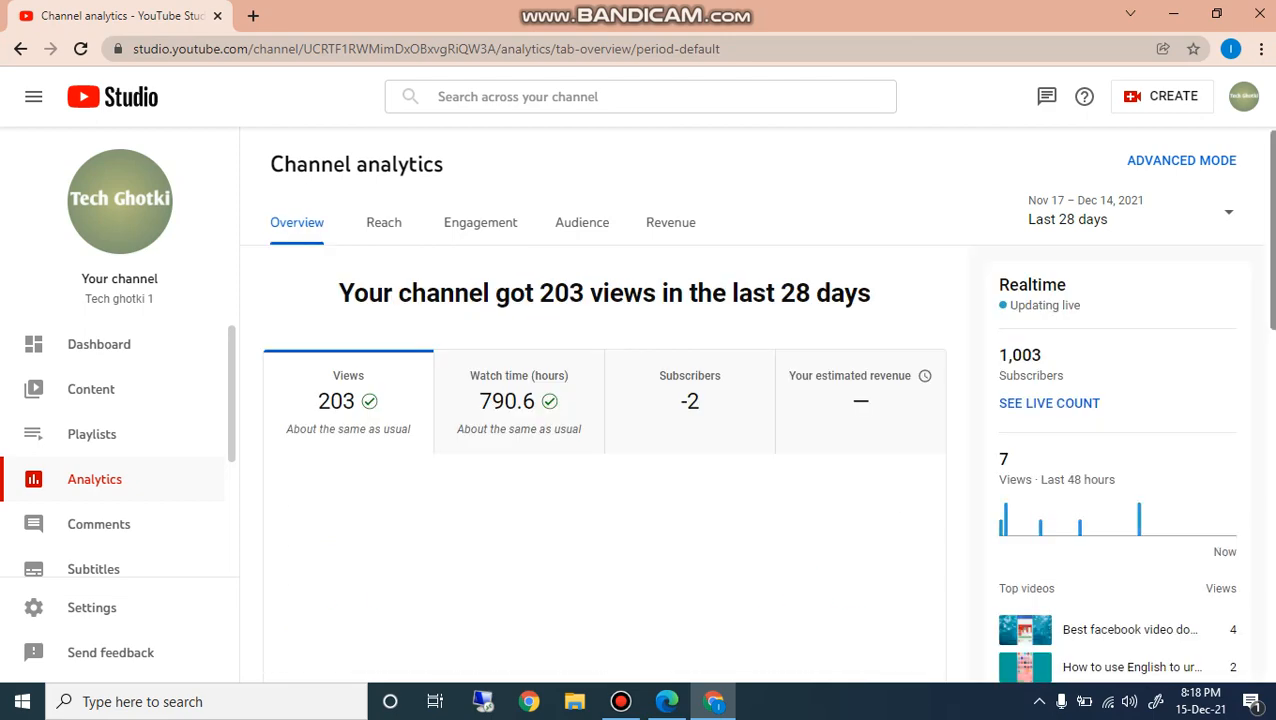
# Scroll down the Overview page toward the advanced mode report.
pyautogui.scroll(-3)
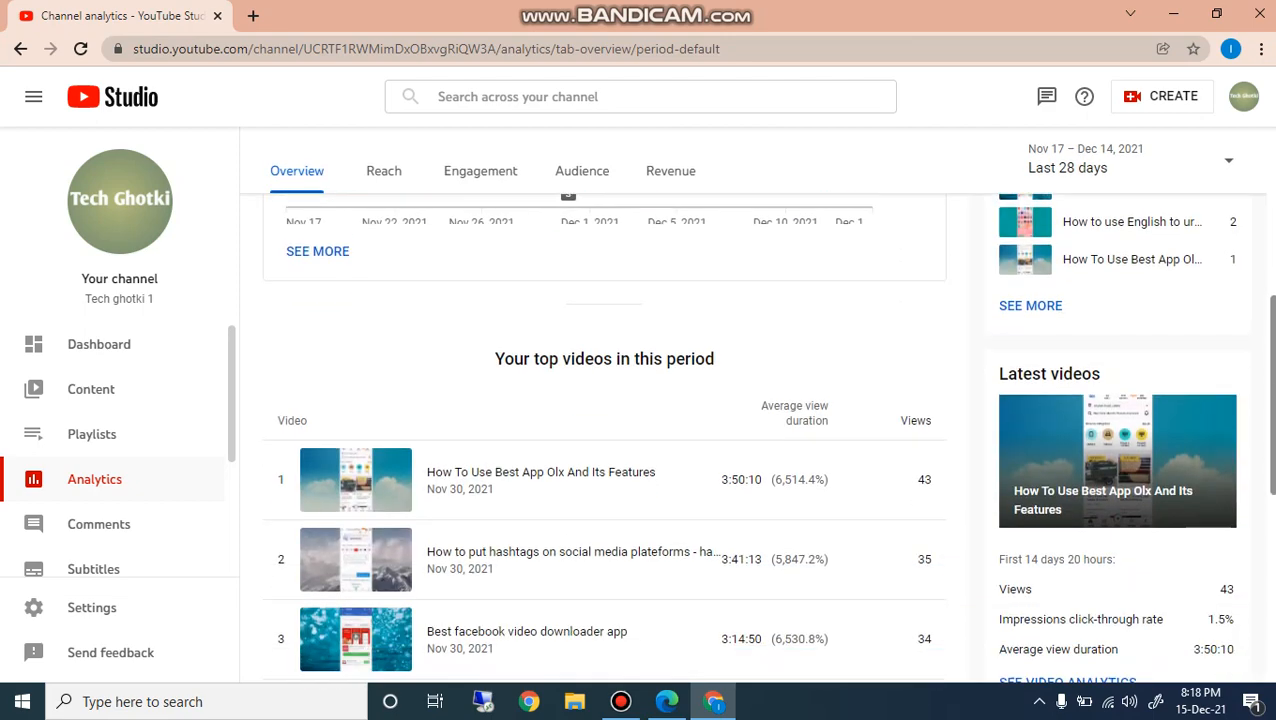
pyautogui.scroll(-3)
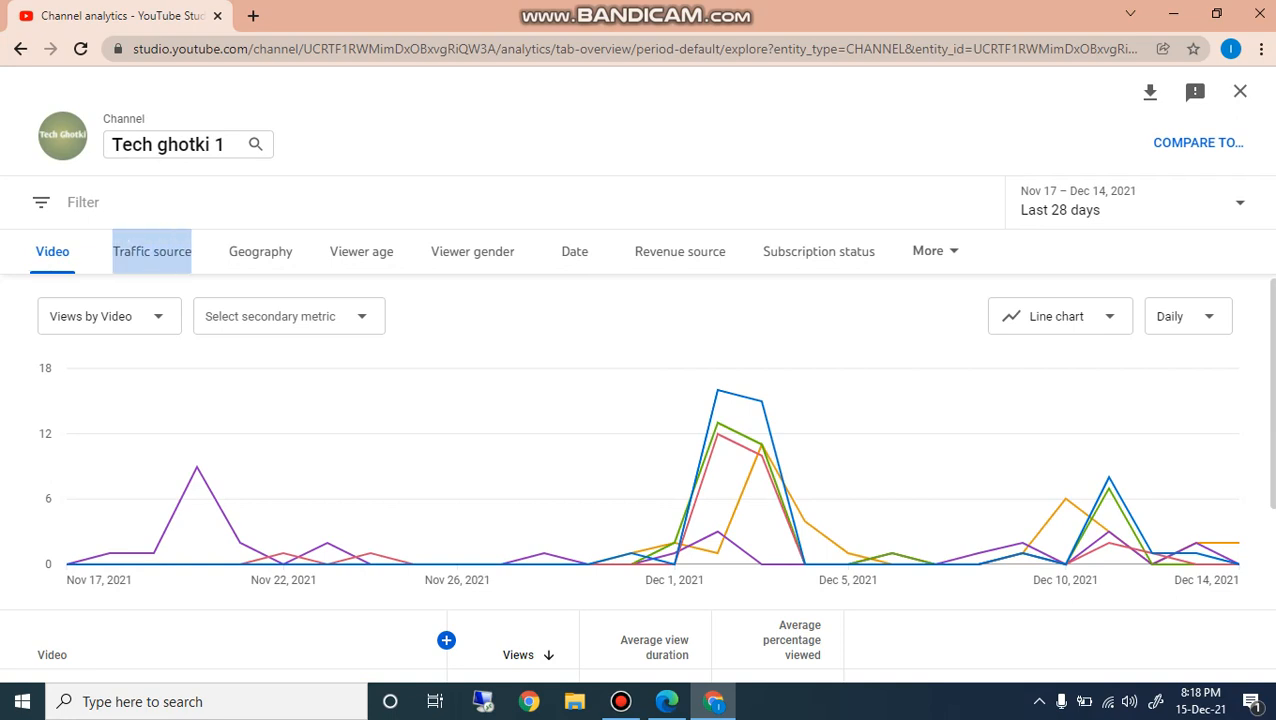
# Break views down by traffic source, with Direct or unknown leading at 136 views (67%).
pyautogui.click(152, 252)
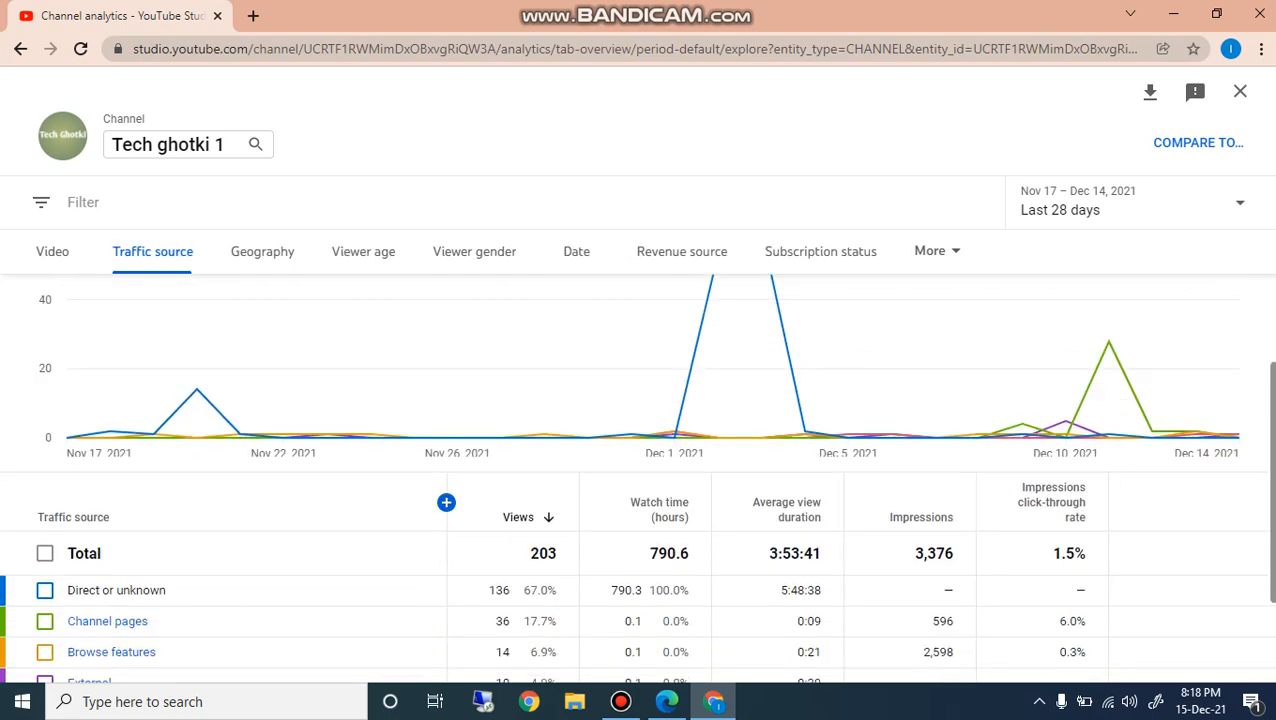
pyautogui.scroll(-3)
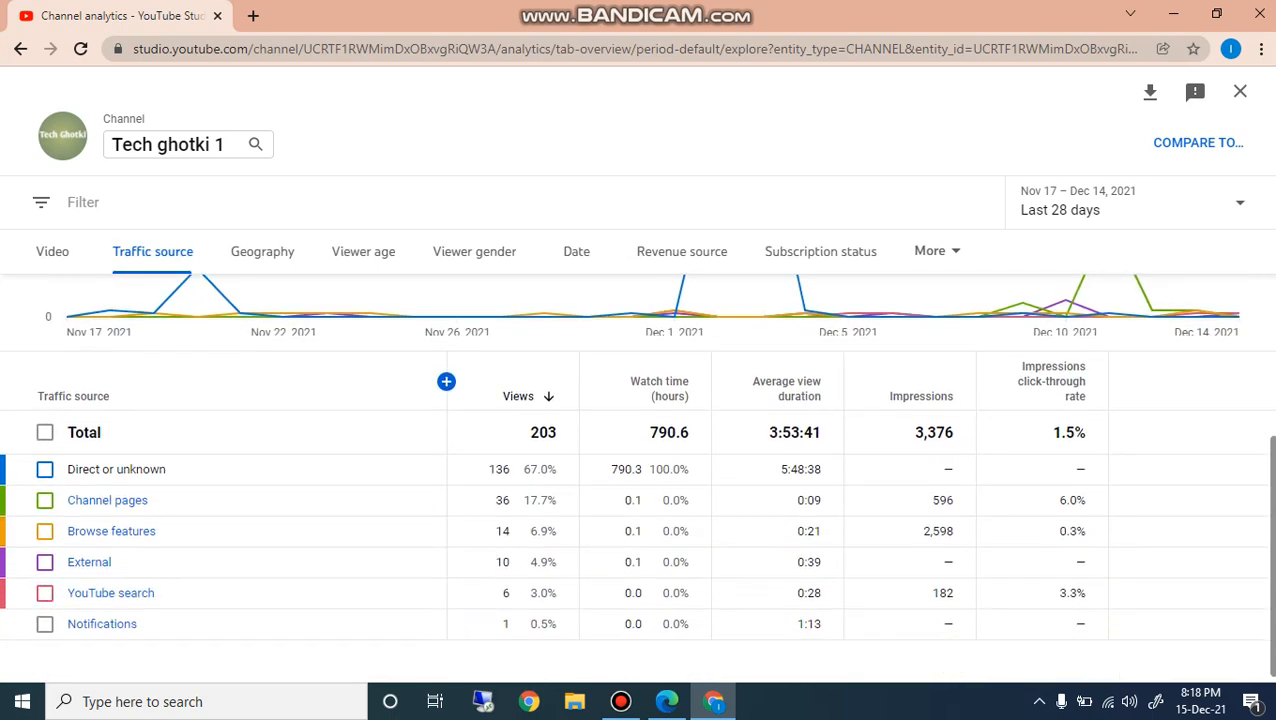
pyautogui.moveTo(116, 468)
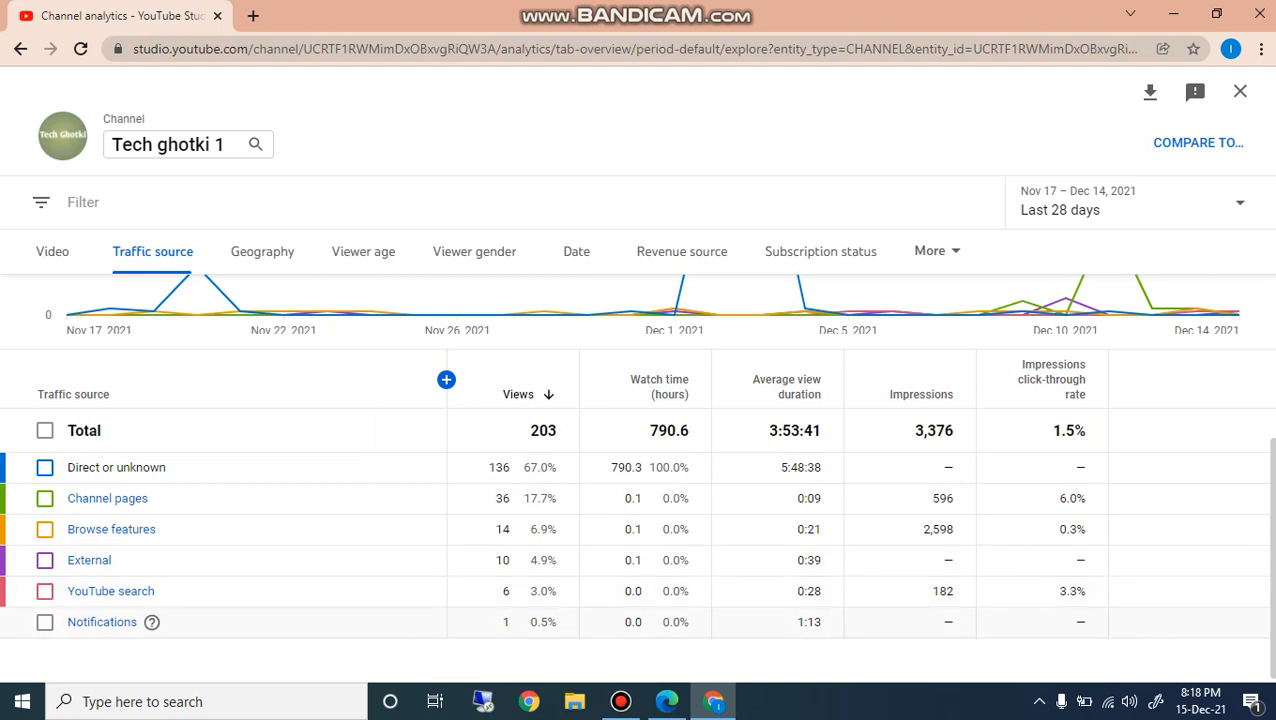
pyautogui.moveTo(88, 560)
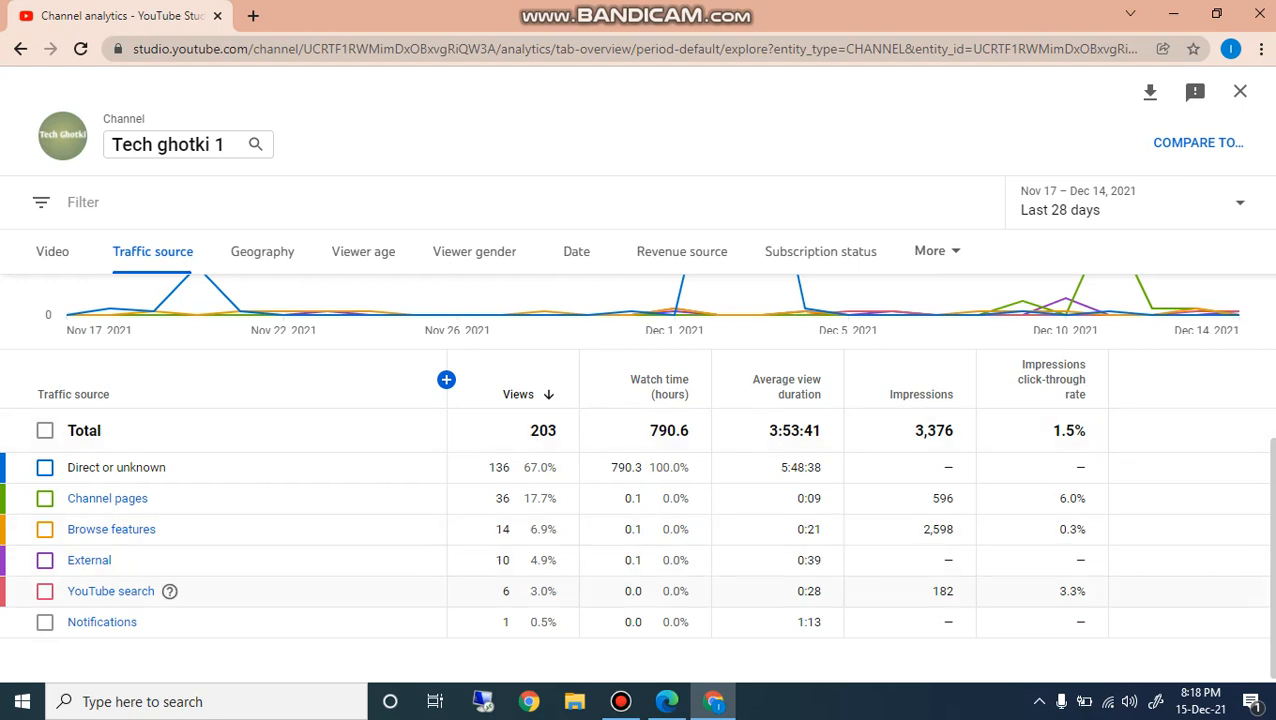
pyautogui.moveTo(88, 560)
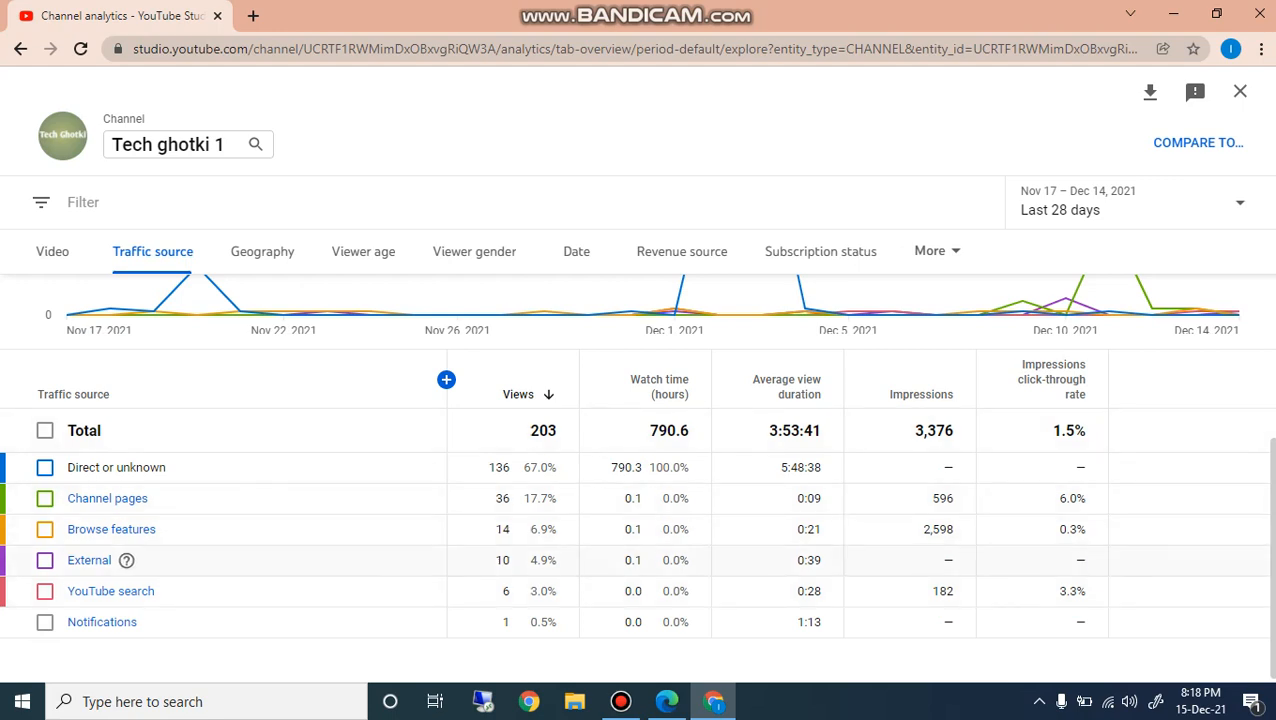
pyautogui.moveTo(414, 316)
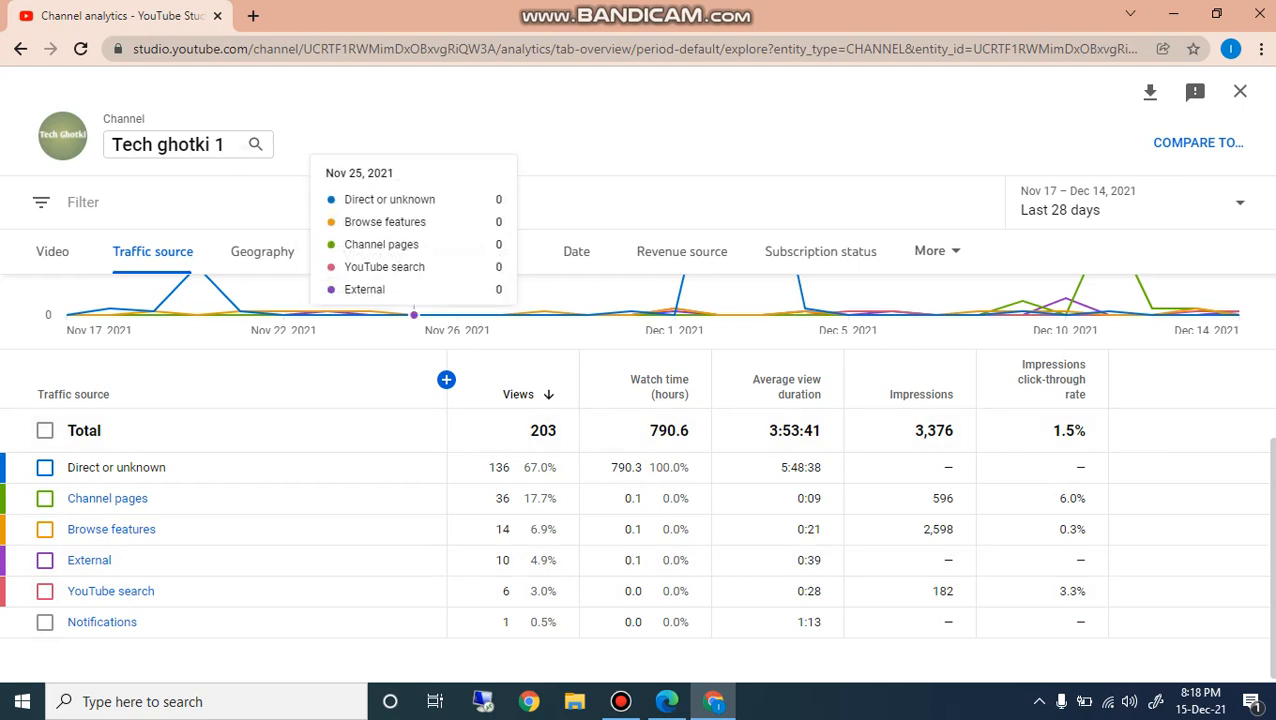
# Review views by country in Geography, then switch to the empty Viewer age breakdown.
pyautogui.click(260, 252)
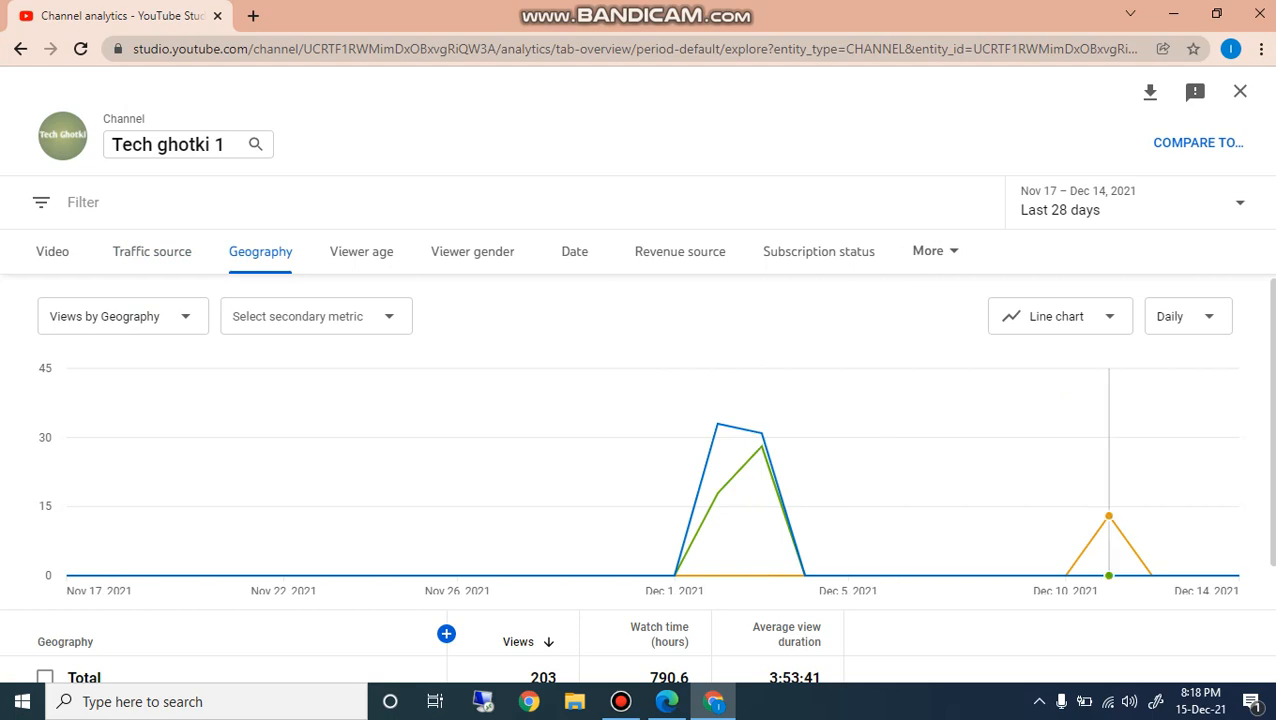
pyautogui.scroll(-3)
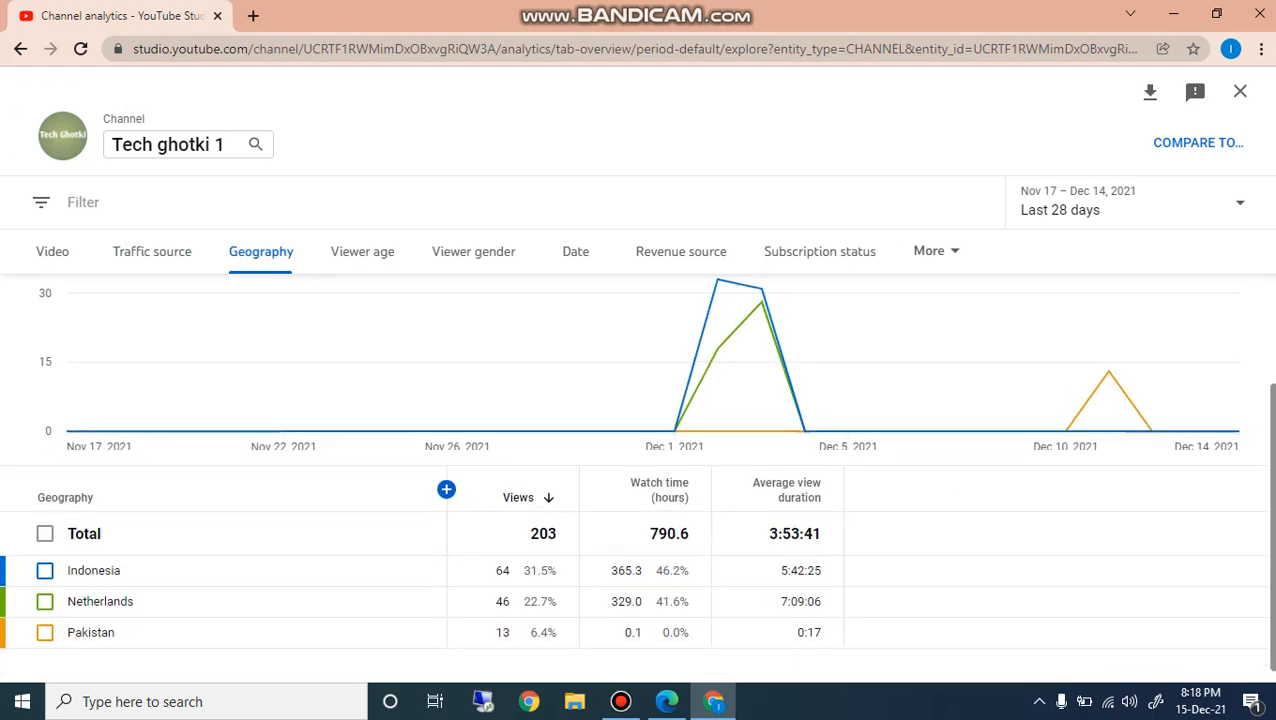
pyautogui.scroll(-3)
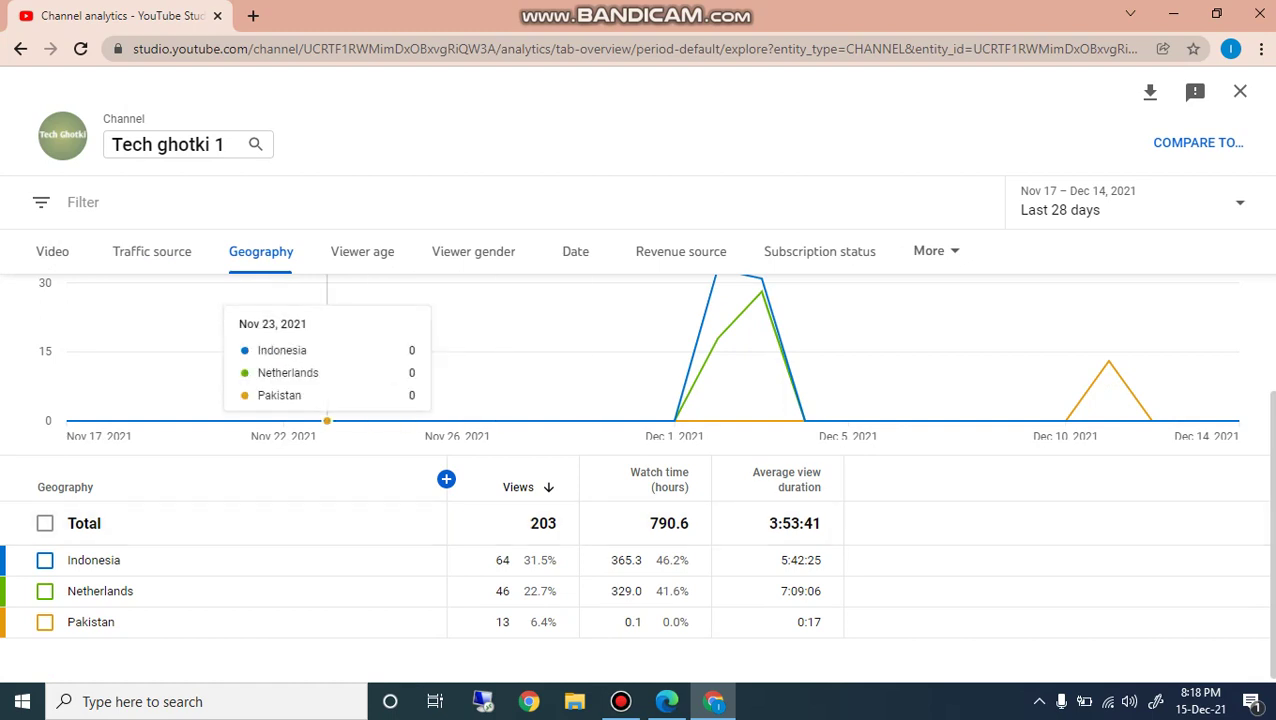
pyautogui.click(360, 252)
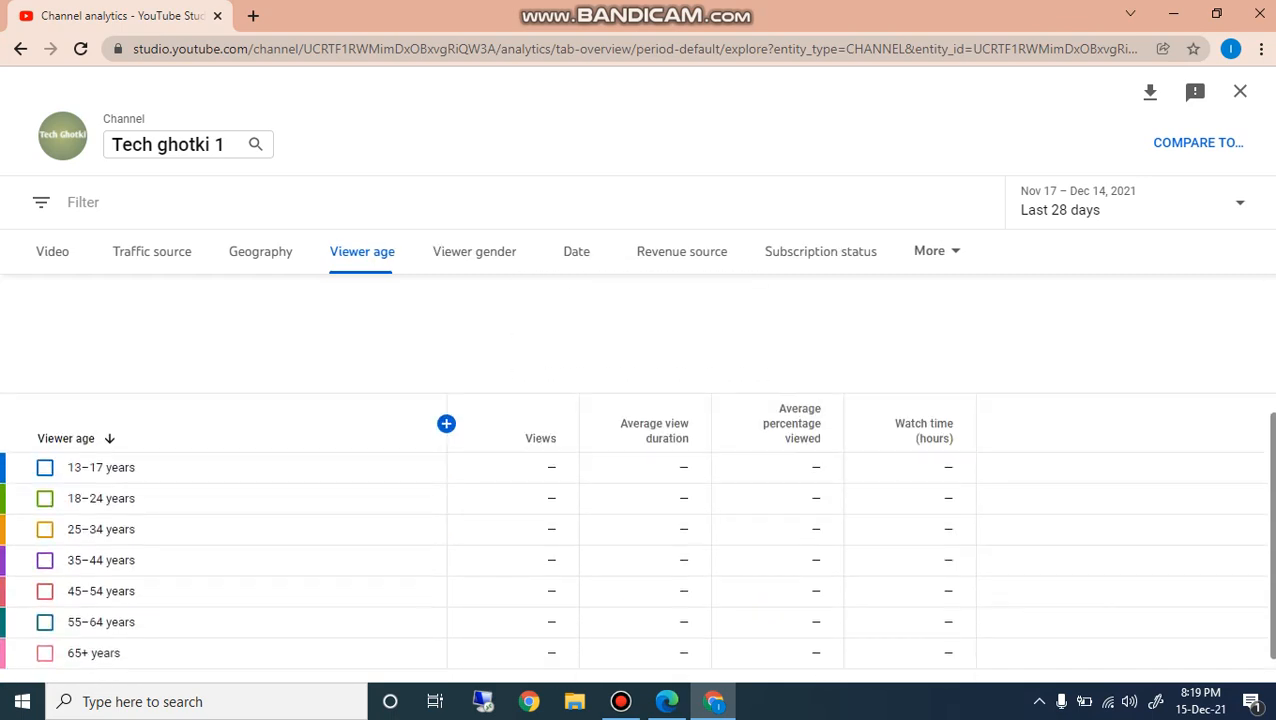
pyautogui.scroll(-3)
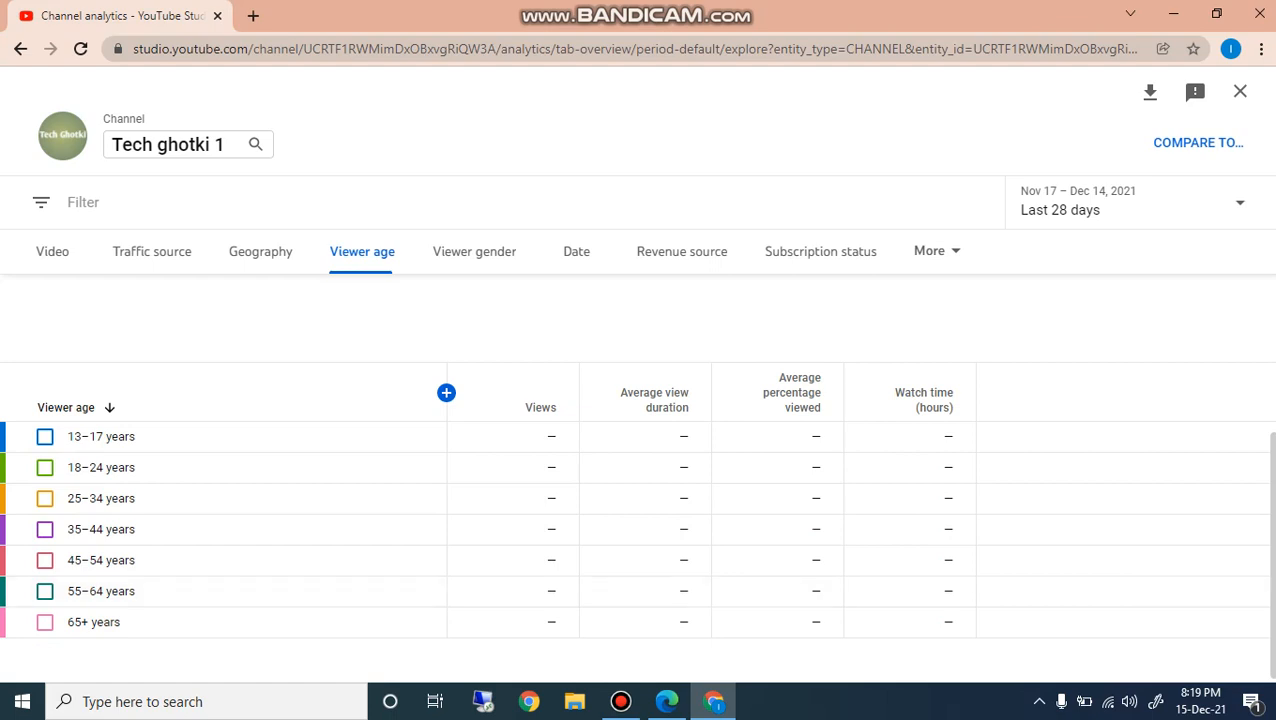
# Review the viewer gender breakdown, then the day-by-day views listing.
pyautogui.click(472, 252)
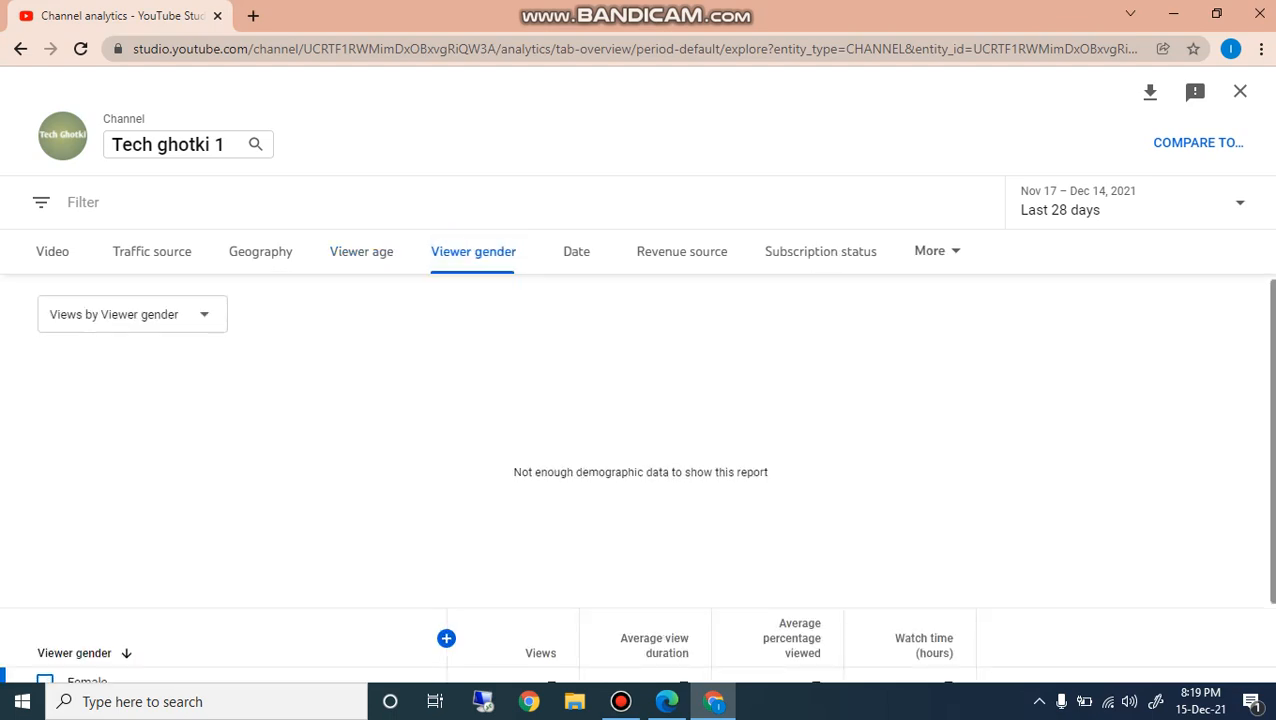
pyautogui.scroll(-3)
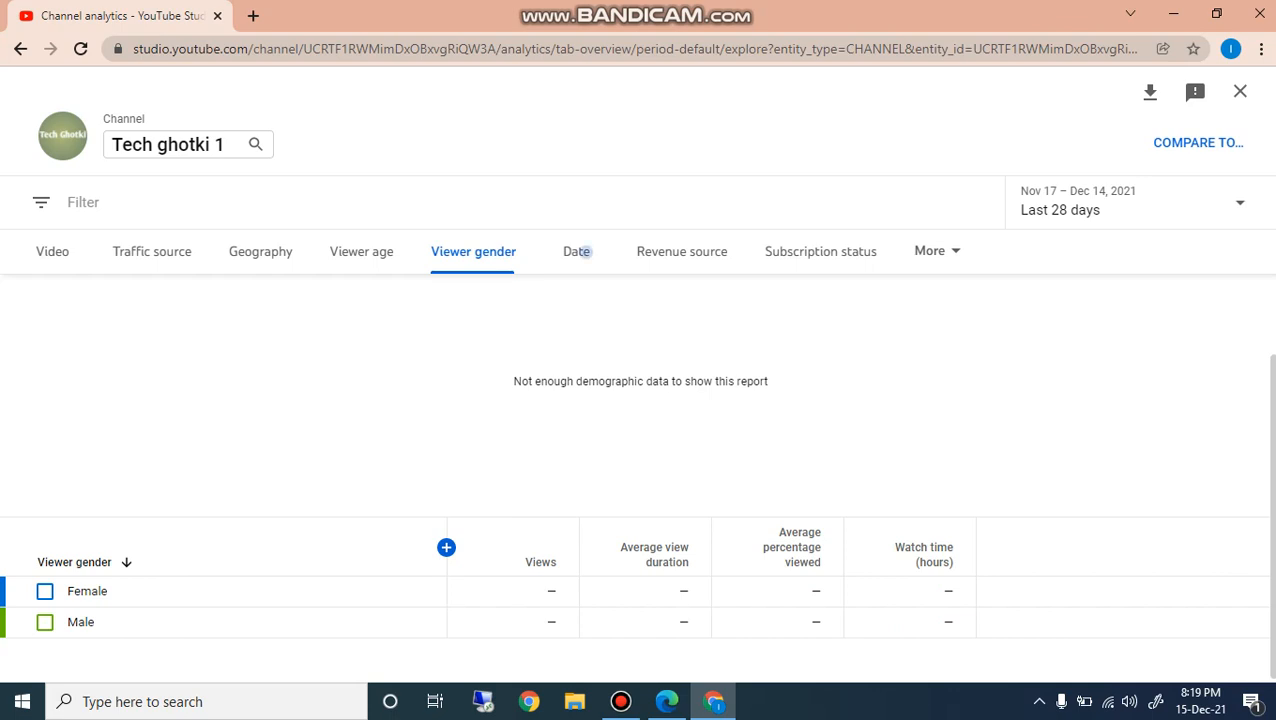
pyautogui.click(574, 252)
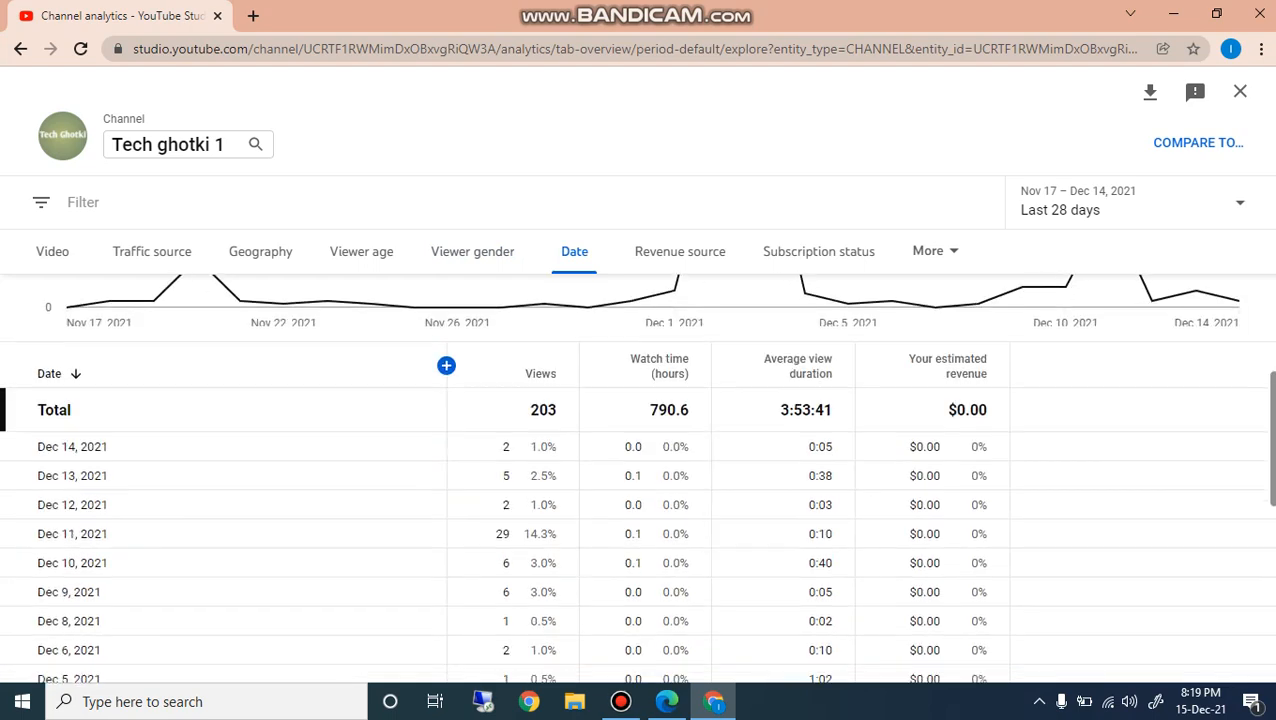
pyautogui.scroll(-3)
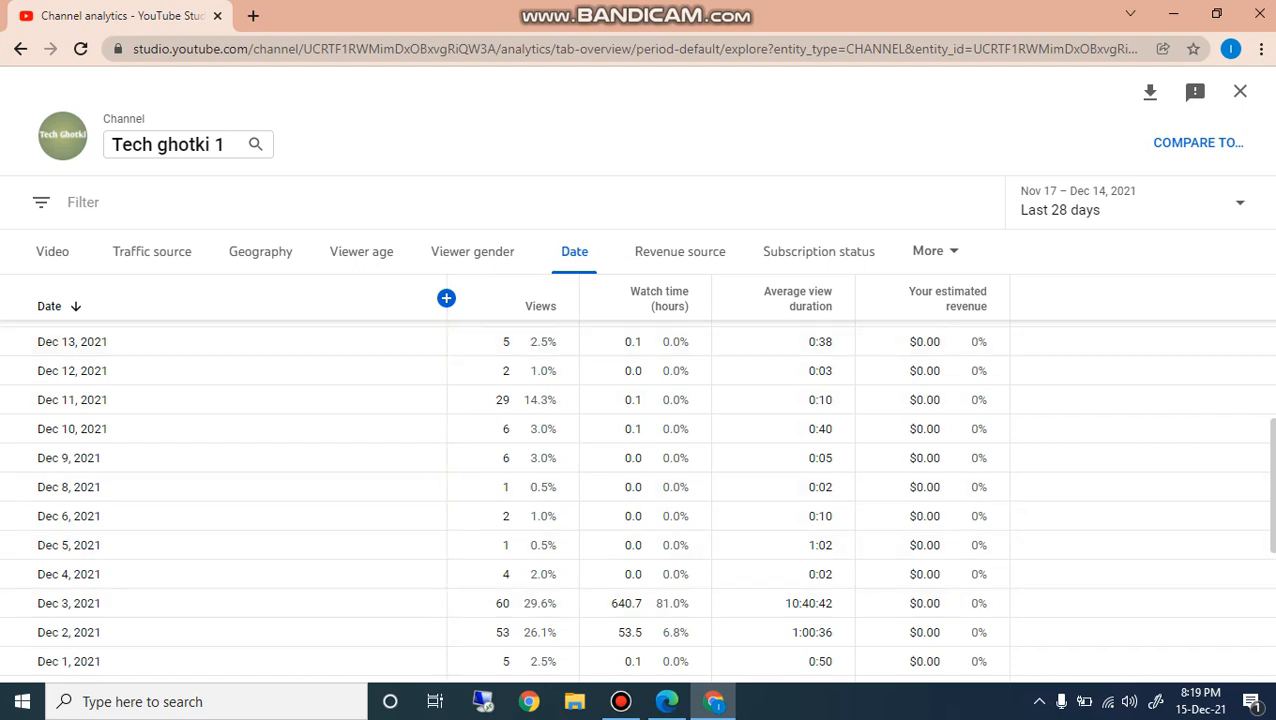
# View the subscription status split: 185 non-subscribed (91.1%) versus 18 subscribed (8.9%) views.
pyautogui.click(818, 252)
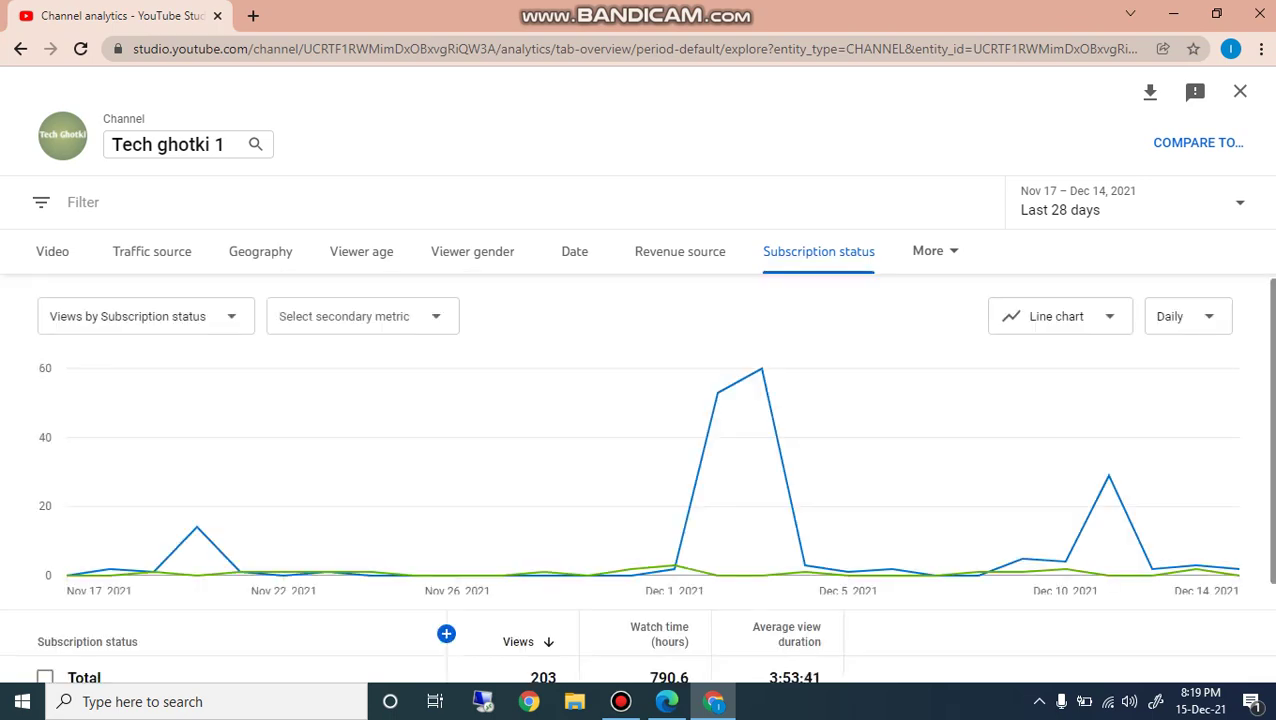
pyautogui.scroll(-3)
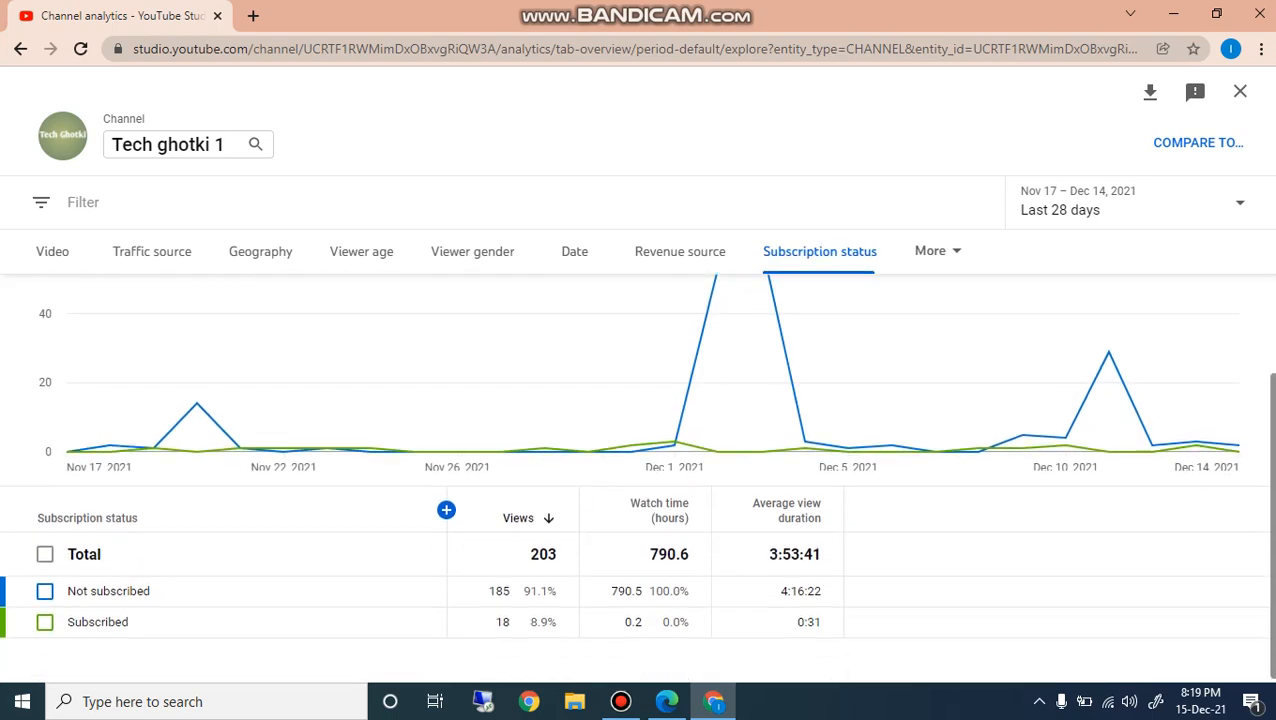
pyautogui.moveTo(110, 592)
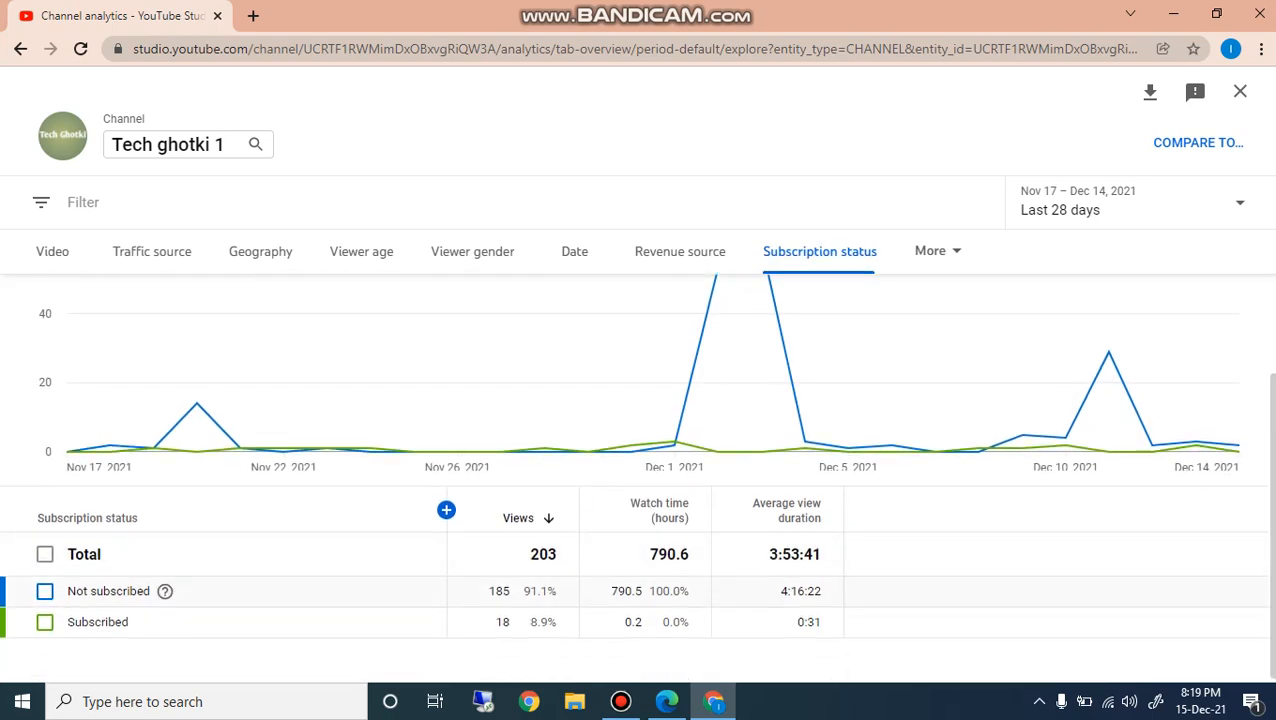